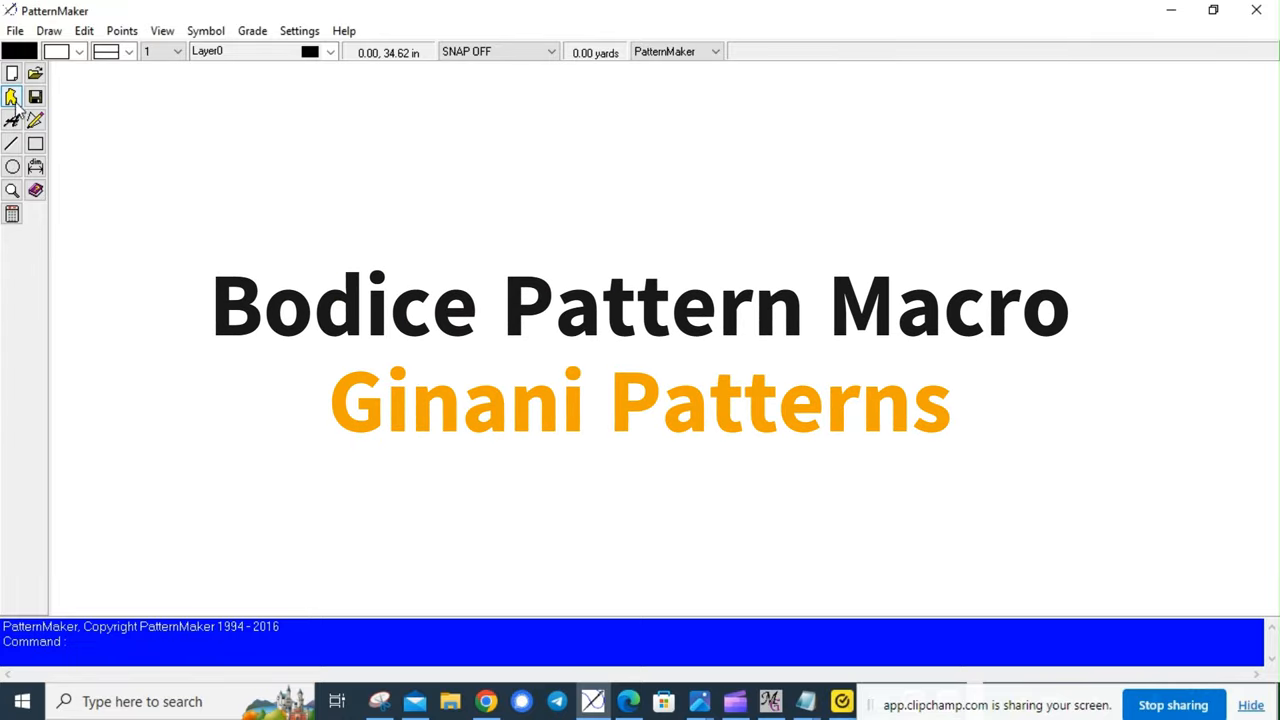
Launch the Macro tool and browse into the Ginani Patterns Ladies Bodice collection
{"action": "left_click", "coordinate": [12, 96]}
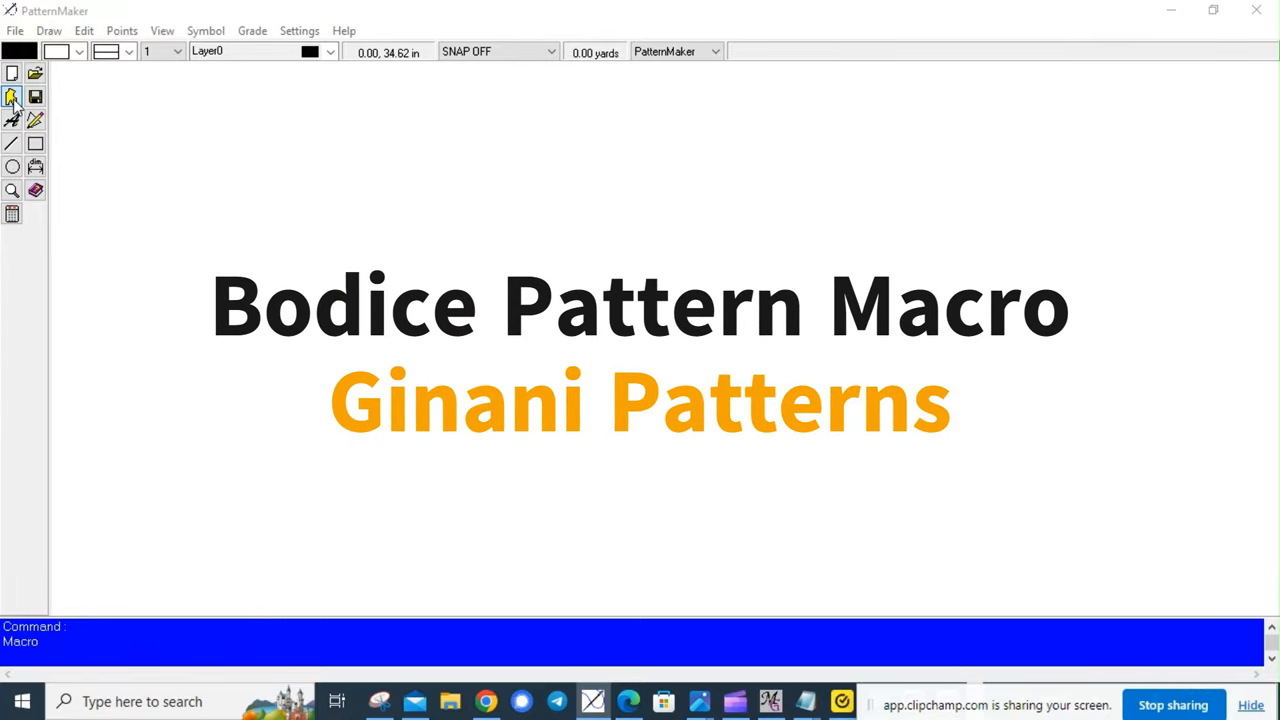
{"action": "left_click", "coordinate": [12, 96]}
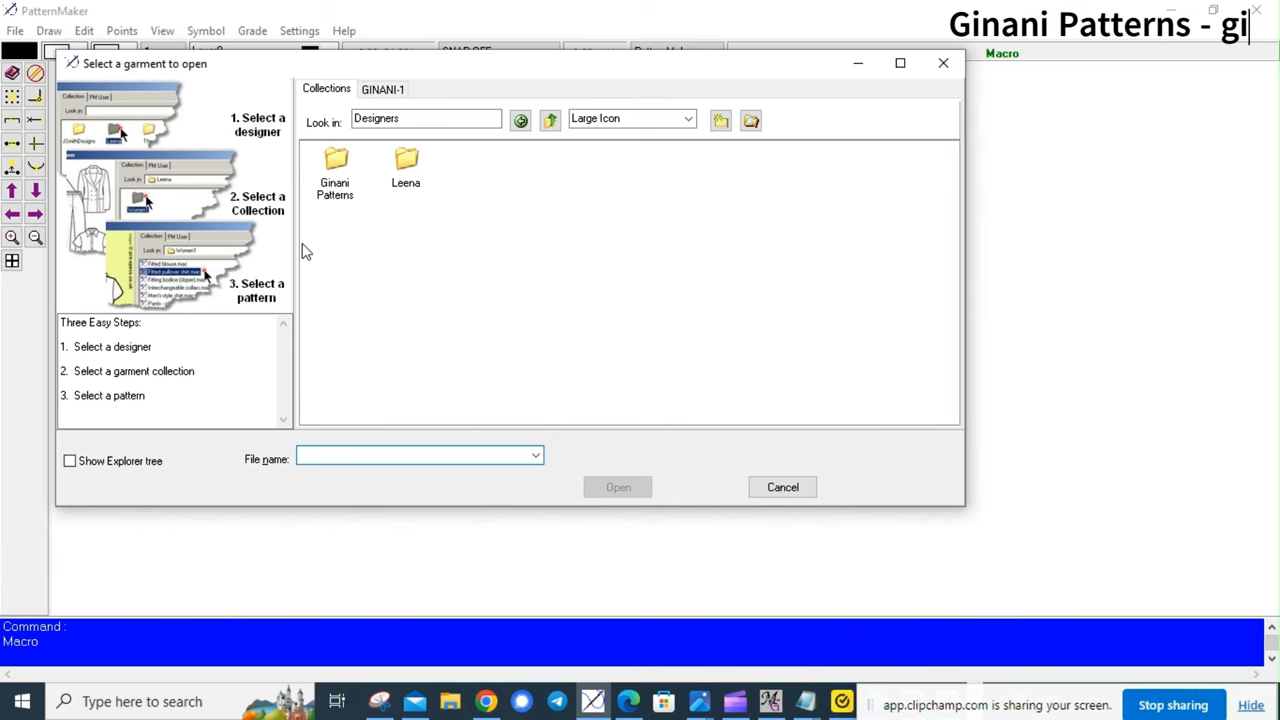
{"action": "double_click", "coordinate": [334, 164]}
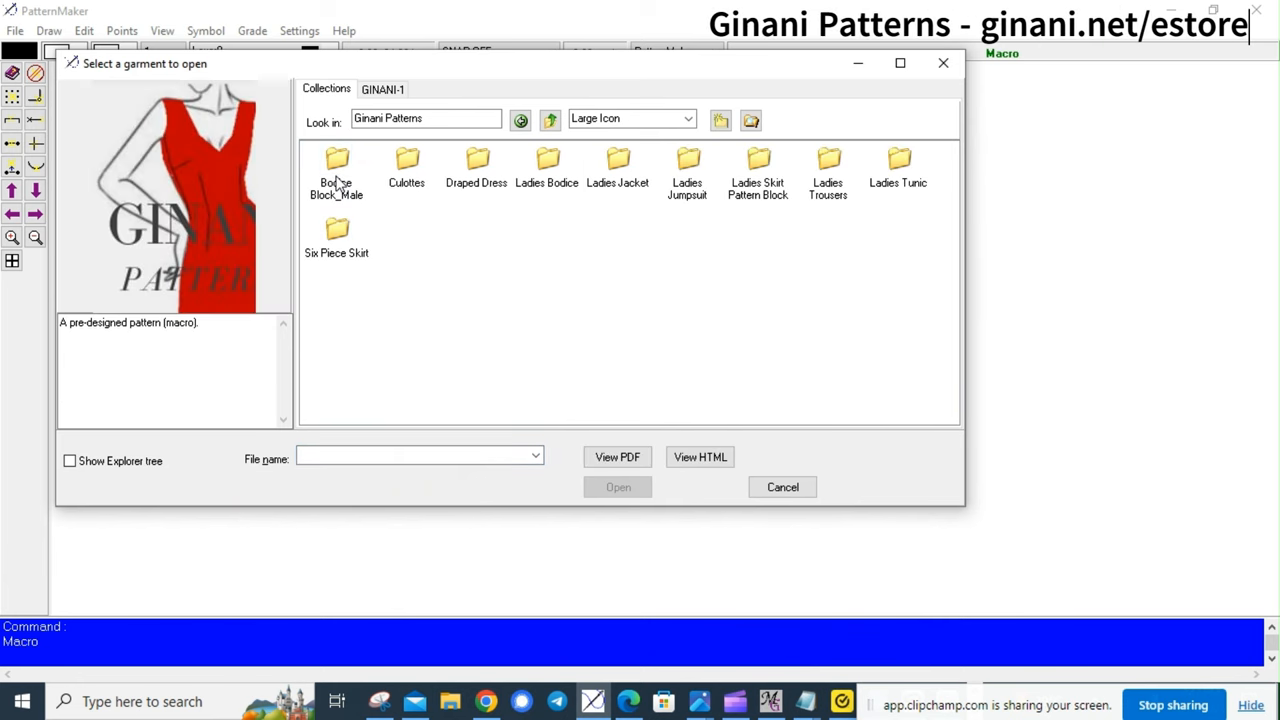
{"action": "mouse_move", "coordinate": [510, 228]}
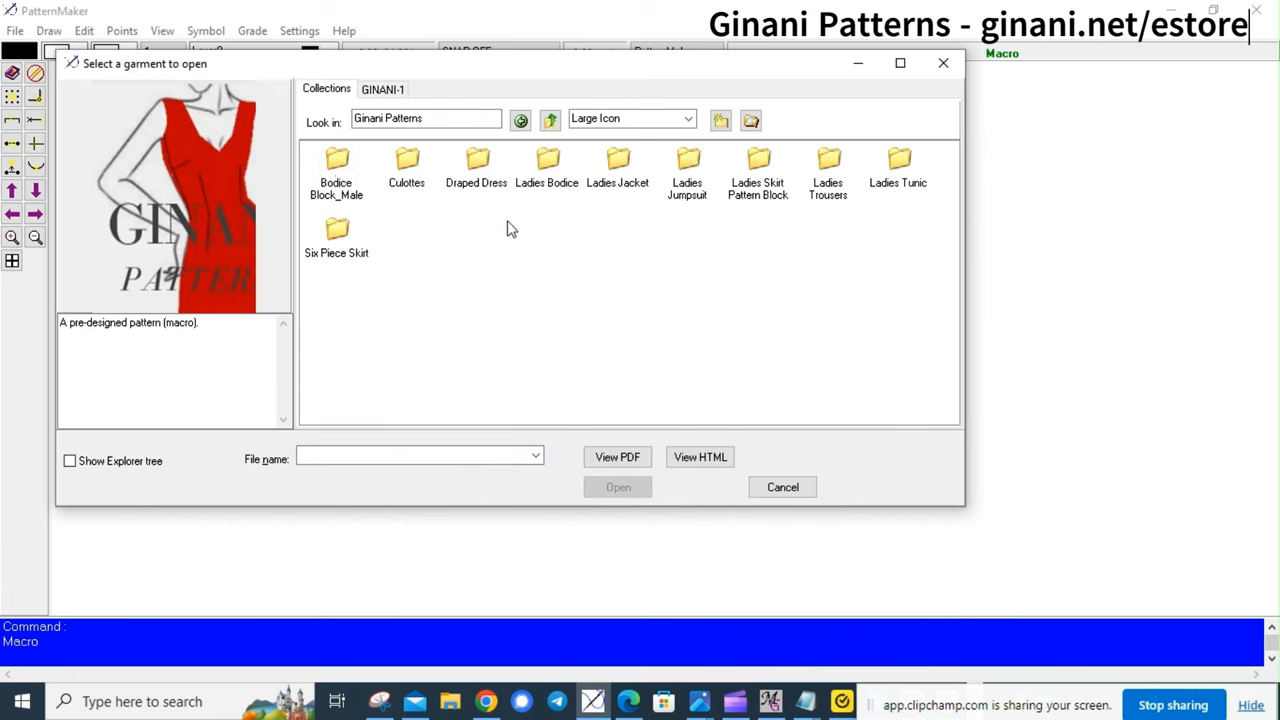
{"action": "left_click", "coordinate": [546, 164]}
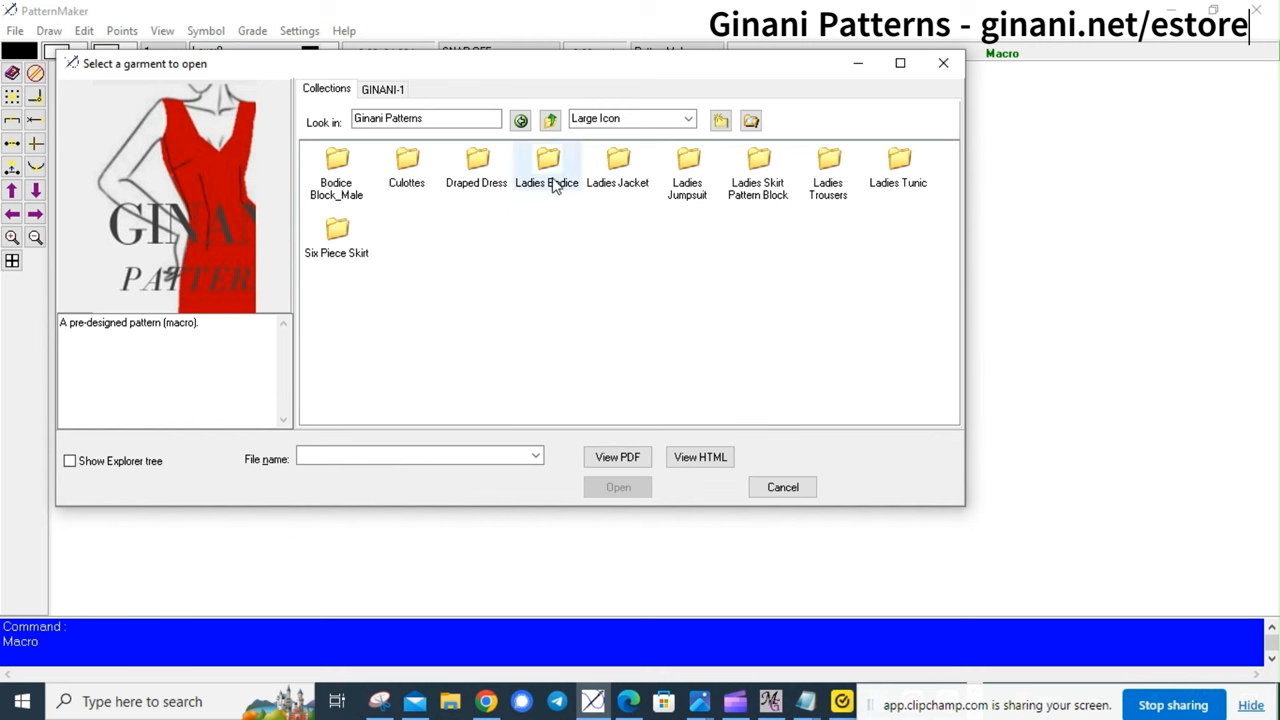
{"action": "left_click", "coordinate": [548, 164]}
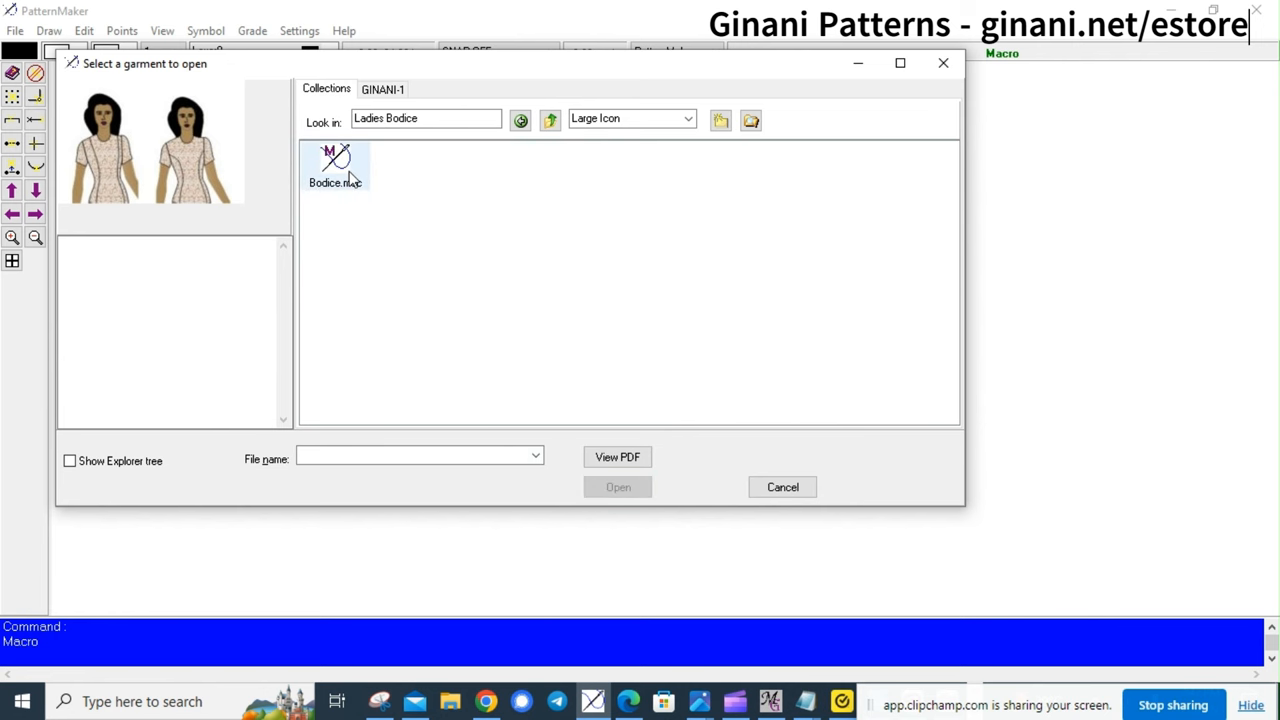
Open the Bodicemac pattern, pick Princess Lines with Armhole Princess Line, and advance to sleeves
{"action": "double_click", "coordinate": [336, 164]}
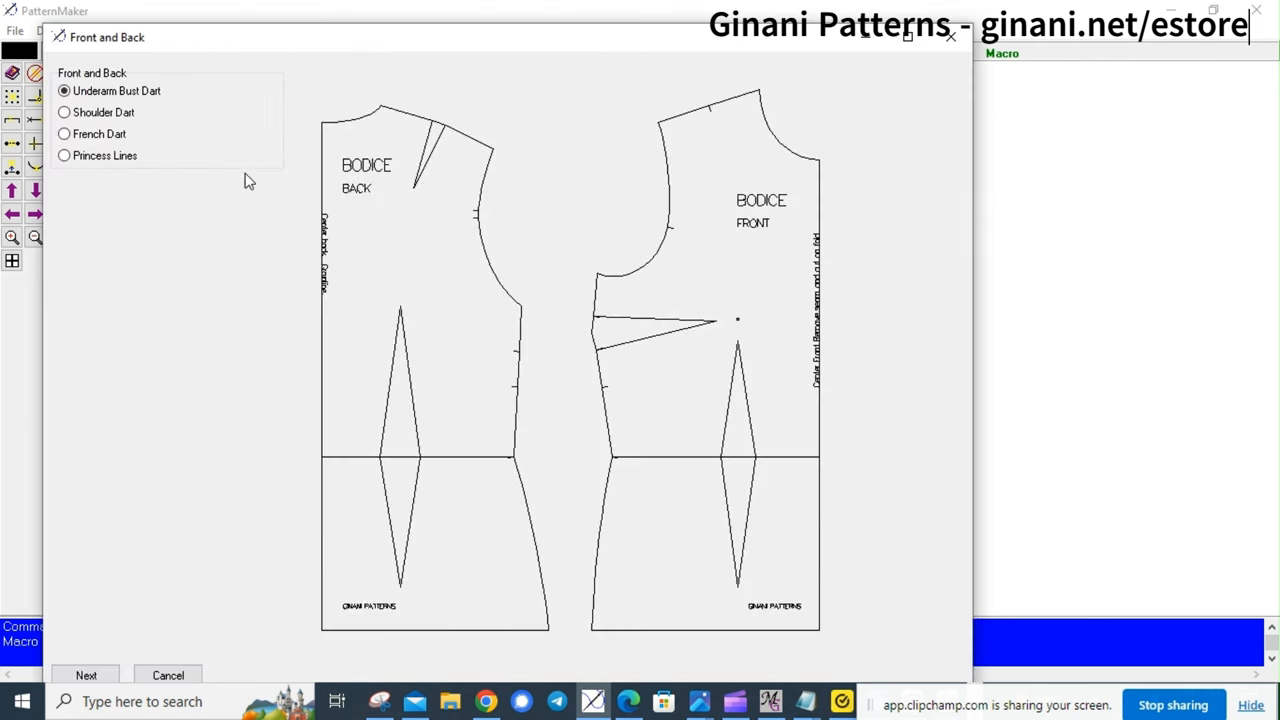
{"action": "mouse_move", "coordinate": [340, 124]}
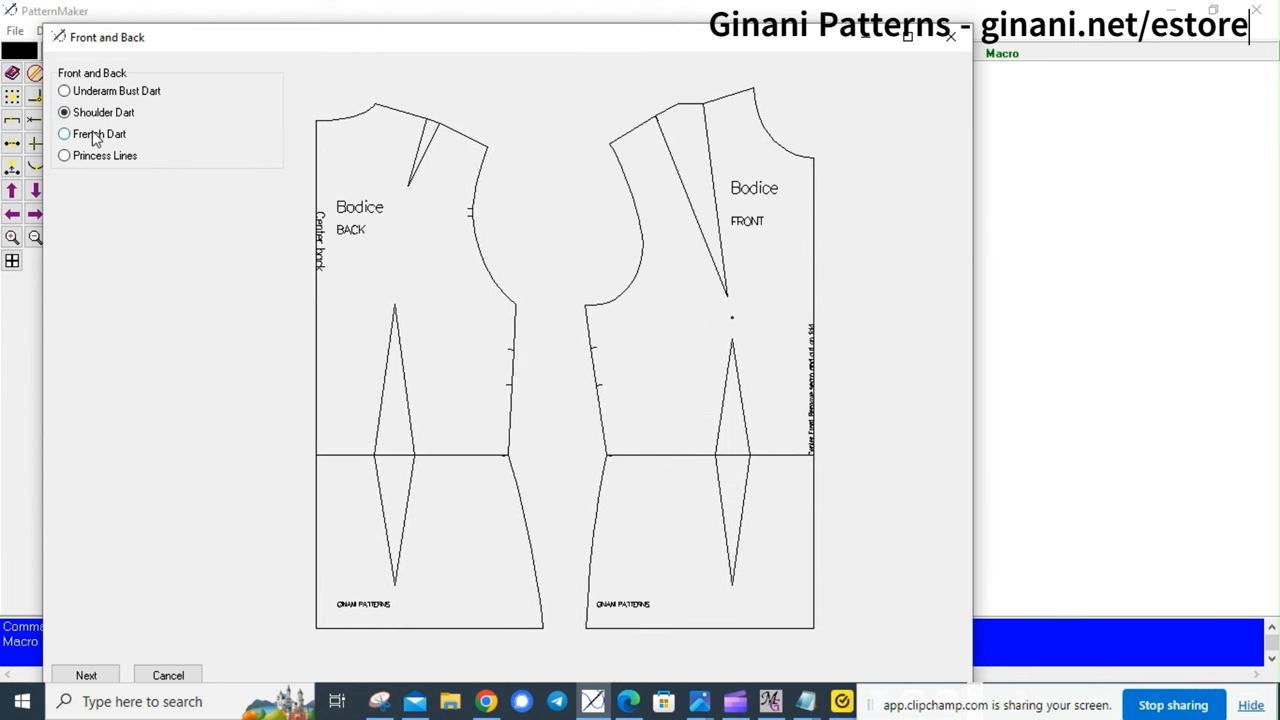
{"action": "left_click", "coordinate": [64, 156]}
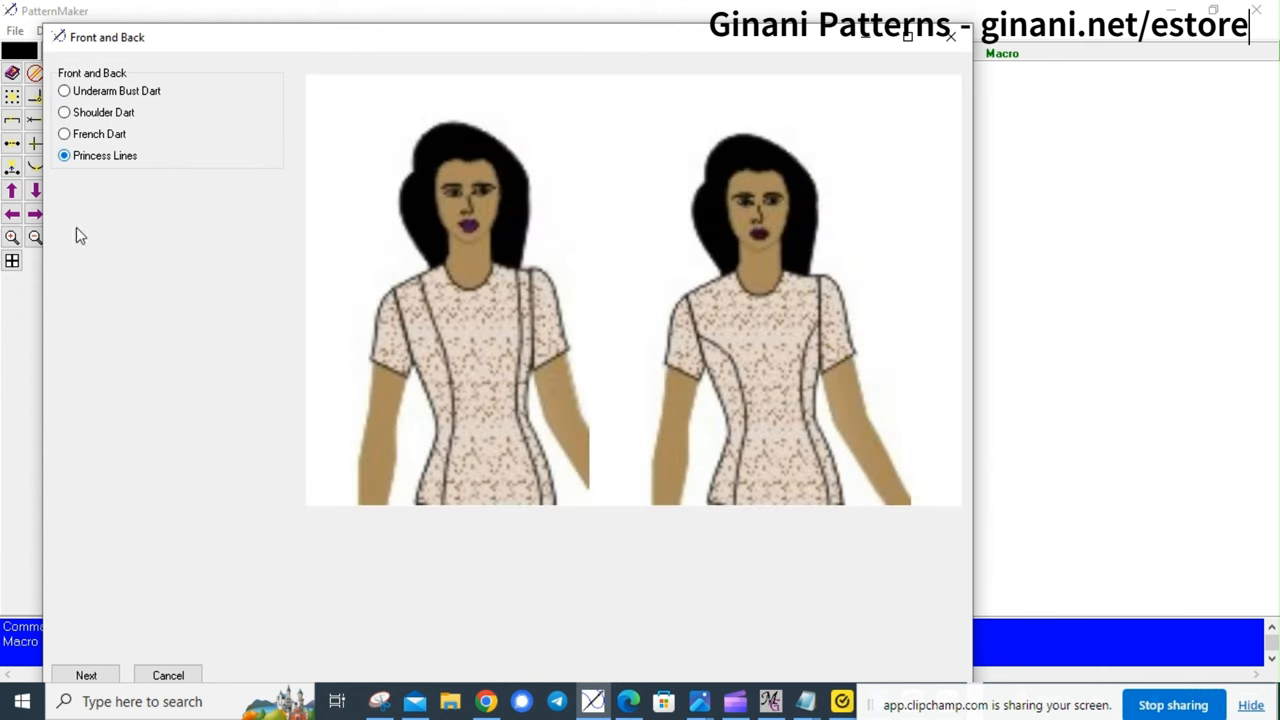
{"action": "mouse_move", "coordinate": [86, 676]}
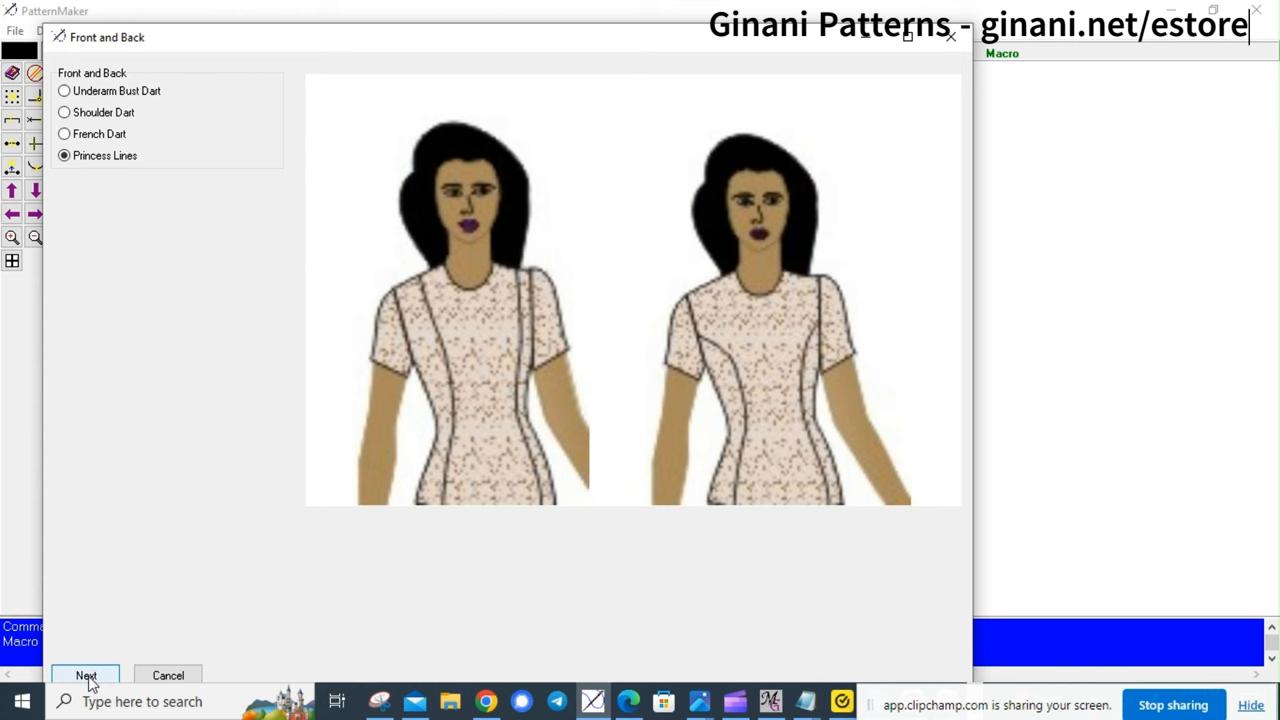
{"action": "left_click", "coordinate": [86, 676]}
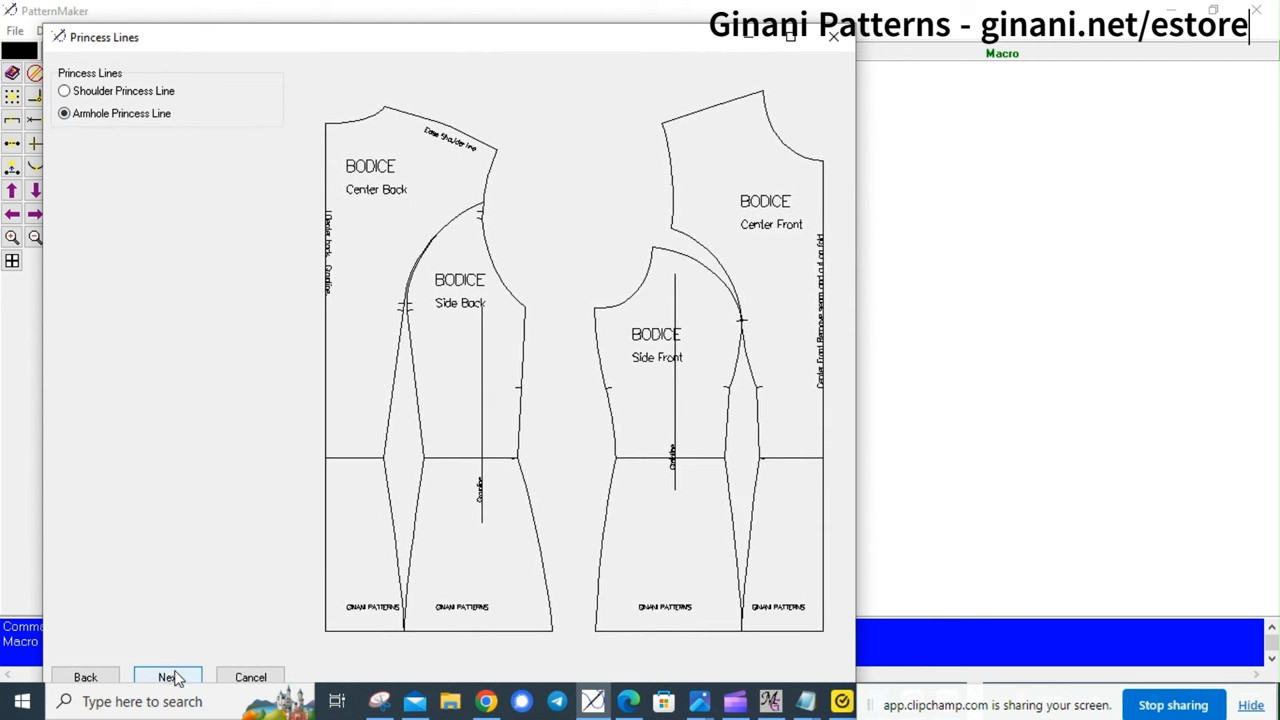
{"action": "mouse_move", "coordinate": [168, 680]}
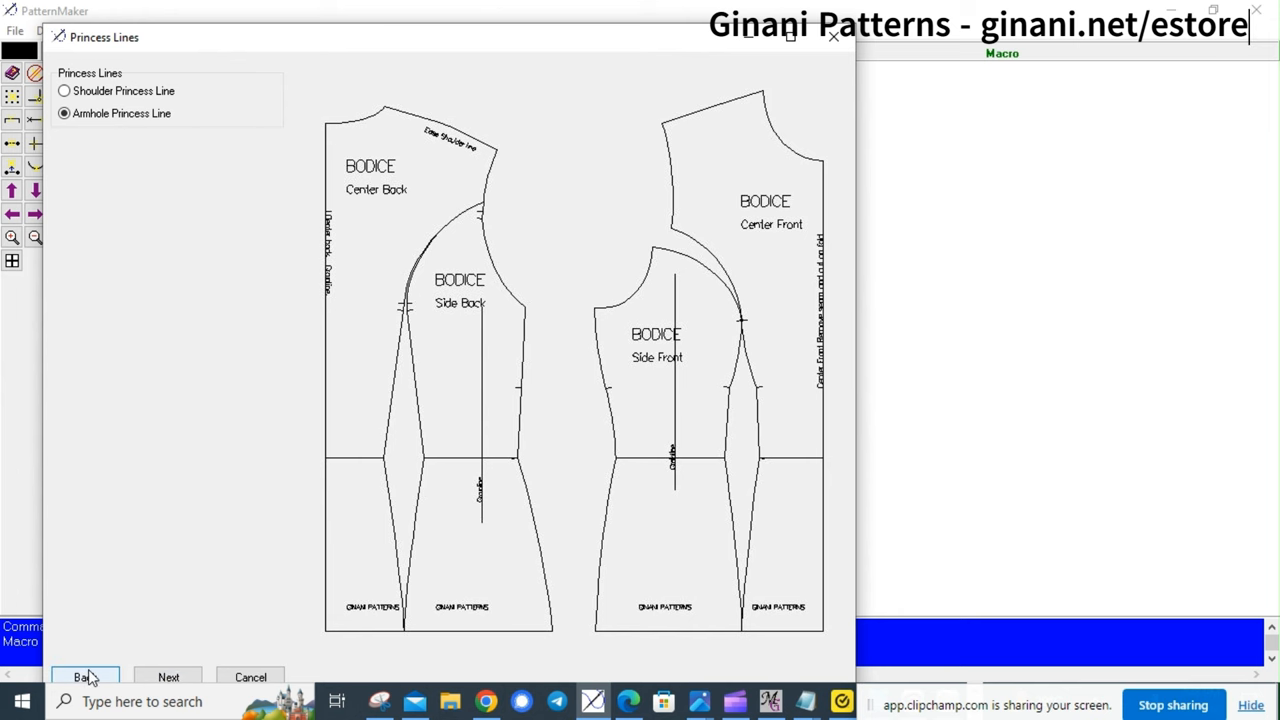
{"action": "left_click", "coordinate": [84, 676]}
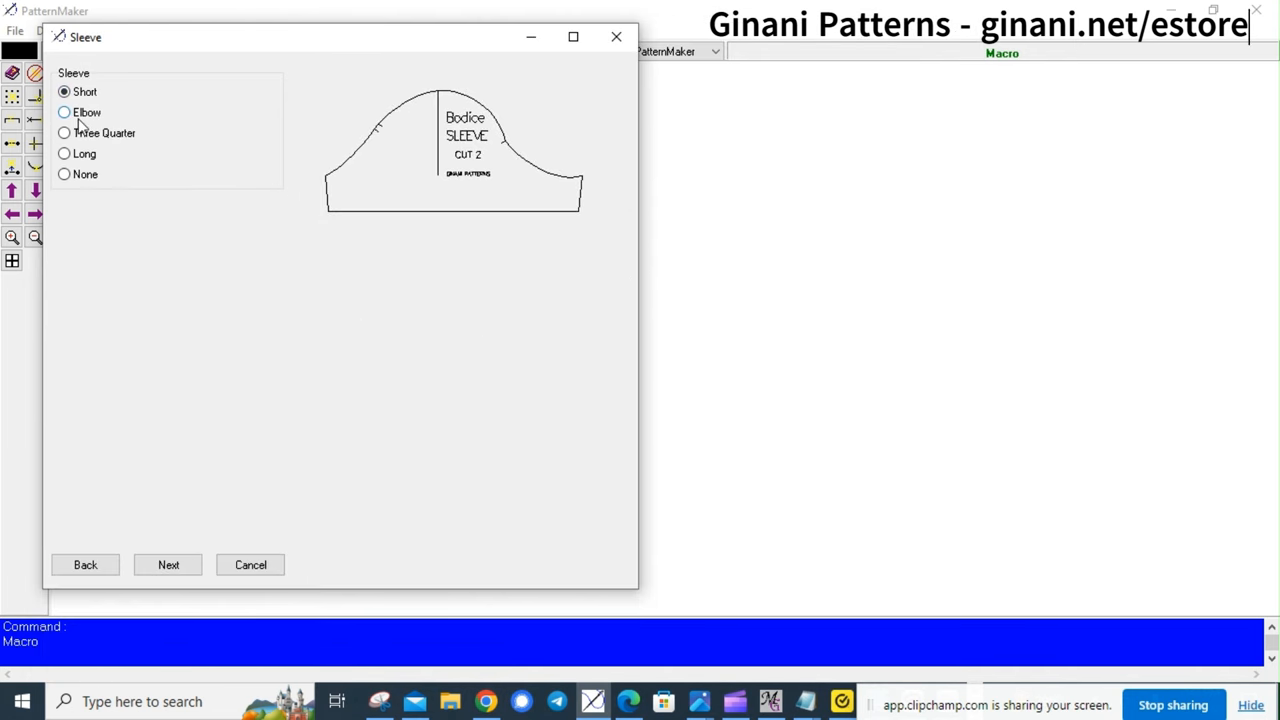
Preview three-quarter and sleeveless options, settle on the Elbow sleeve, and continue
{"action": "left_click", "coordinate": [64, 132]}
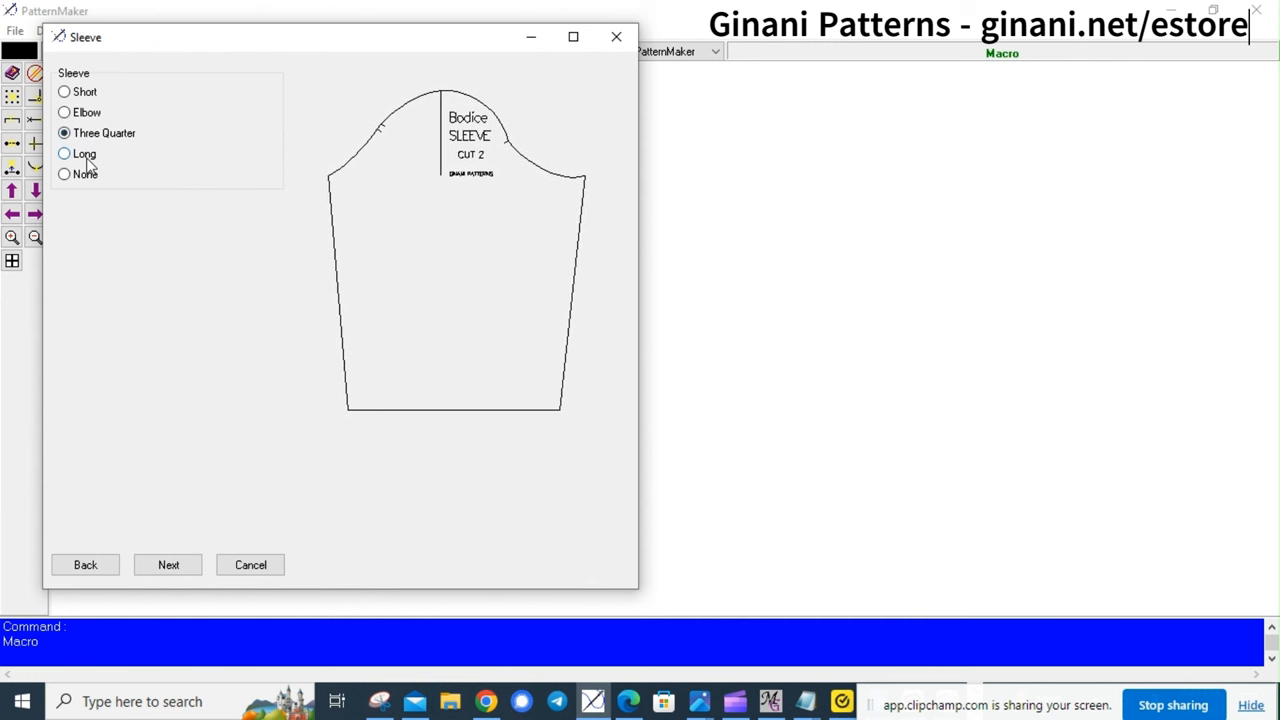
{"action": "left_click", "coordinate": [64, 174]}
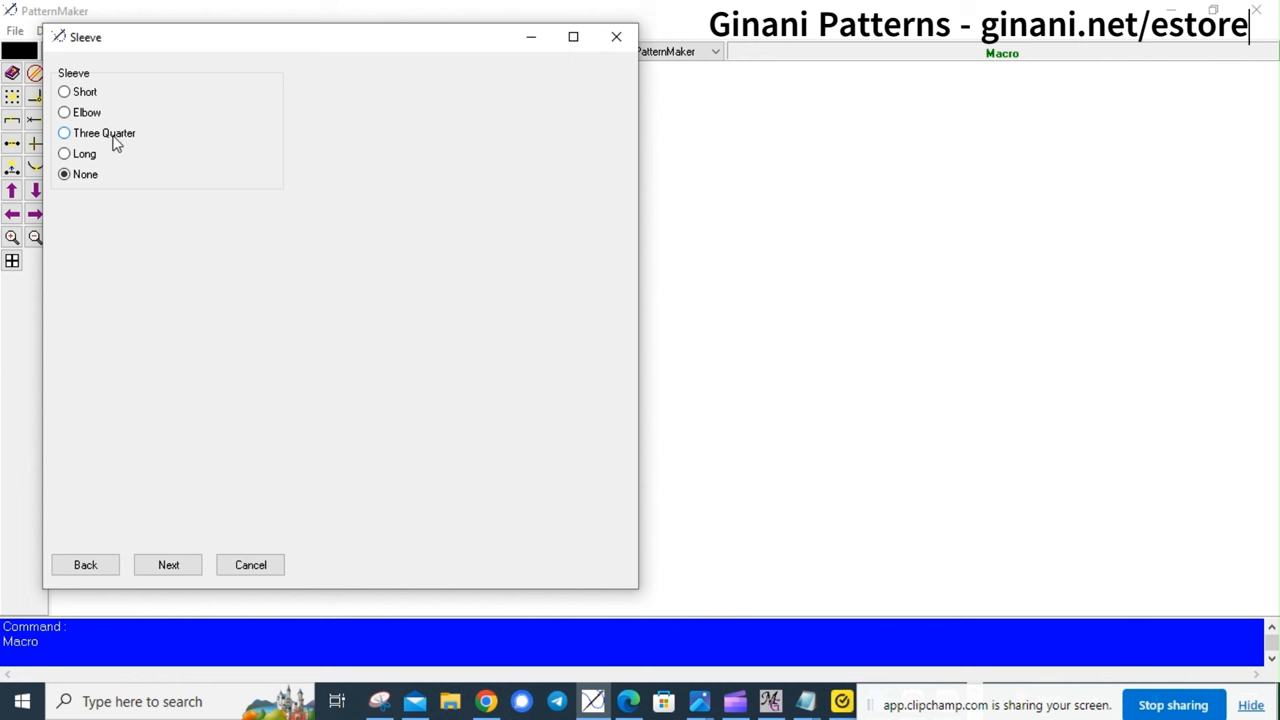
{"action": "left_click", "coordinate": [64, 112]}
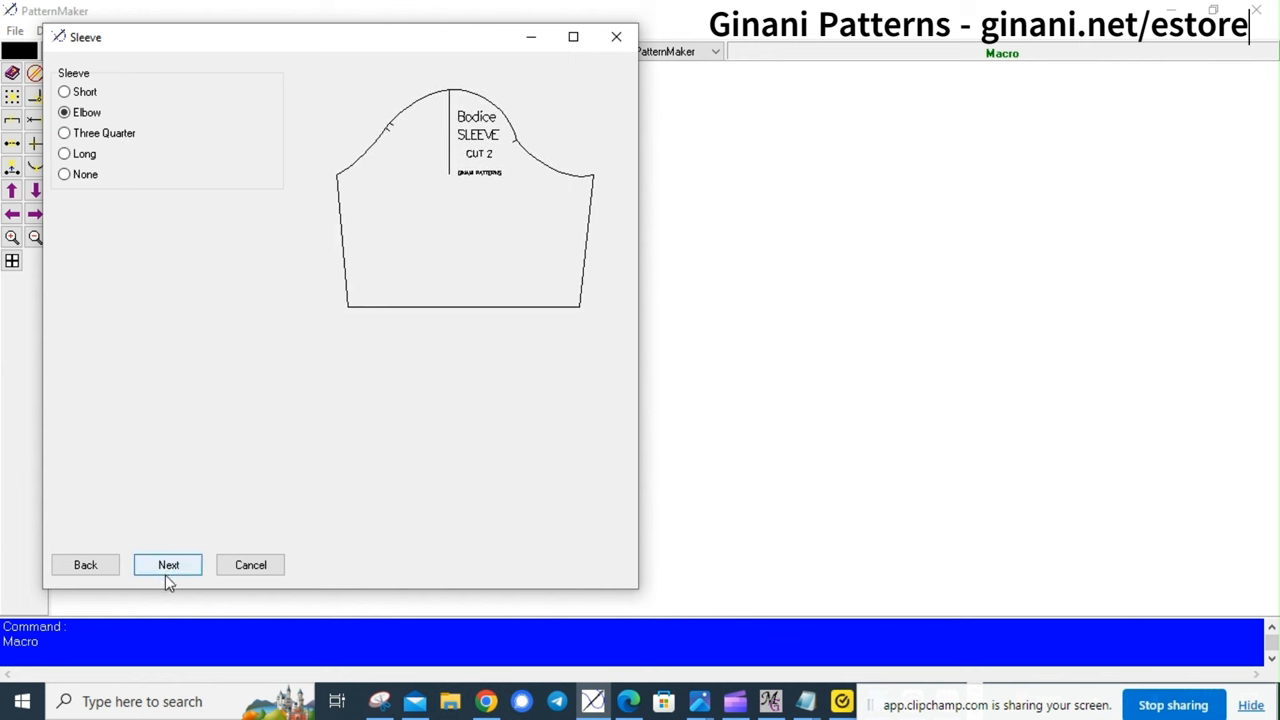
{"action": "left_click", "coordinate": [168, 564]}
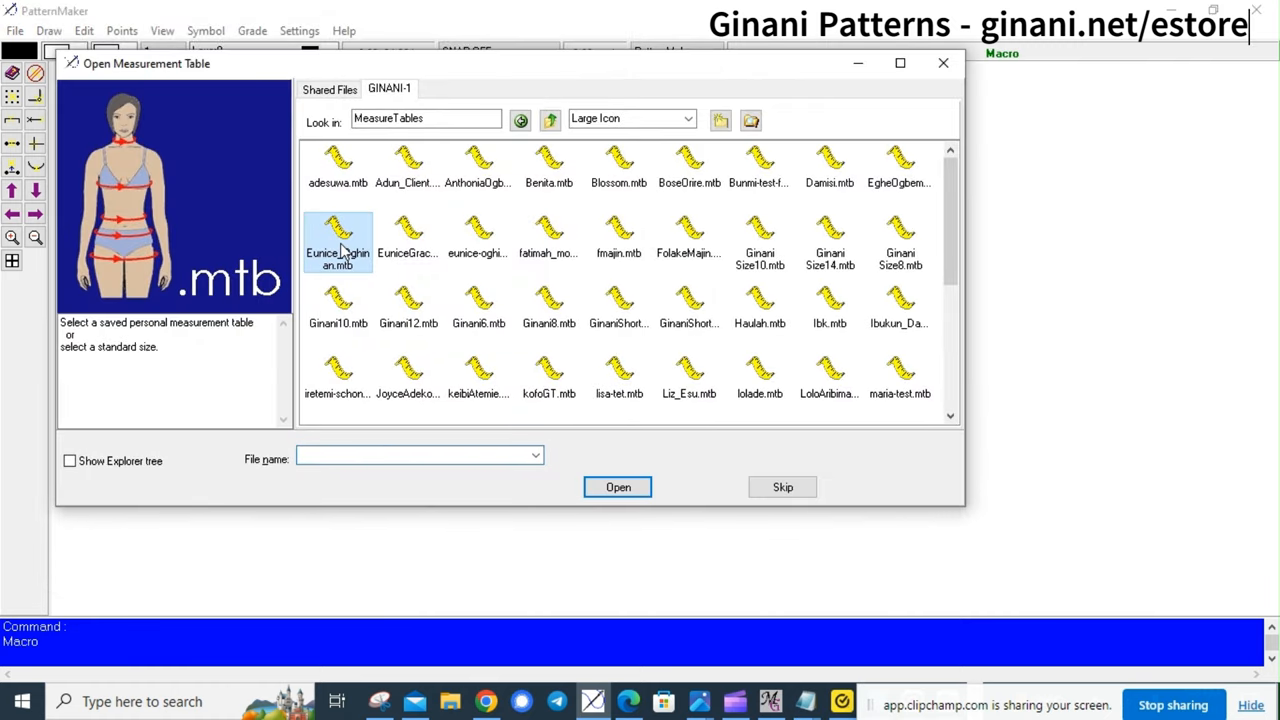
Load the saved measurement table and enter 0 for the waist ease
{"action": "left_click", "coordinate": [338, 240]}
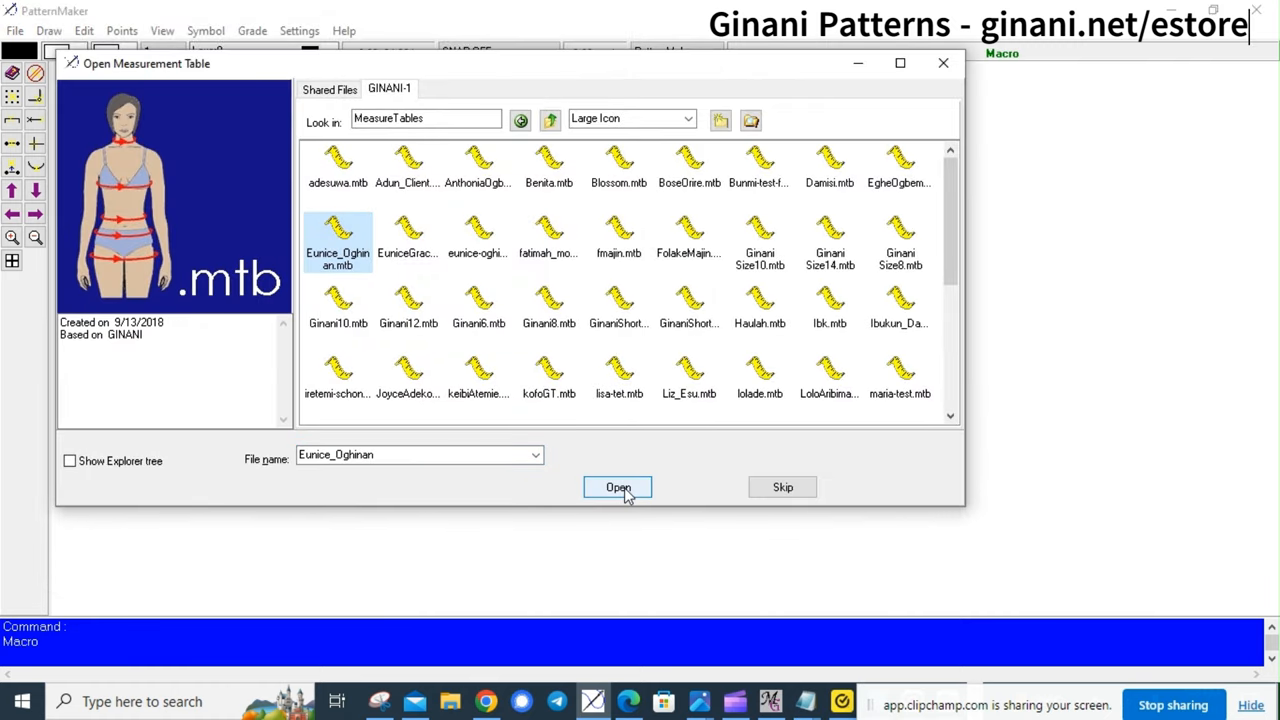
{"action": "left_click", "coordinate": [616, 488]}
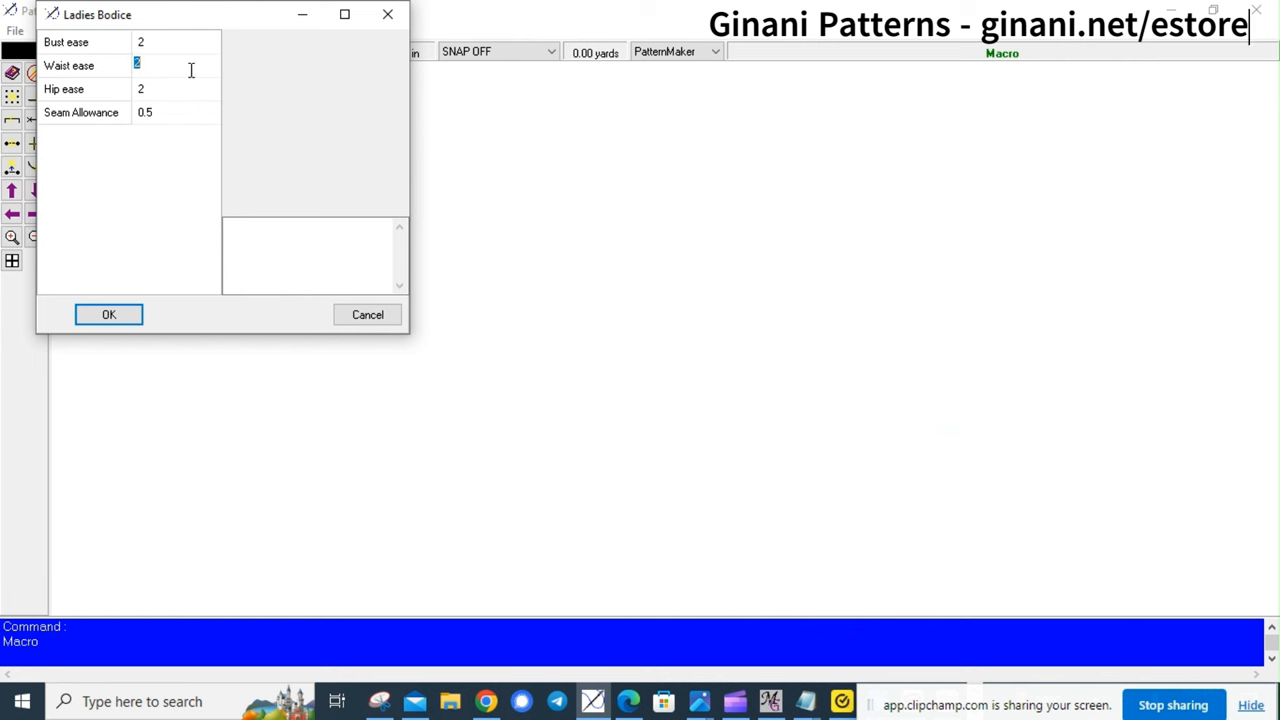
{"action": "type", "text": "0"}
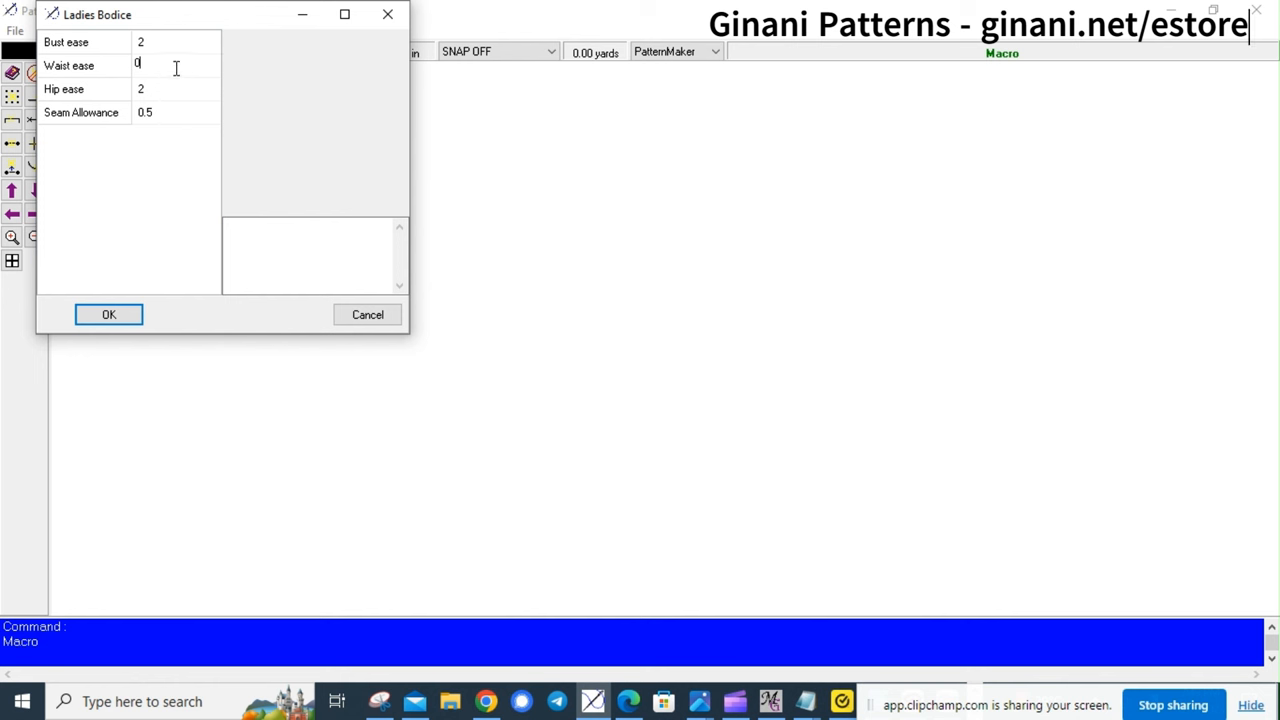
{"action": "mouse_move", "coordinate": [180, 104]}
{"action": "type", "text": "1"}
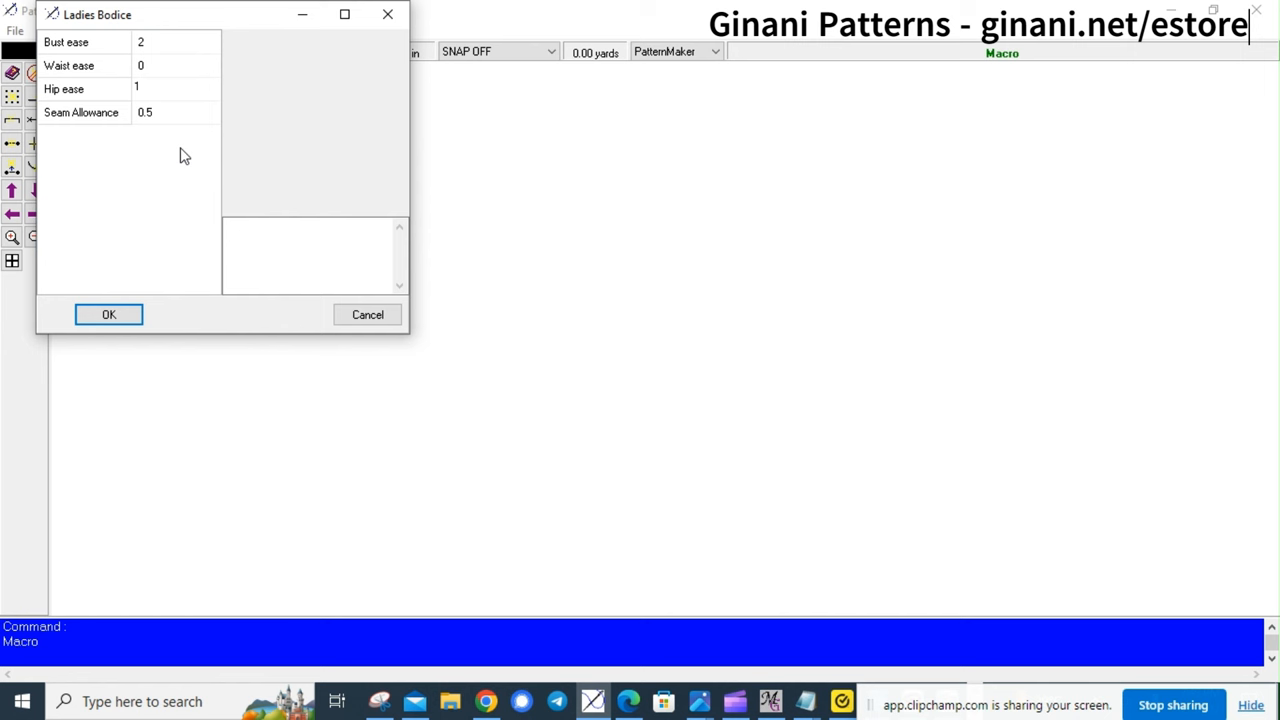
{"action": "mouse_move", "coordinate": [108, 314]}
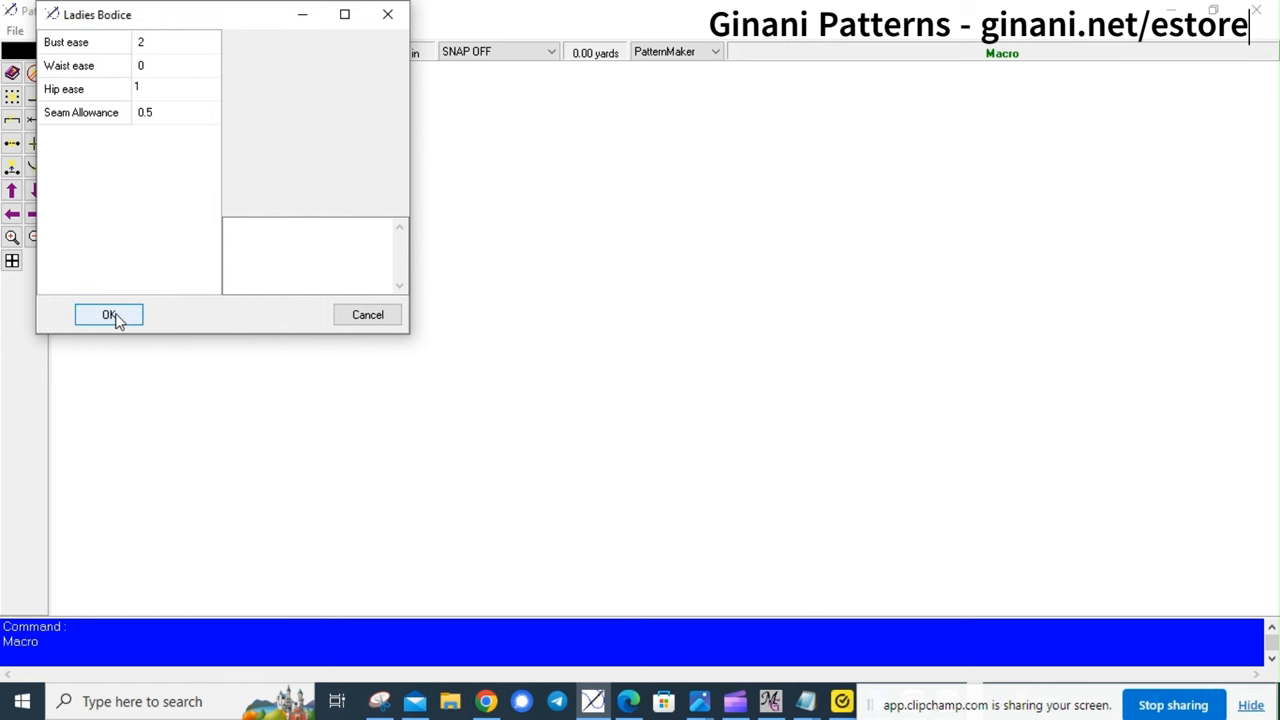
Confirm the ease values, then rerun the bodice with Three Quarter sleeves up to the measurements prompt
{"action": "left_click", "coordinate": [108, 314]}
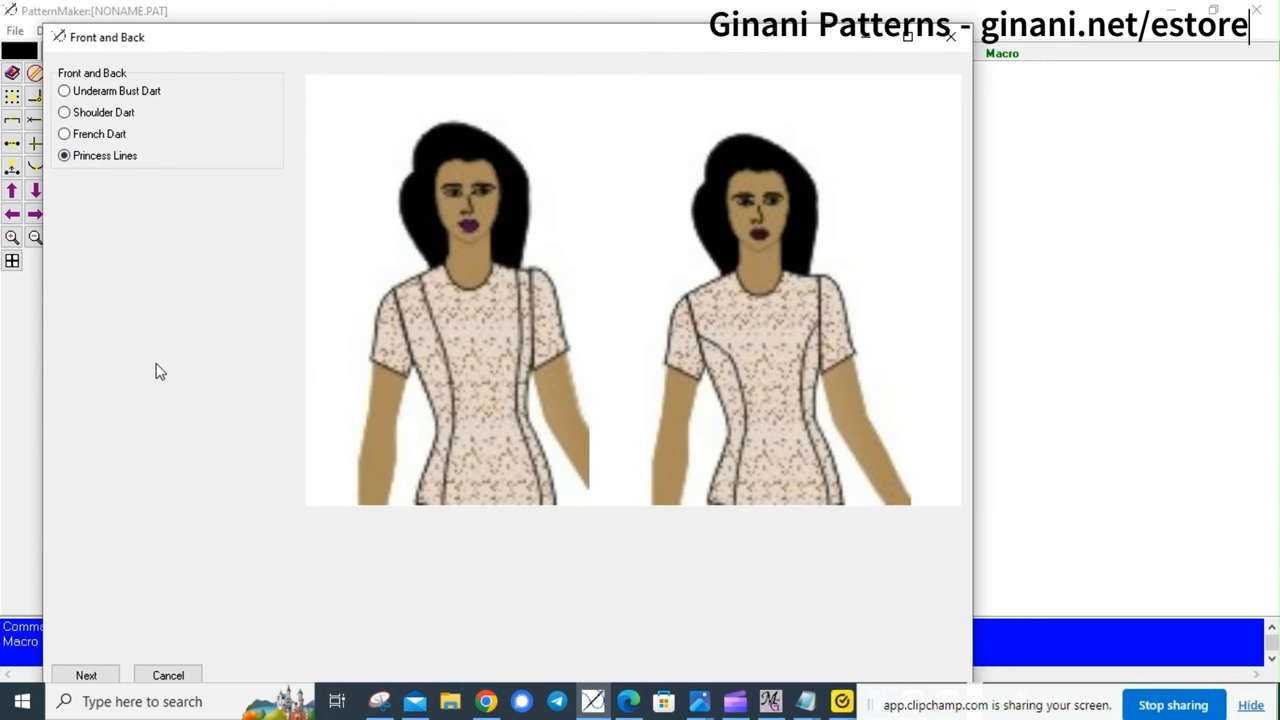
{"action": "left_click", "coordinate": [86, 676]}
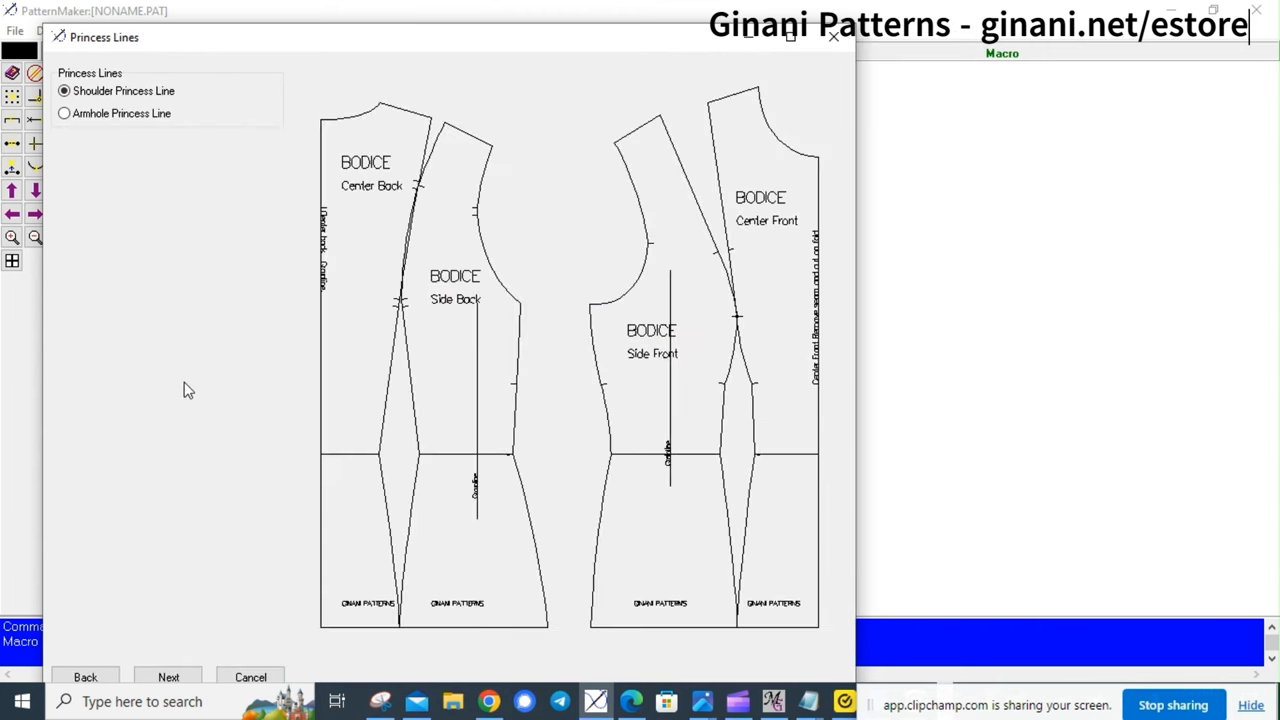
{"action": "mouse_move", "coordinate": [168, 676]}
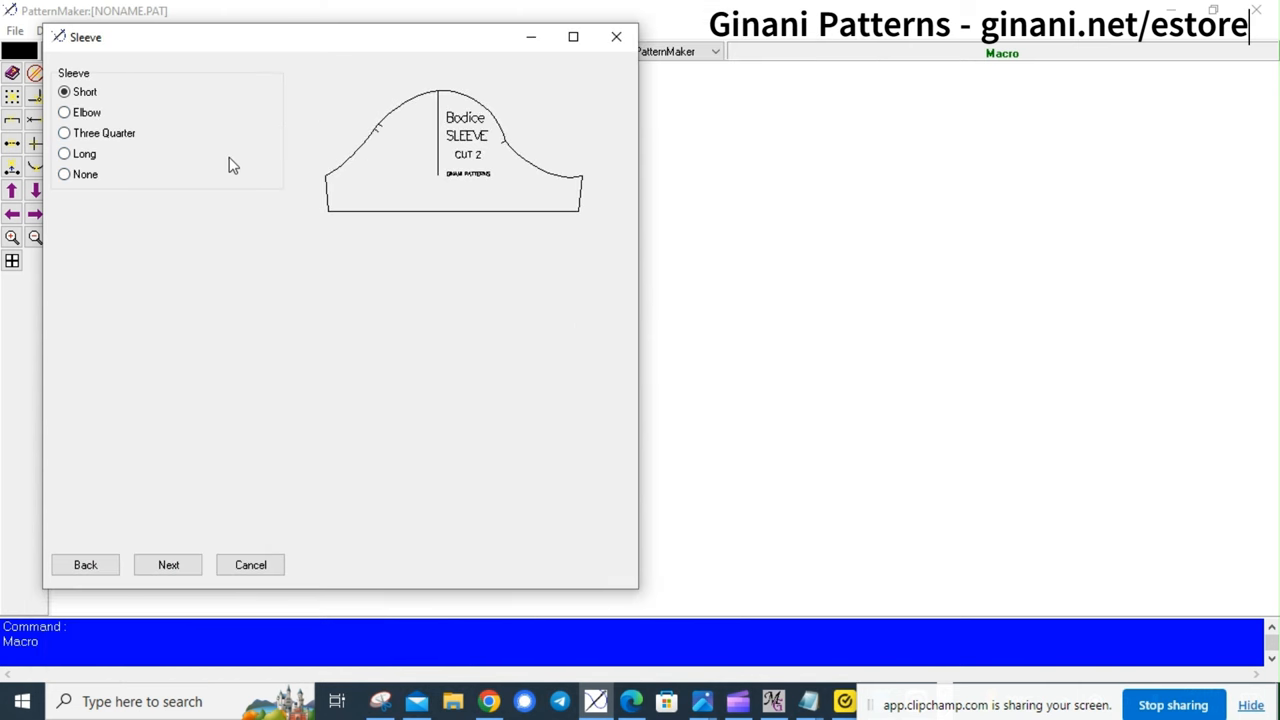
{"action": "left_click", "coordinate": [64, 132]}
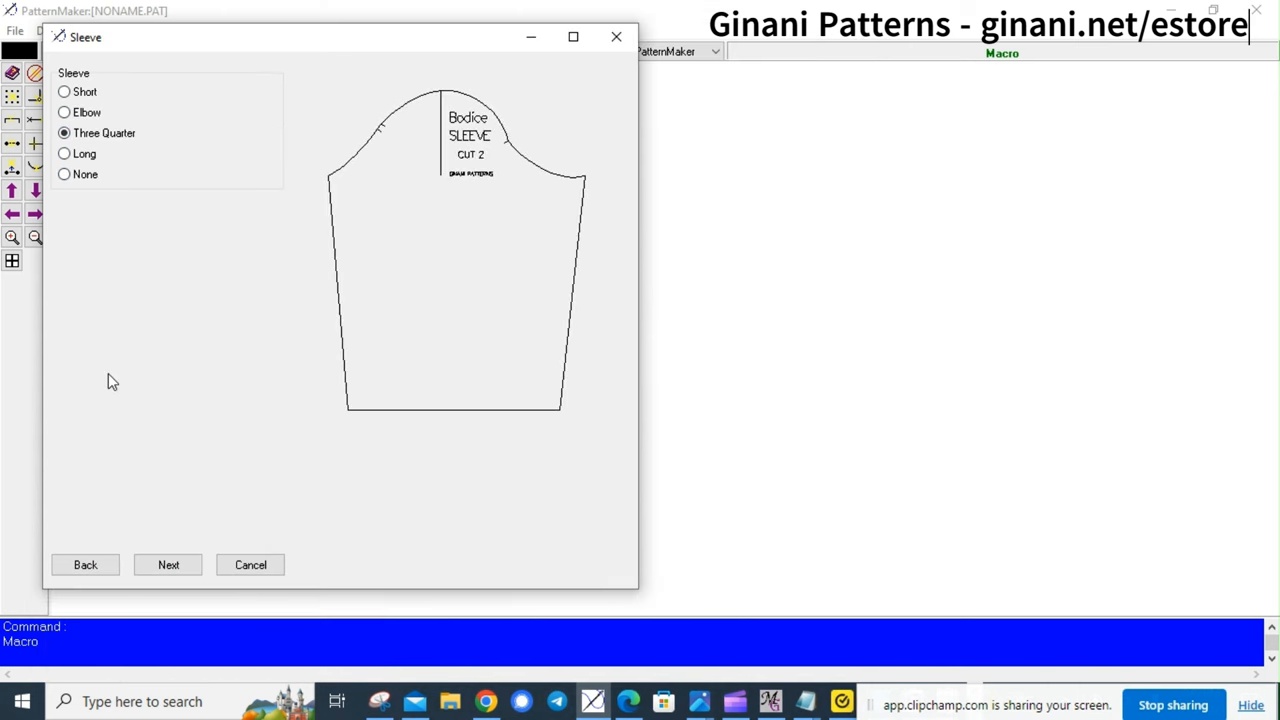
{"action": "left_click", "coordinate": [168, 564]}
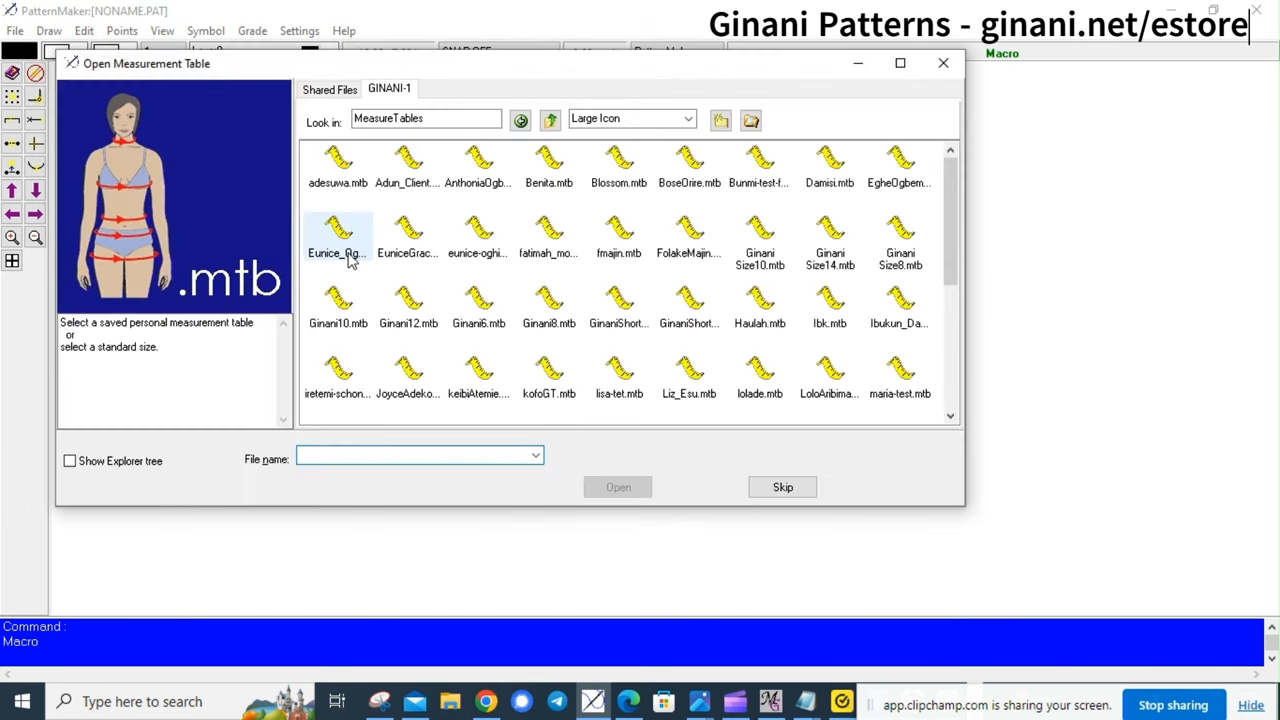
{"action": "left_click", "coordinate": [338, 236]}
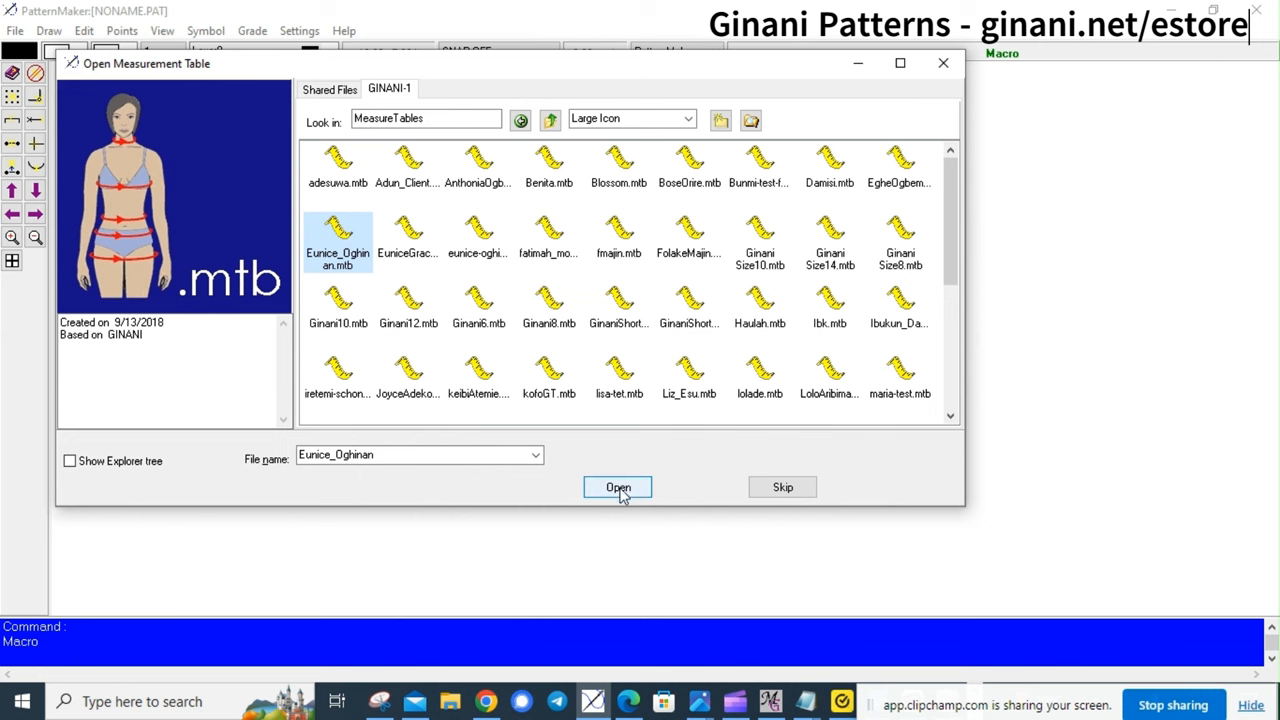
{"action": "left_click", "coordinate": [616, 488]}
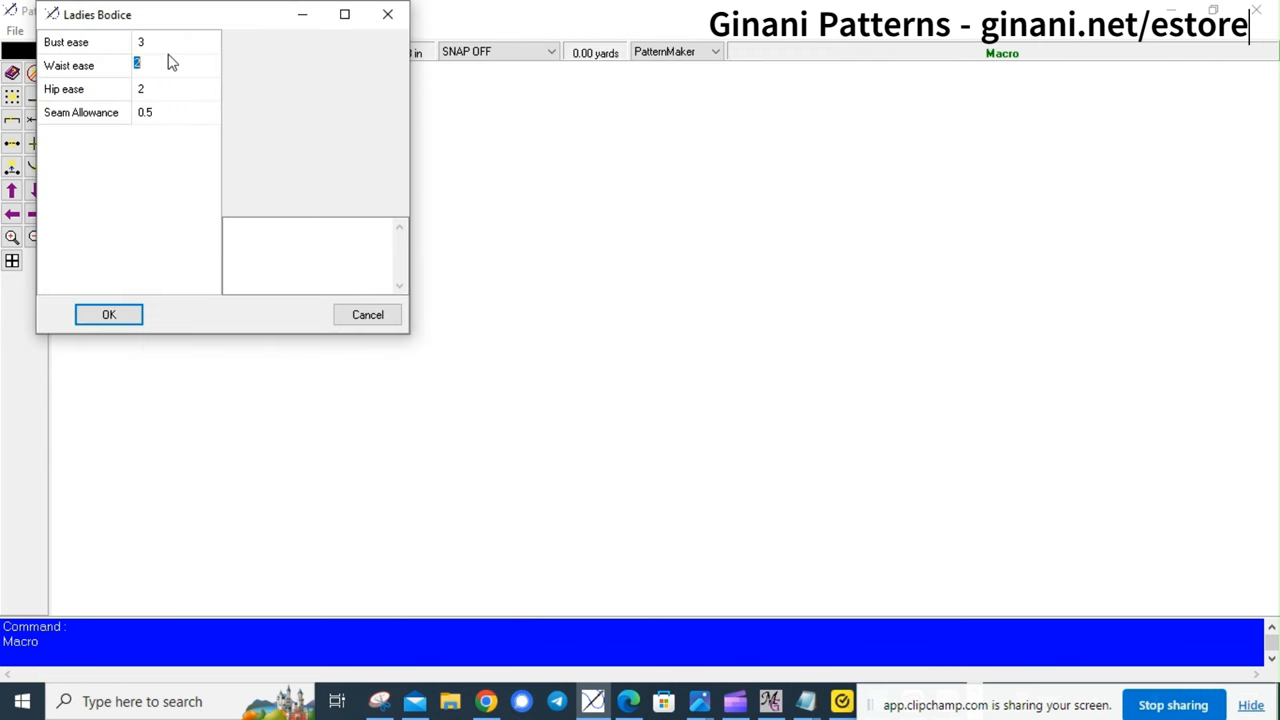
{"action": "mouse_move", "coordinate": [176, 68]}
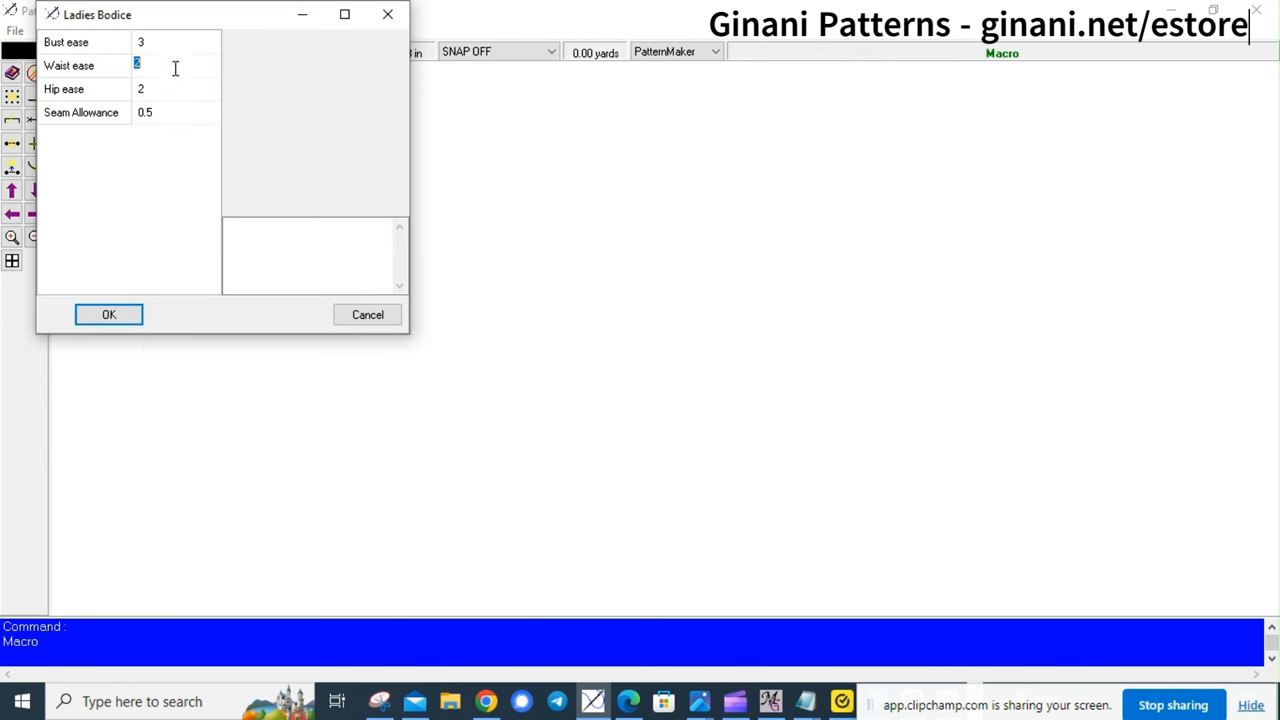
{"action": "mouse_move", "coordinate": [168, 290]}
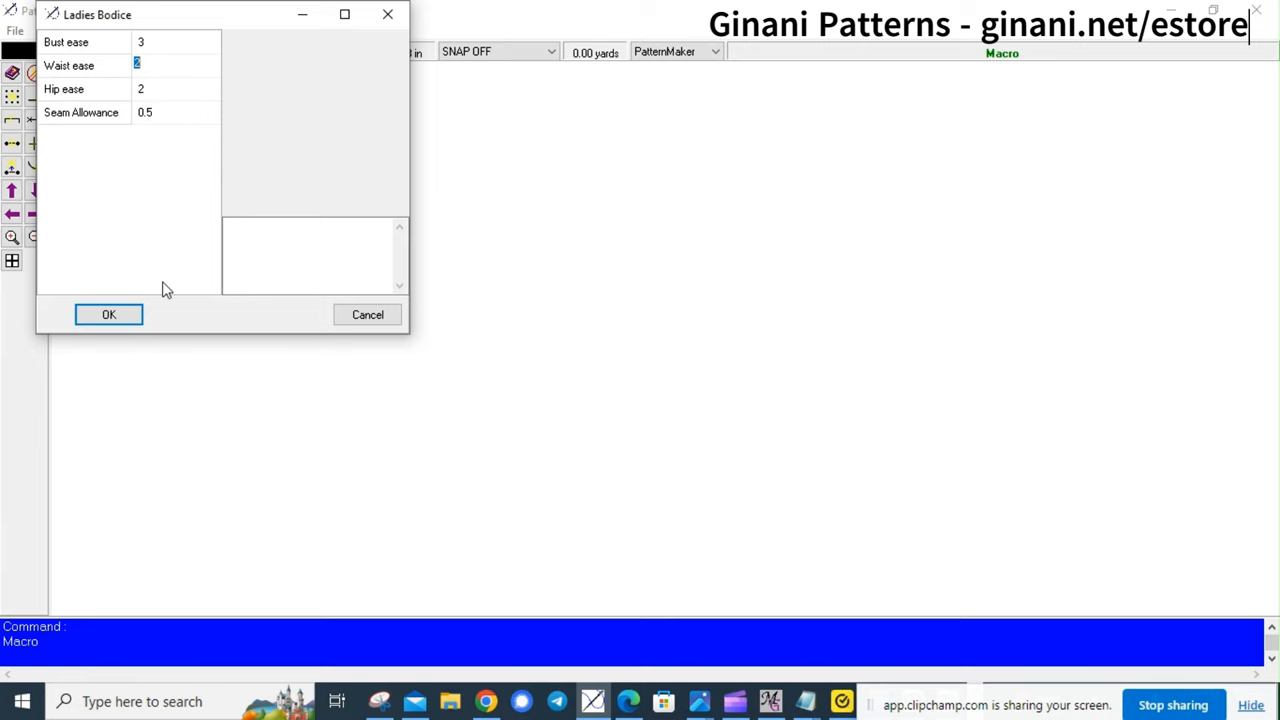
Accept the ease values to draft the princess-line pieces and three-quarter sleeve with seam allowances
{"action": "left_click", "coordinate": [108, 314]}
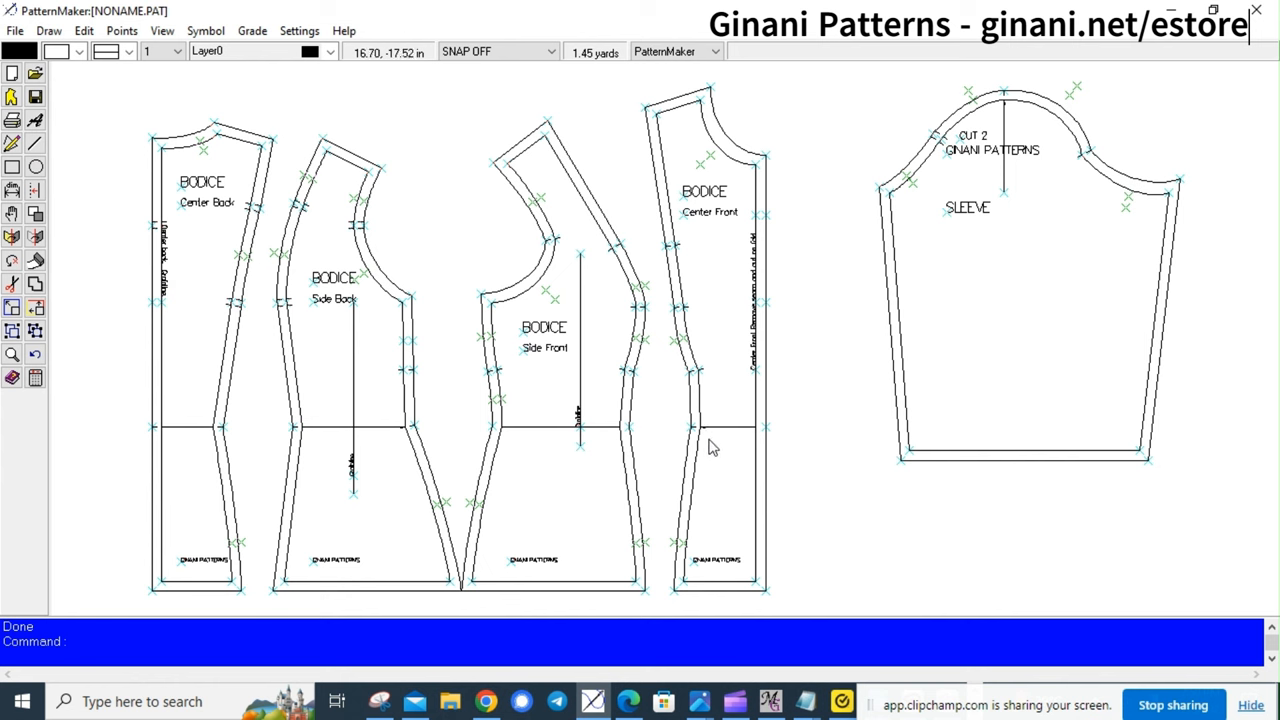
{"action": "mouse_move", "coordinate": [426, 504]}
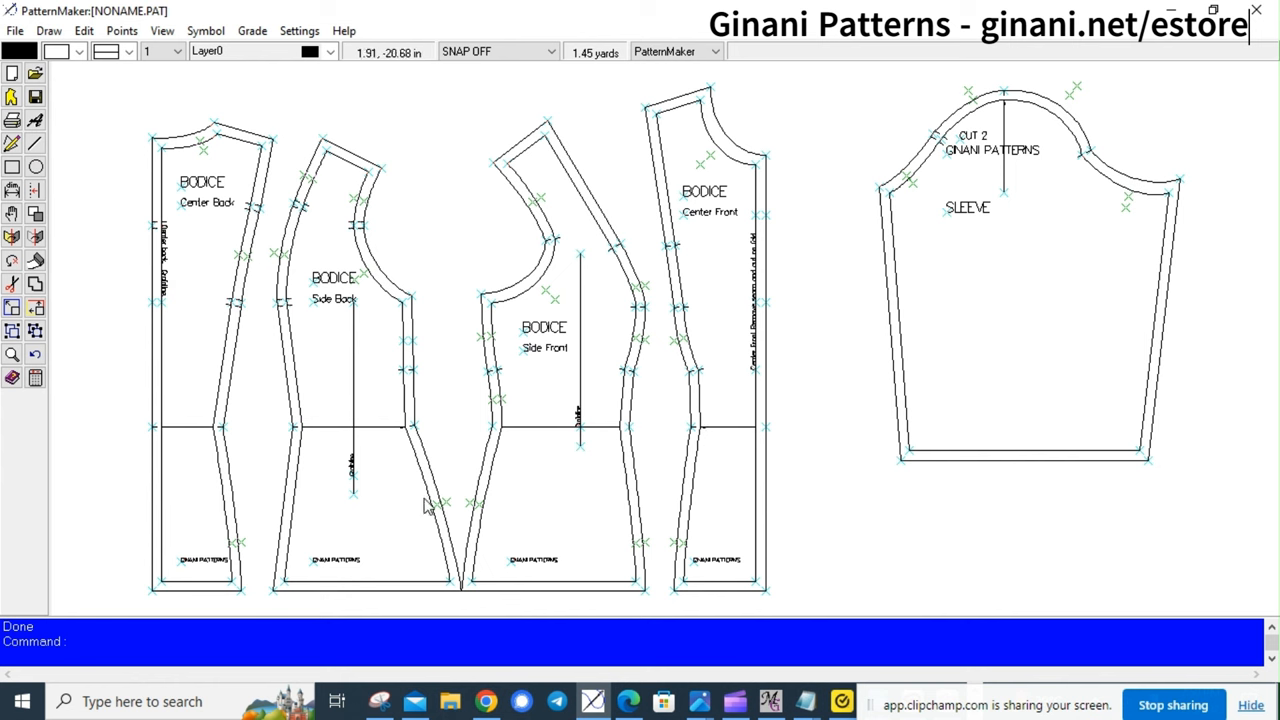
{"action": "mouse_move", "coordinate": [484, 482]}
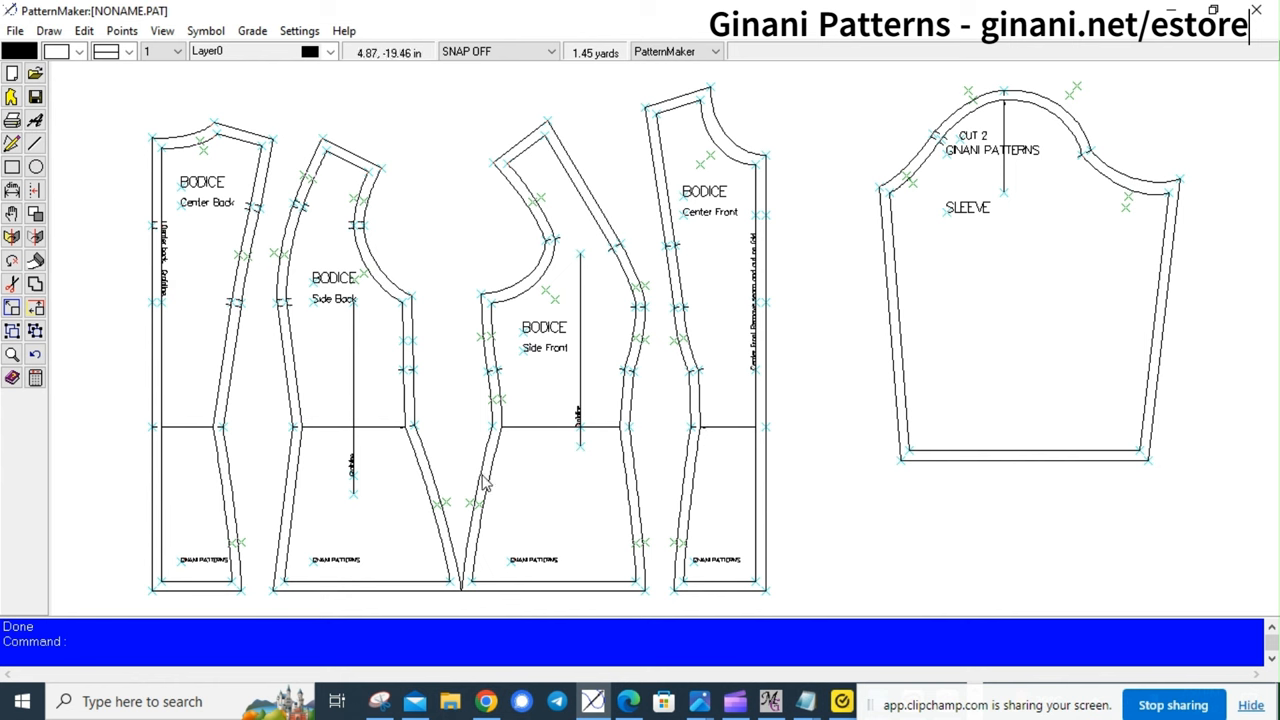
{"action": "mouse_move", "coordinate": [56, 118]}
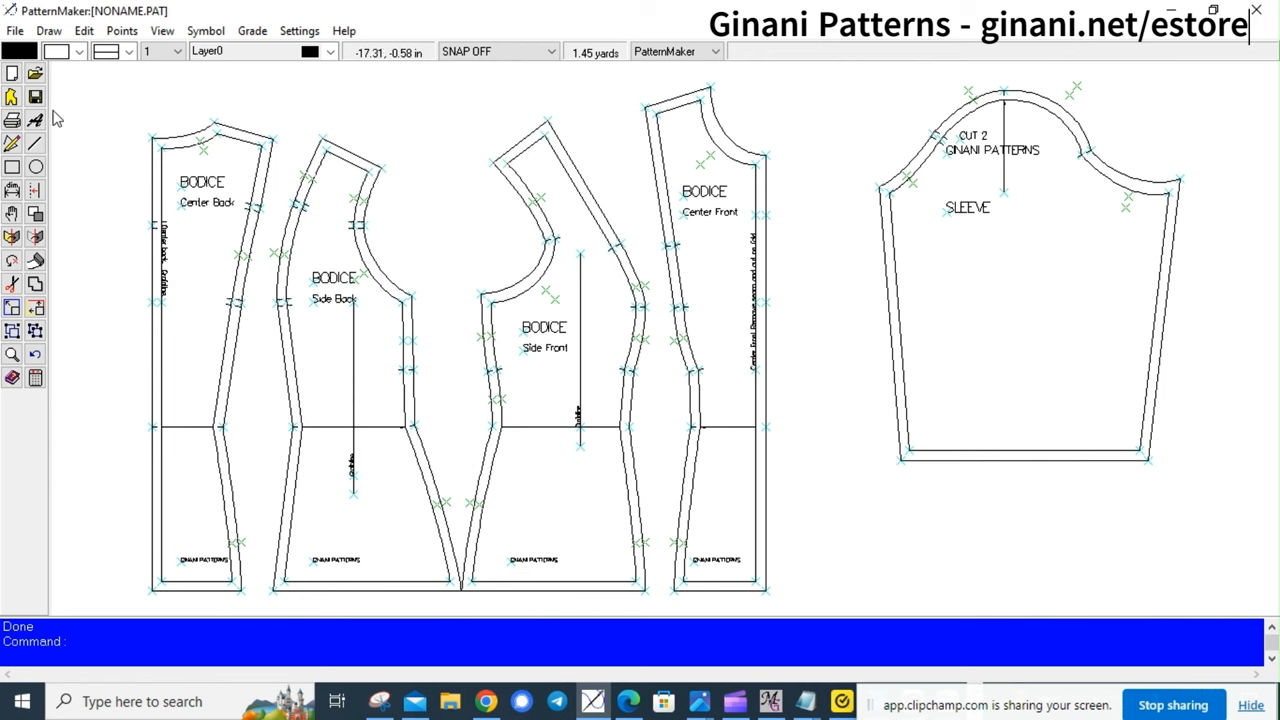
Start a new Bodicemac run with princess lines and Long sleeves up to the measurements prompt
{"action": "left_click", "coordinate": [14, 30]}
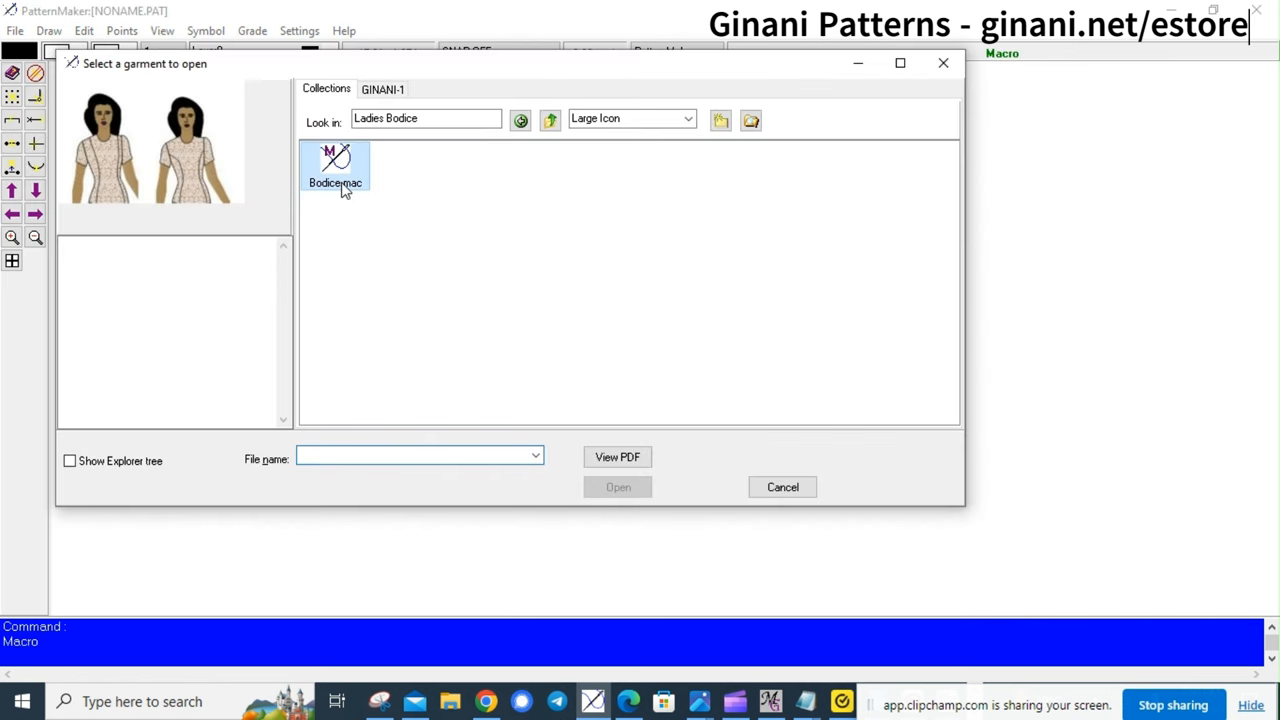
{"action": "double_click", "coordinate": [336, 164]}
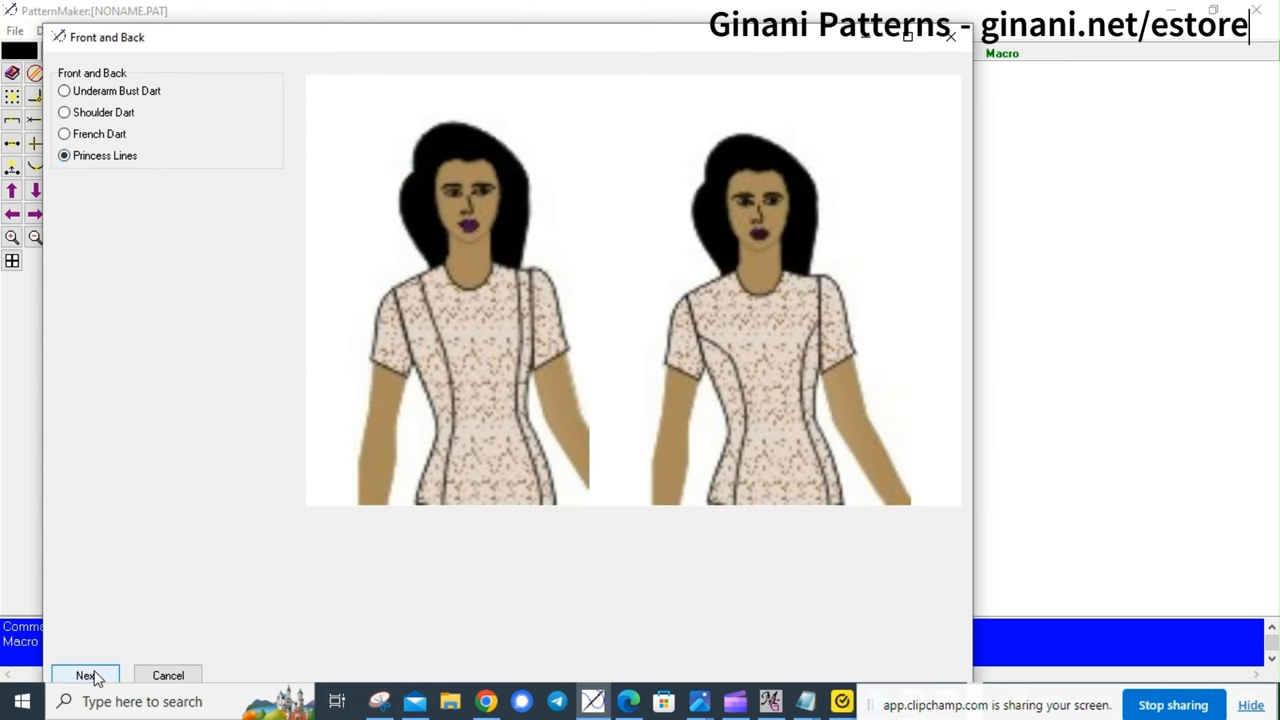
{"action": "left_click", "coordinate": [84, 676]}
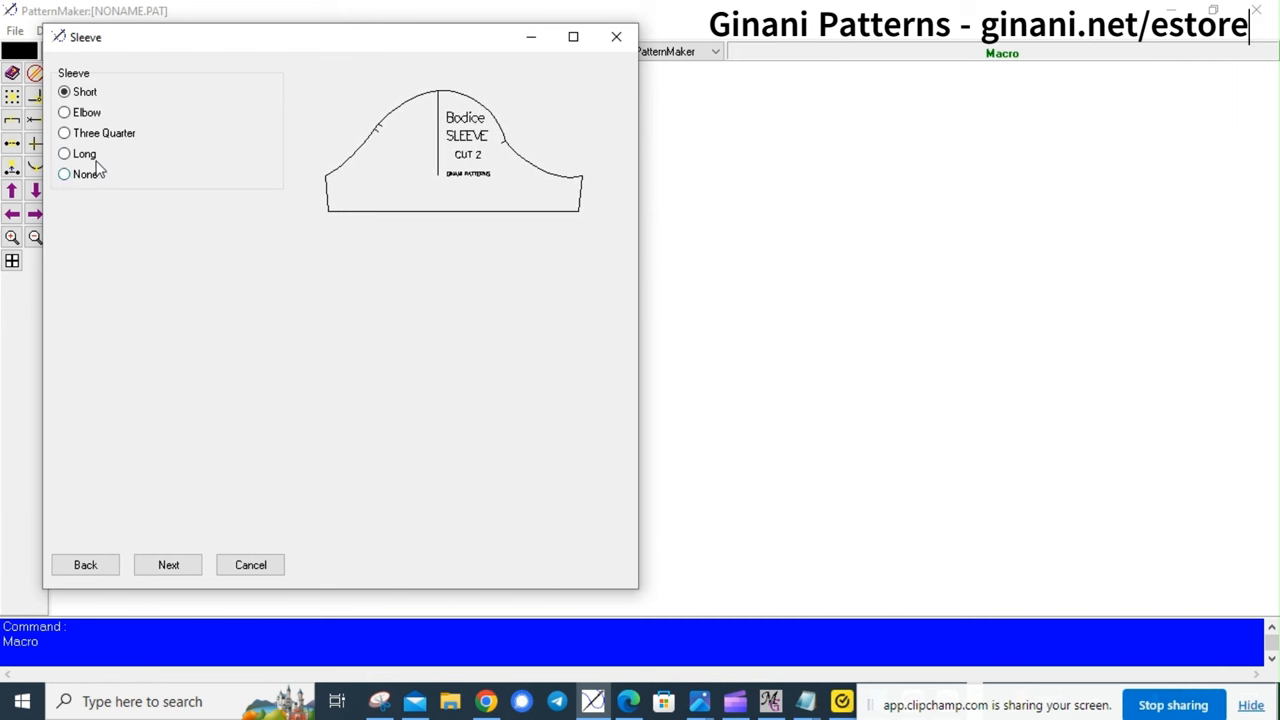
{"action": "left_click", "coordinate": [64, 152]}
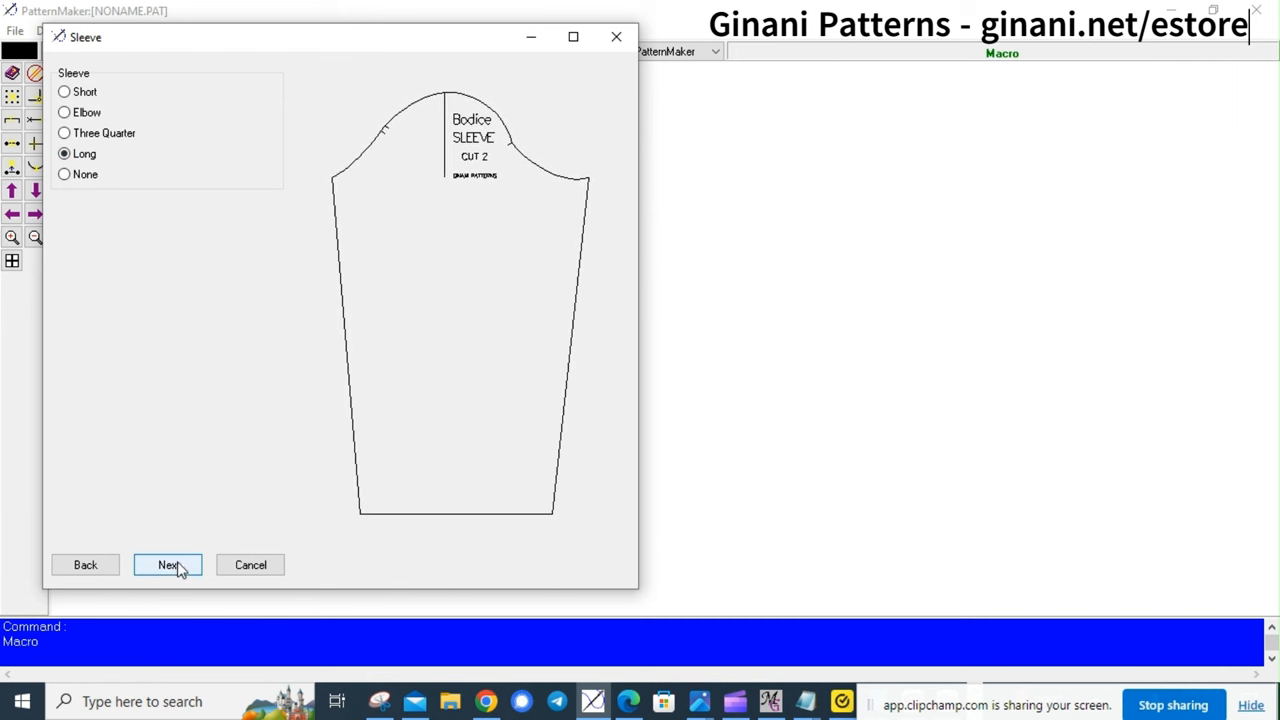
{"action": "left_click", "coordinate": [168, 564]}
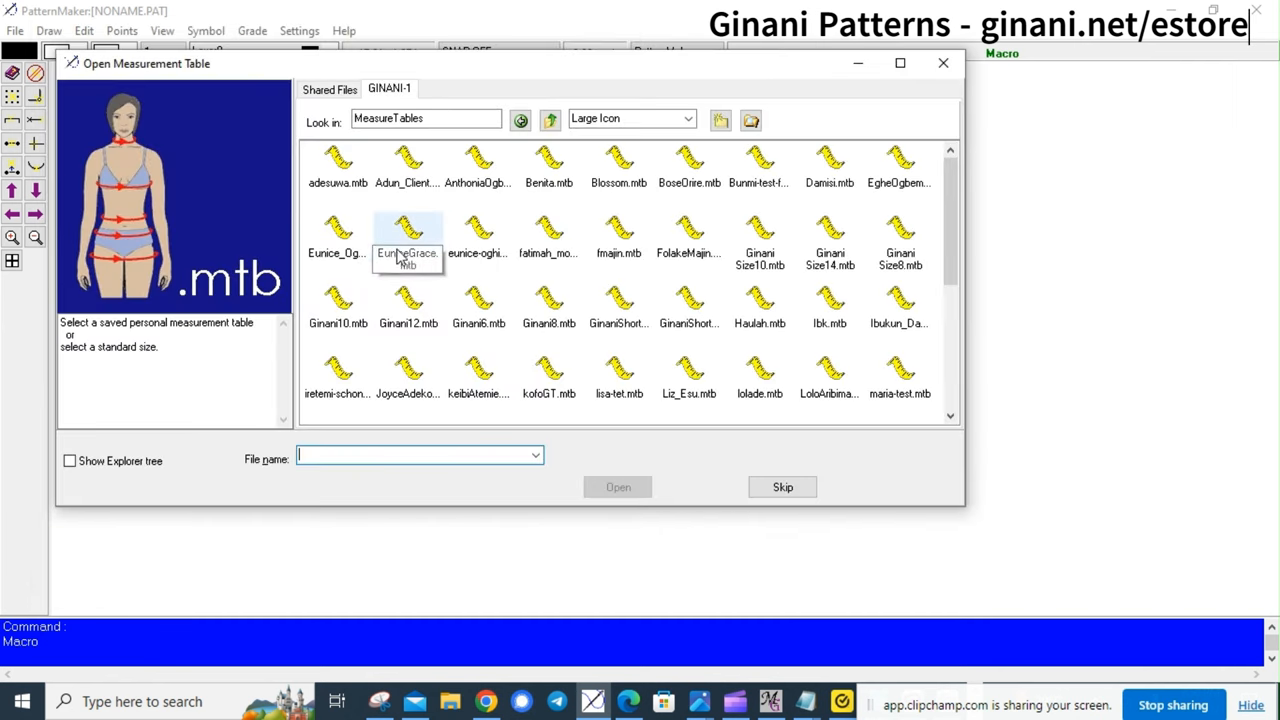
{"action": "left_click", "coordinate": [338, 236]}
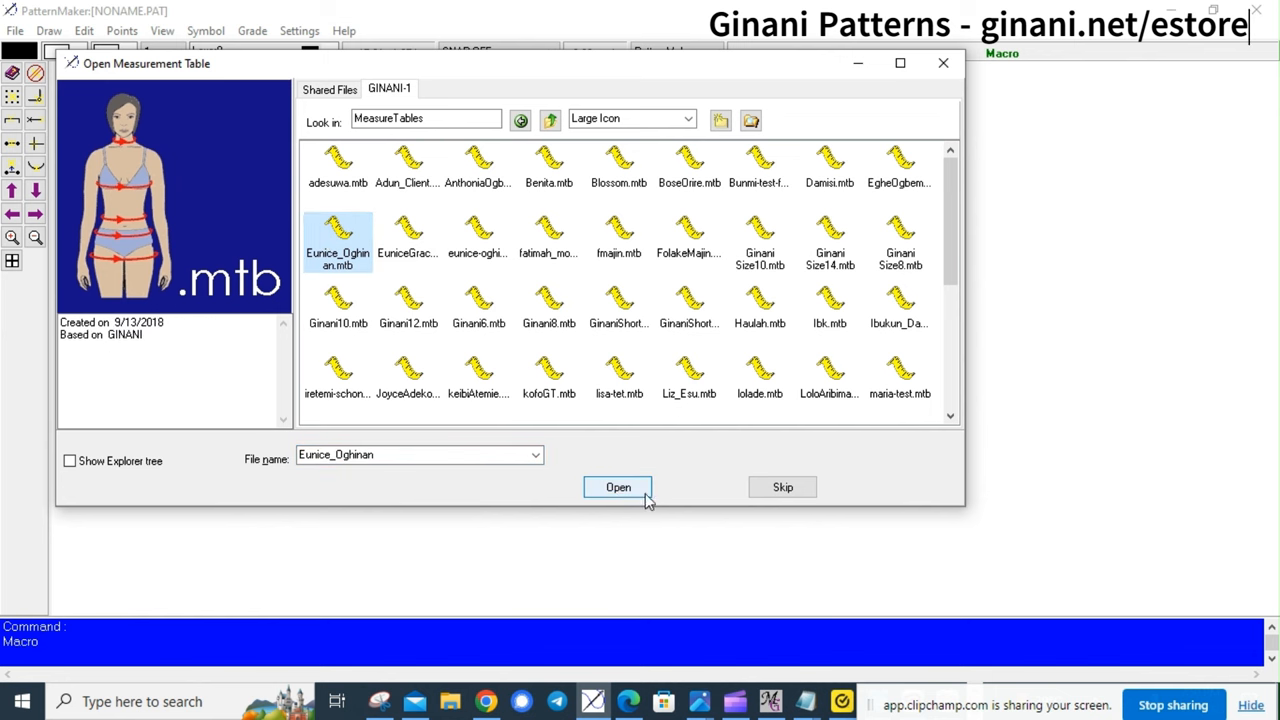
{"action": "left_click", "coordinate": [618, 488]}
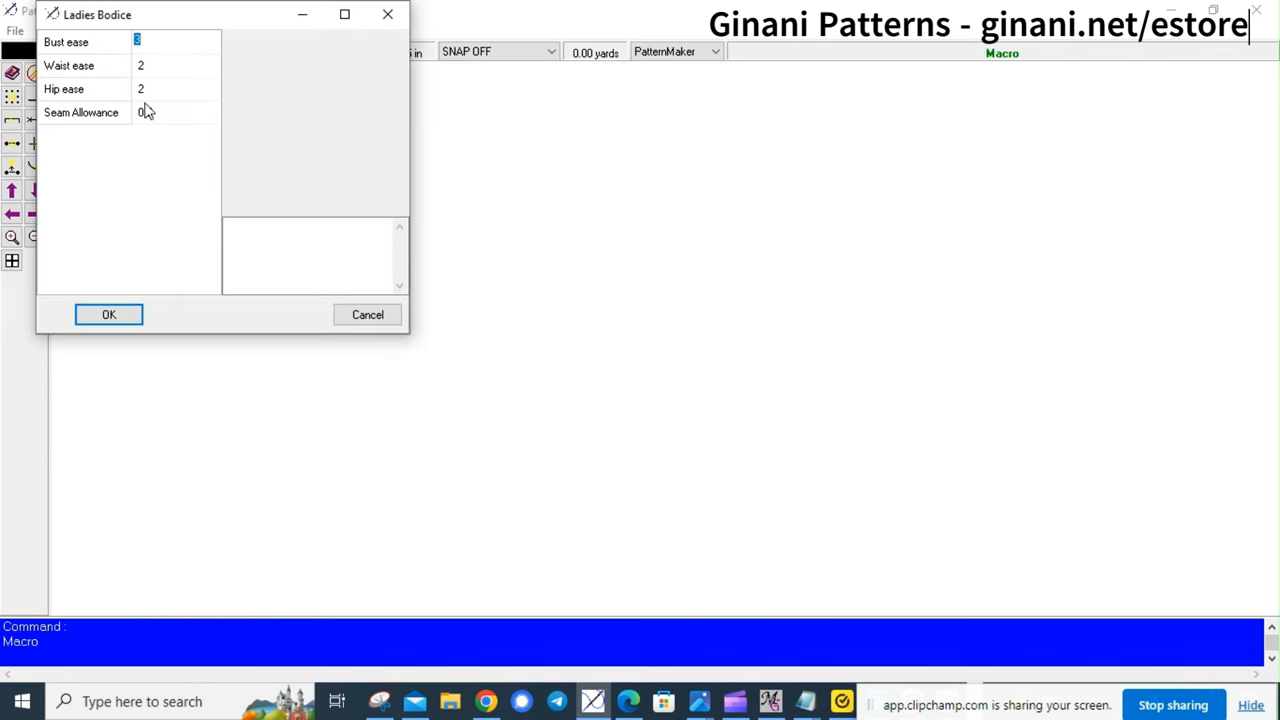
{"action": "left_click", "coordinate": [176, 64]}
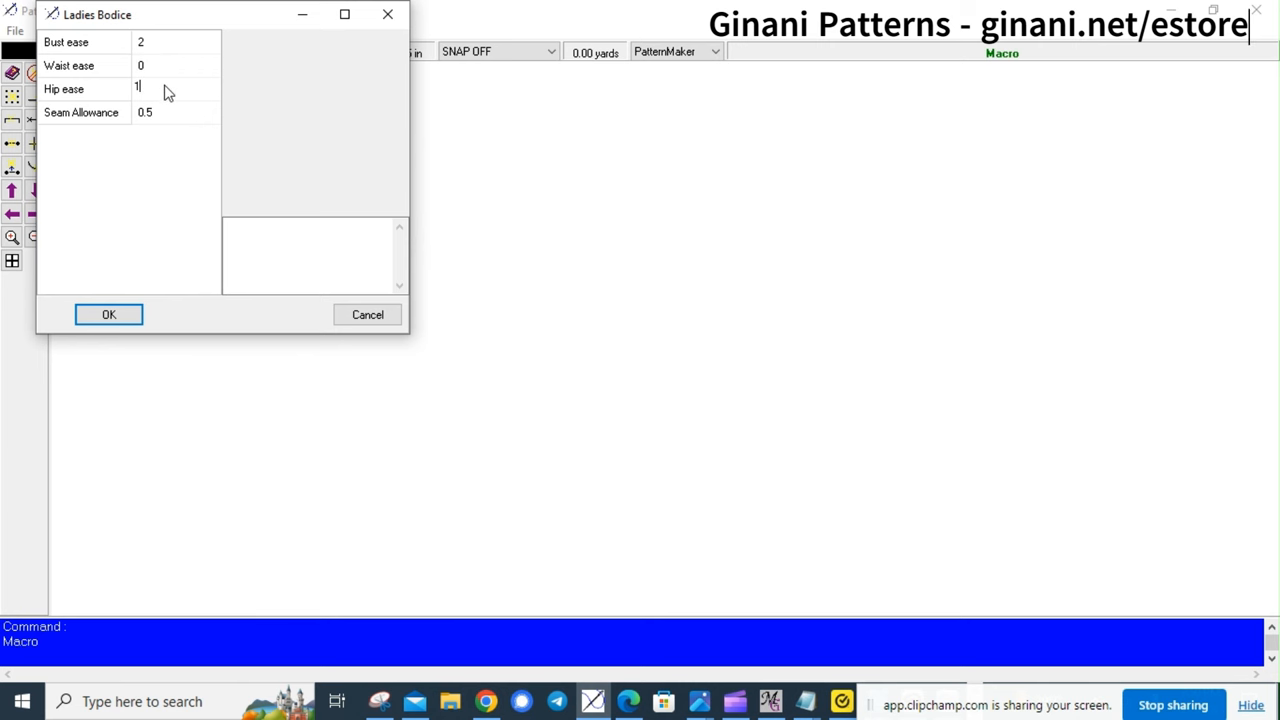
{"action": "left_click", "coordinate": [108, 314]}
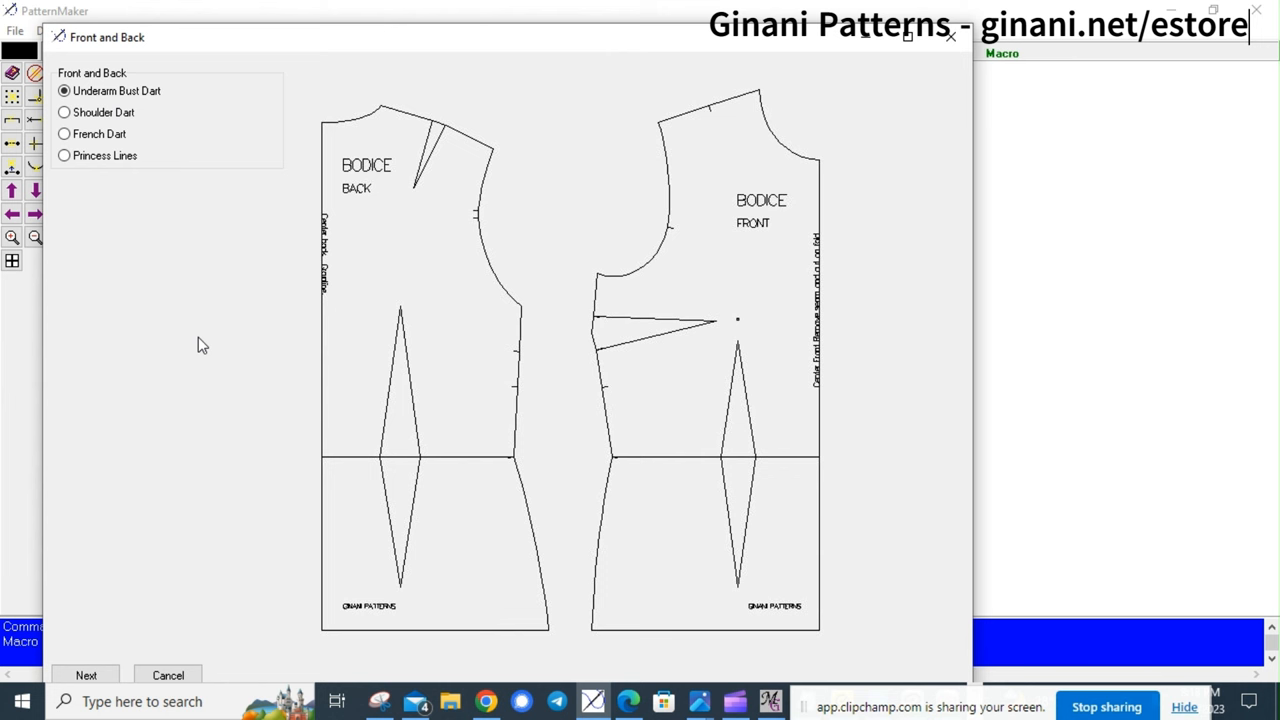
{"action": "mouse_move", "coordinate": [288, 240]}
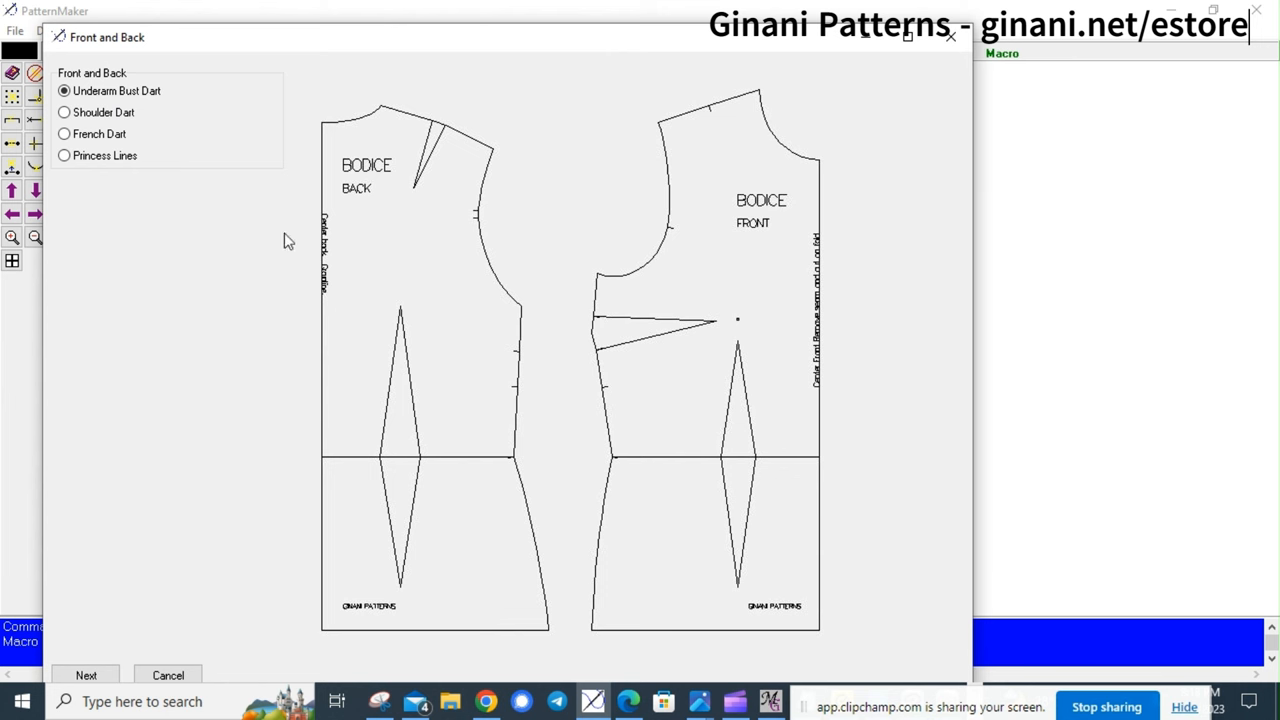
{"action": "mouse_move", "coordinate": [118, 668]}
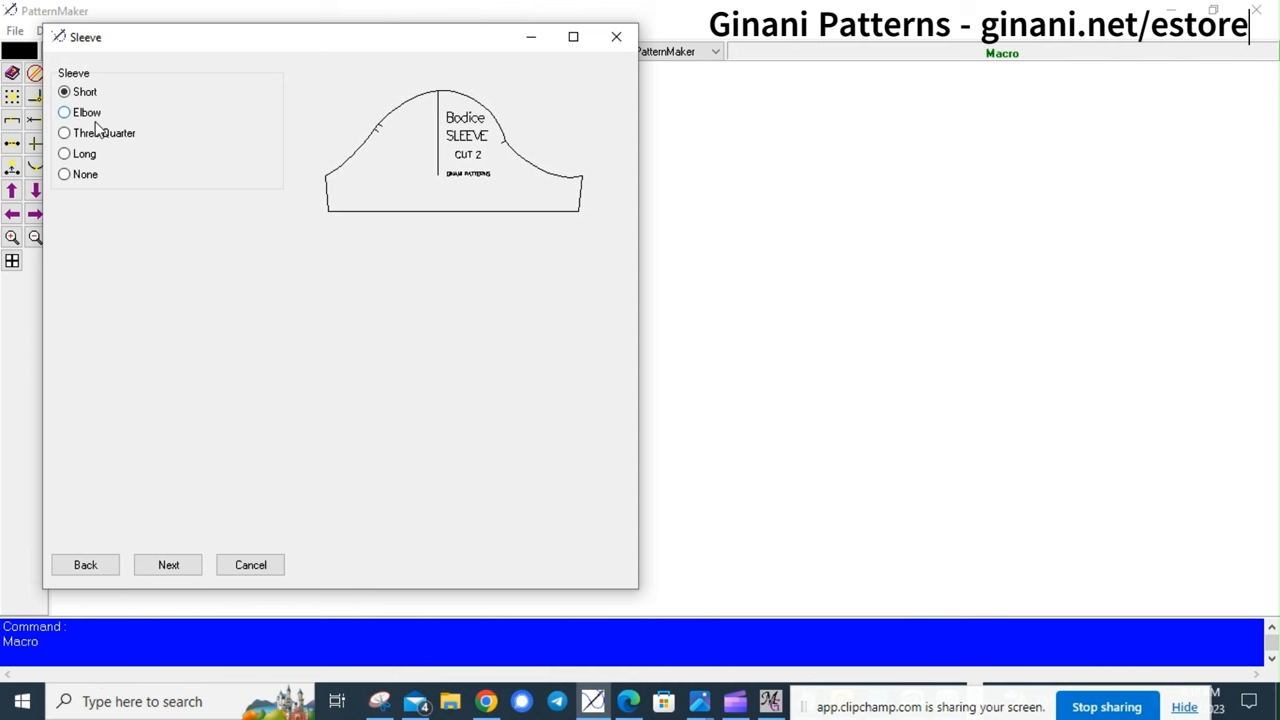
Keep Underarm Bust Dart, choose Elbow sleeves, and continue to measurements
{"action": "left_click", "coordinate": [64, 112]}
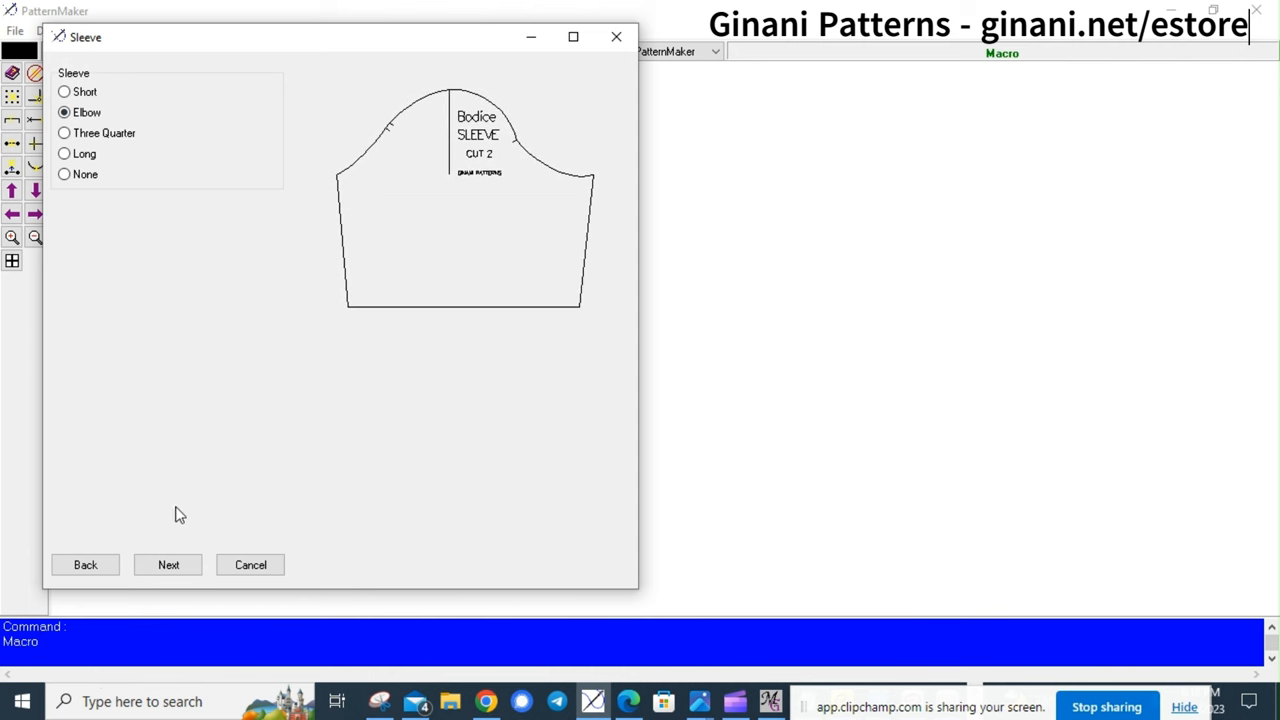
{"action": "left_click", "coordinate": [168, 564]}
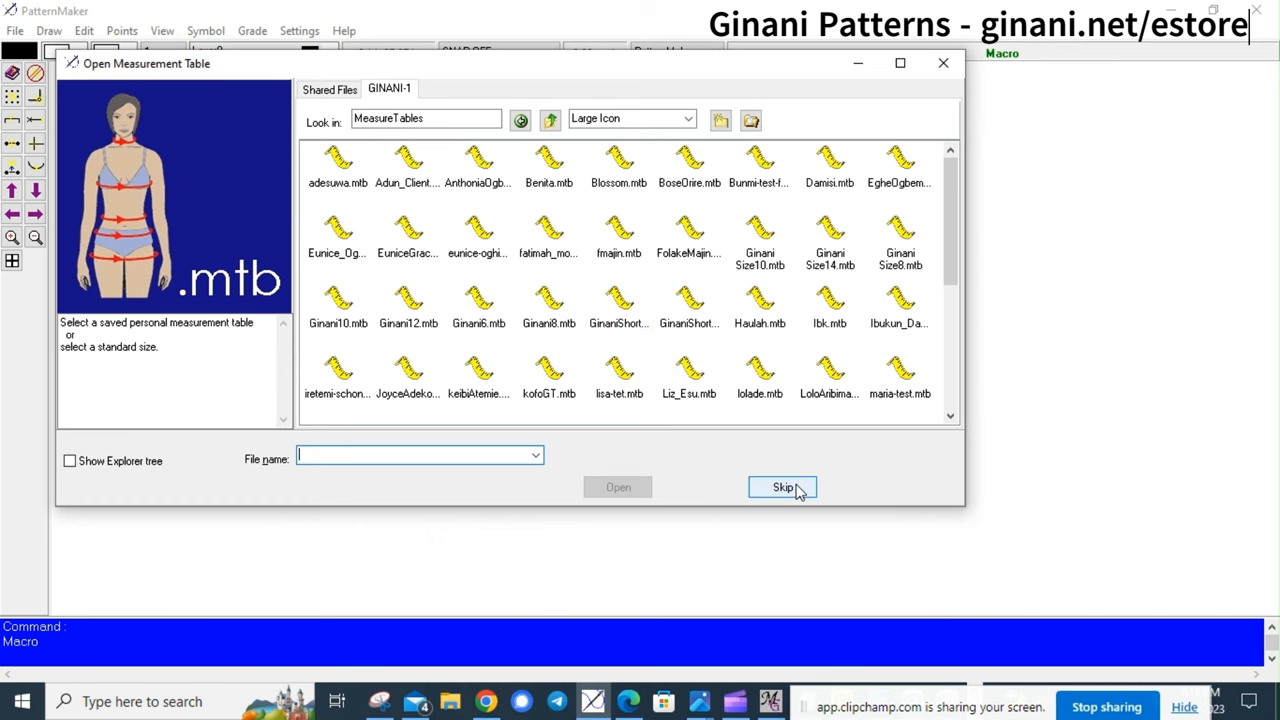
Skip saved tables and hand-enter Bust 38, Bust Radius 3.5, Bust Point 11, Waist 33, then accept
{"action": "left_click", "coordinate": [782, 488]}
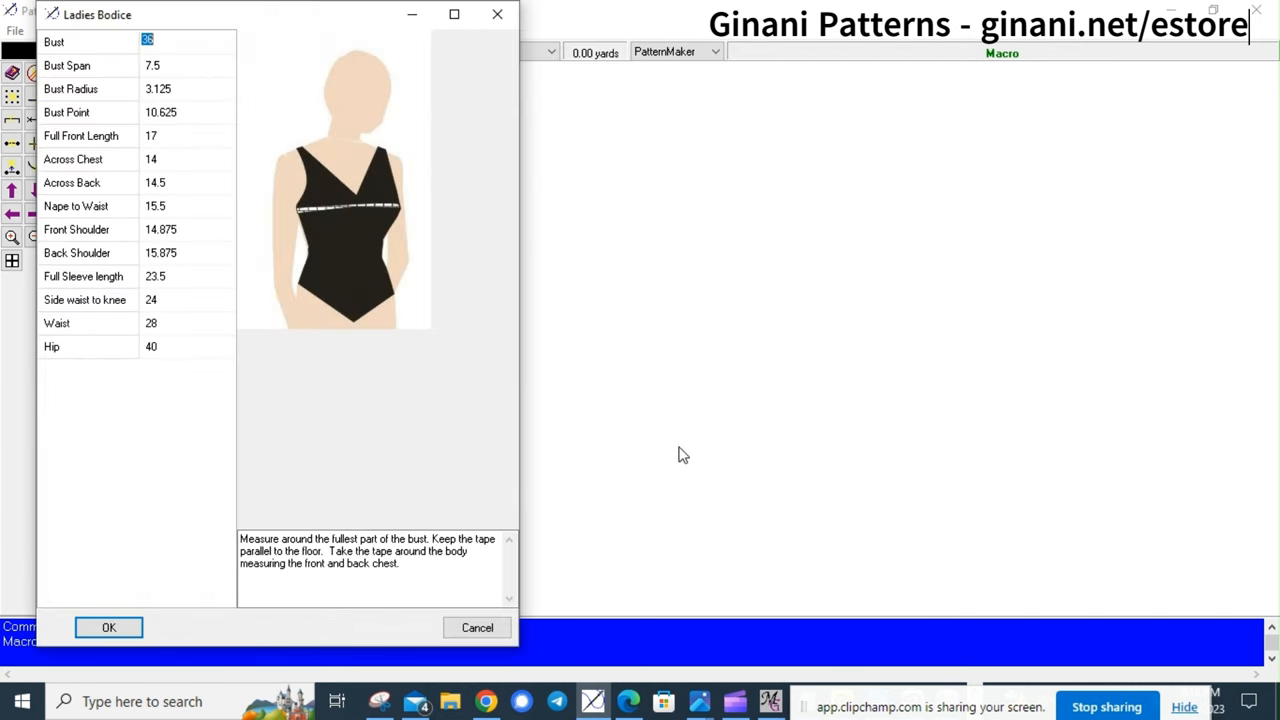
{"action": "mouse_move", "coordinate": [170, 68]}
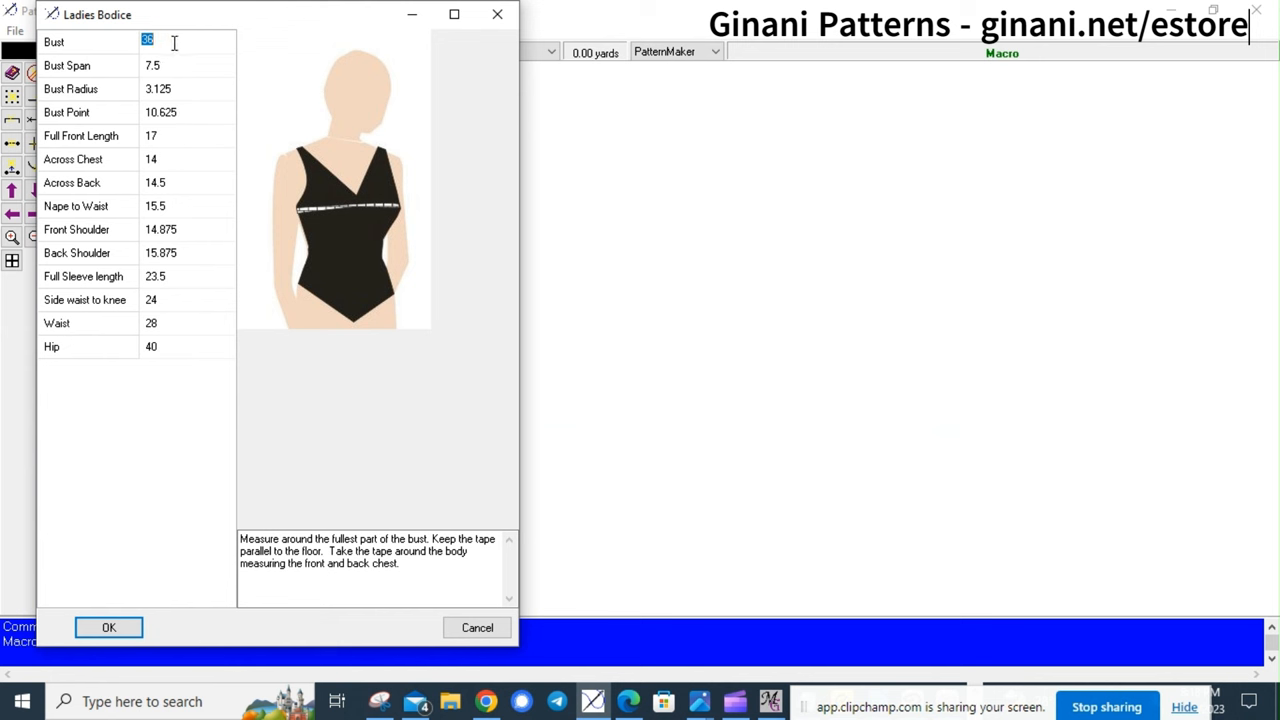
{"action": "left_click", "coordinate": [184, 88]}
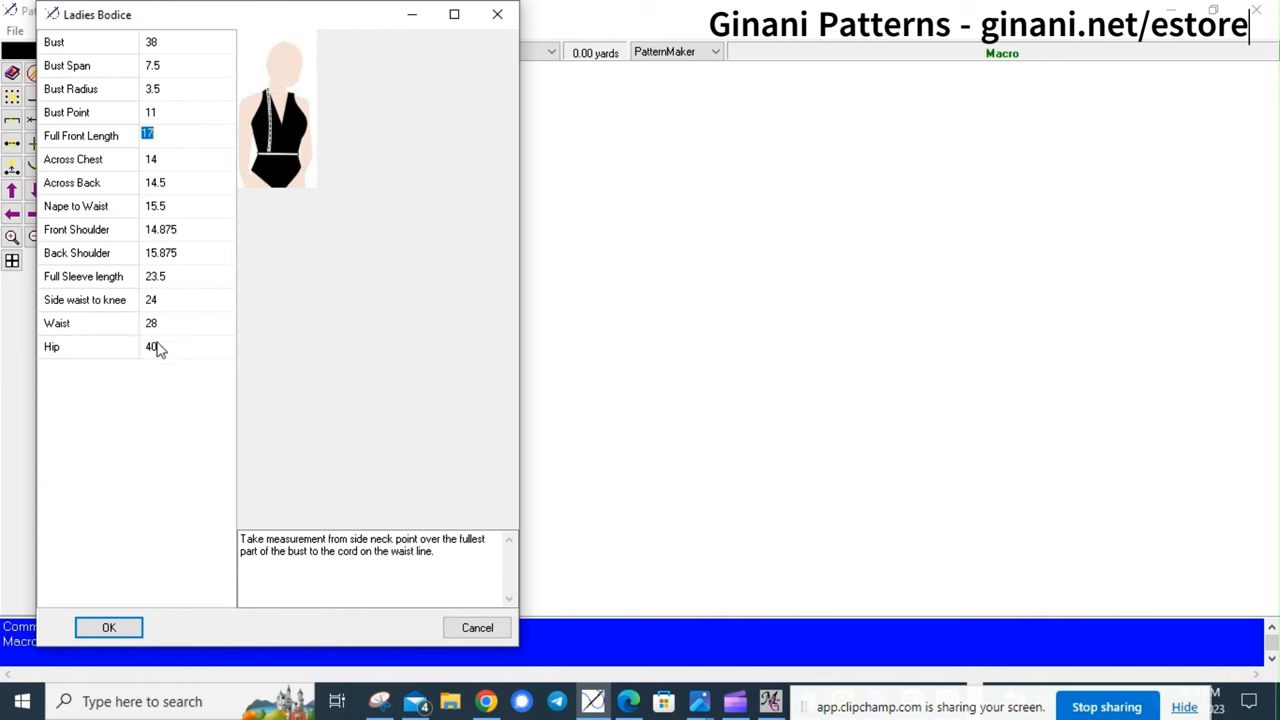
{"action": "mouse_move", "coordinate": [164, 330]}
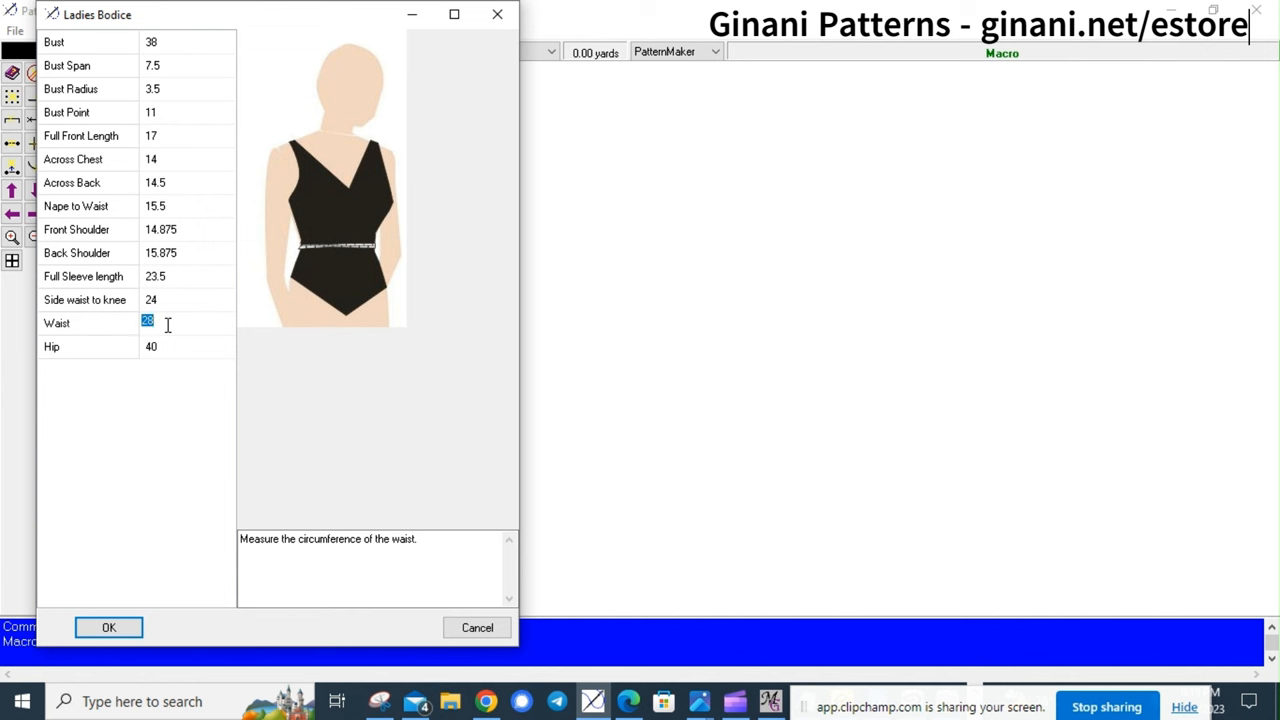
{"action": "type", "text": "33"}
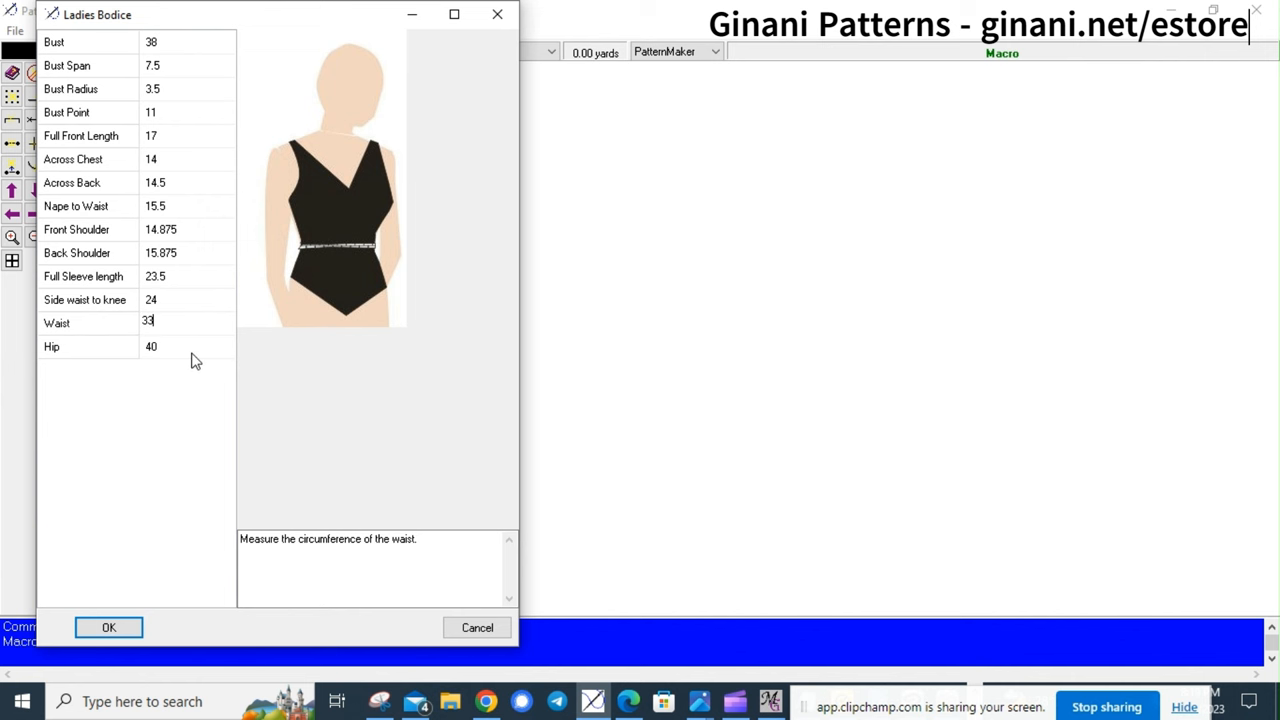
{"action": "left_click", "coordinate": [108, 628]}
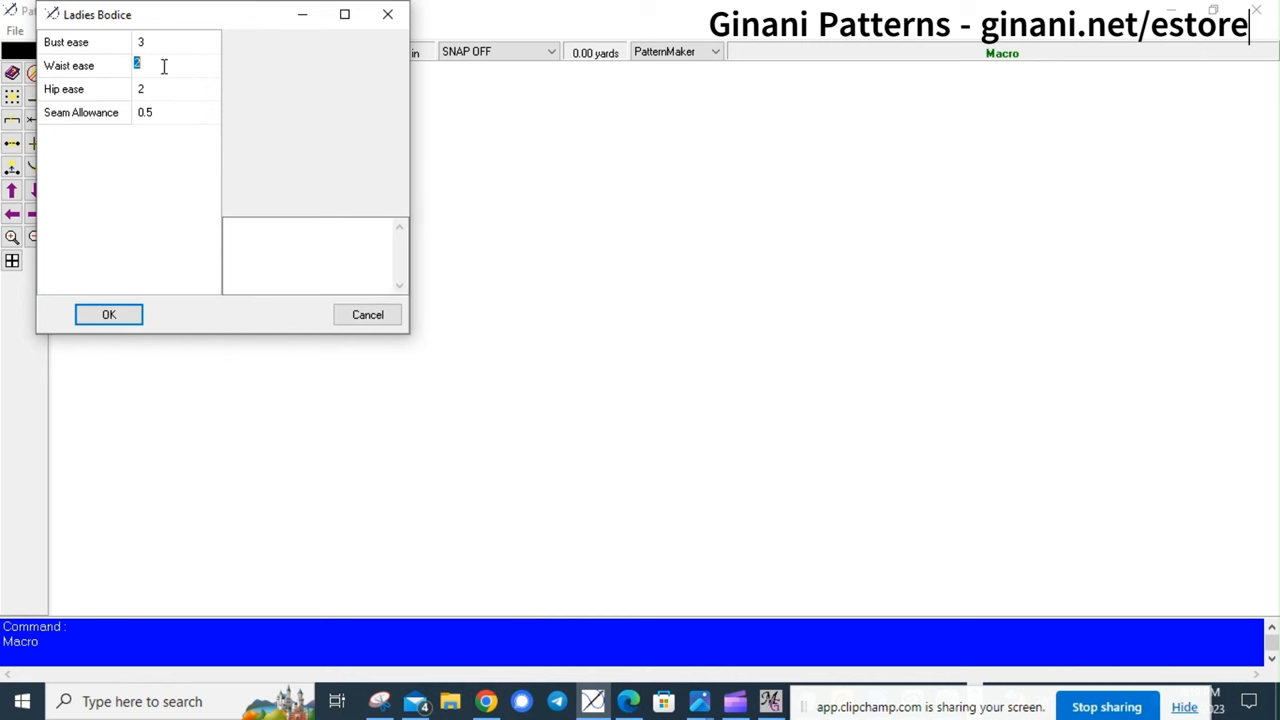
Enter waist ease 1 and accept to draft the bodice back, front and sleeve
{"action": "type", "text": "1"}
{"action": "left_click", "coordinate": [176, 112]}
{"action": "type", "text": "0"}
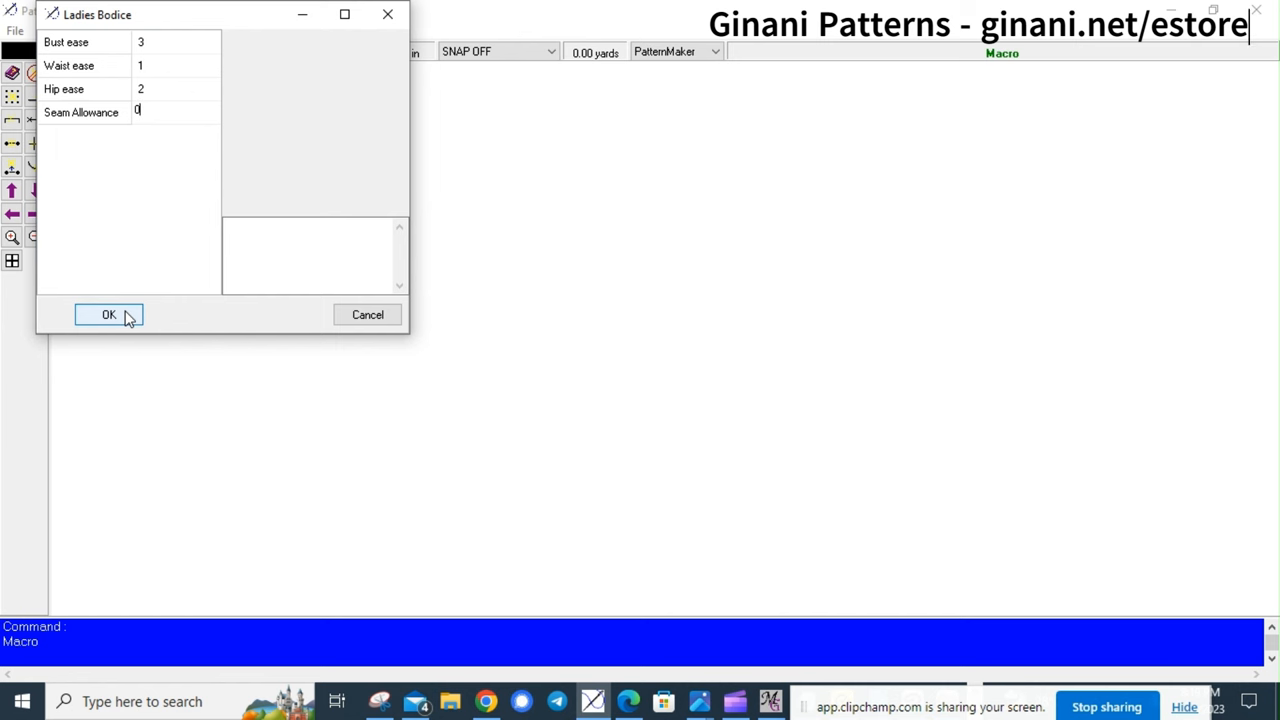
{"action": "left_click", "coordinate": [108, 314]}
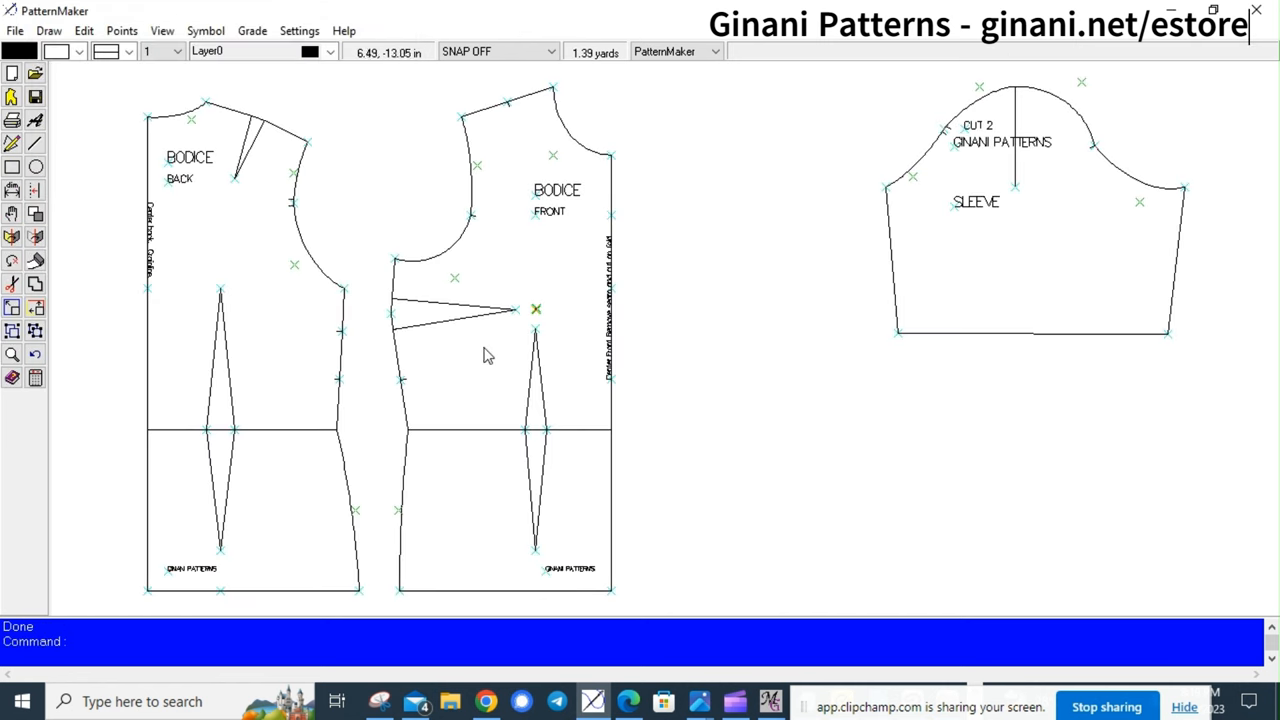
{"action": "mouse_move", "coordinate": [462, 446]}
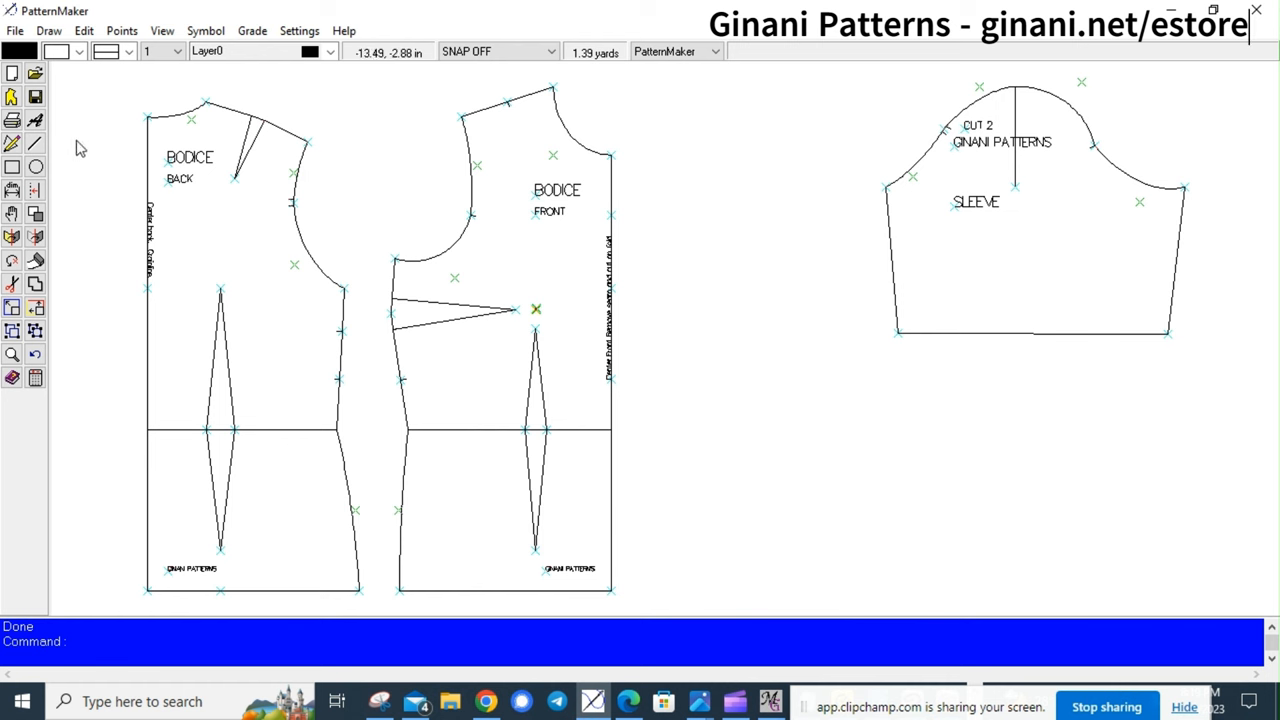
Use File > Print Select to pick the bodice pieces and bring up the print preview
{"action": "left_click", "coordinate": [16, 30]}
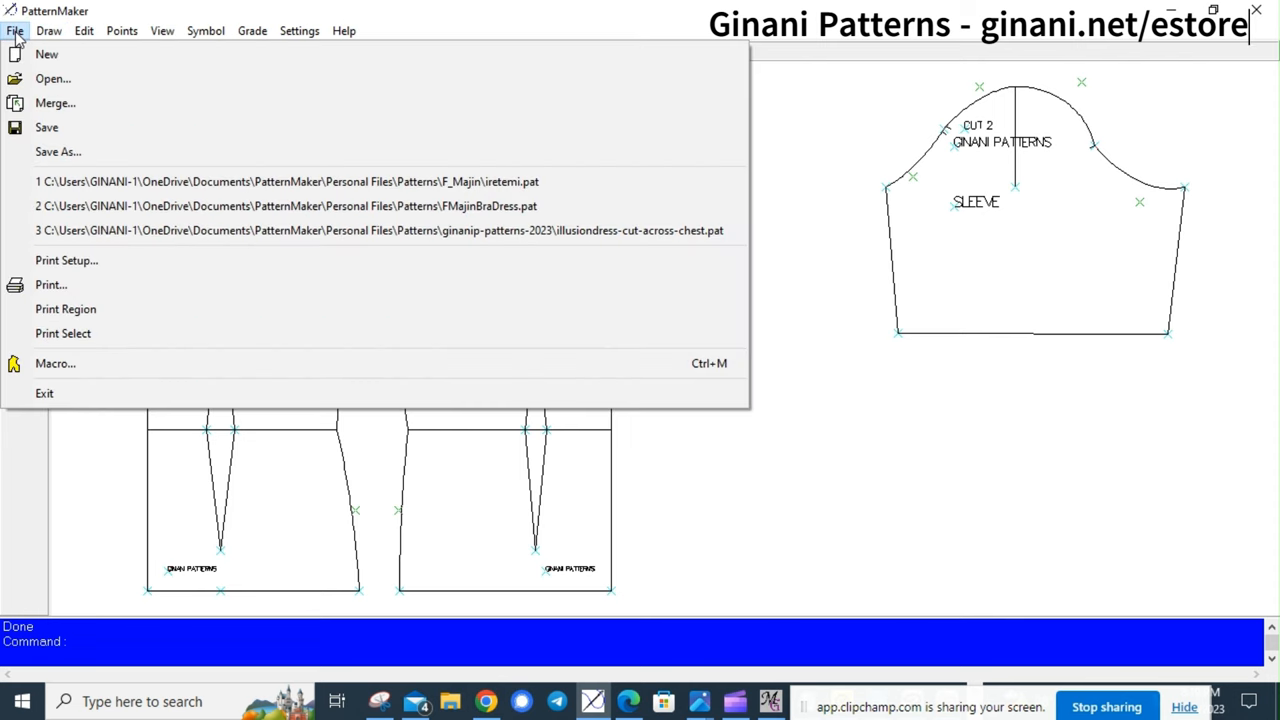
{"action": "mouse_move", "coordinate": [84, 308]}
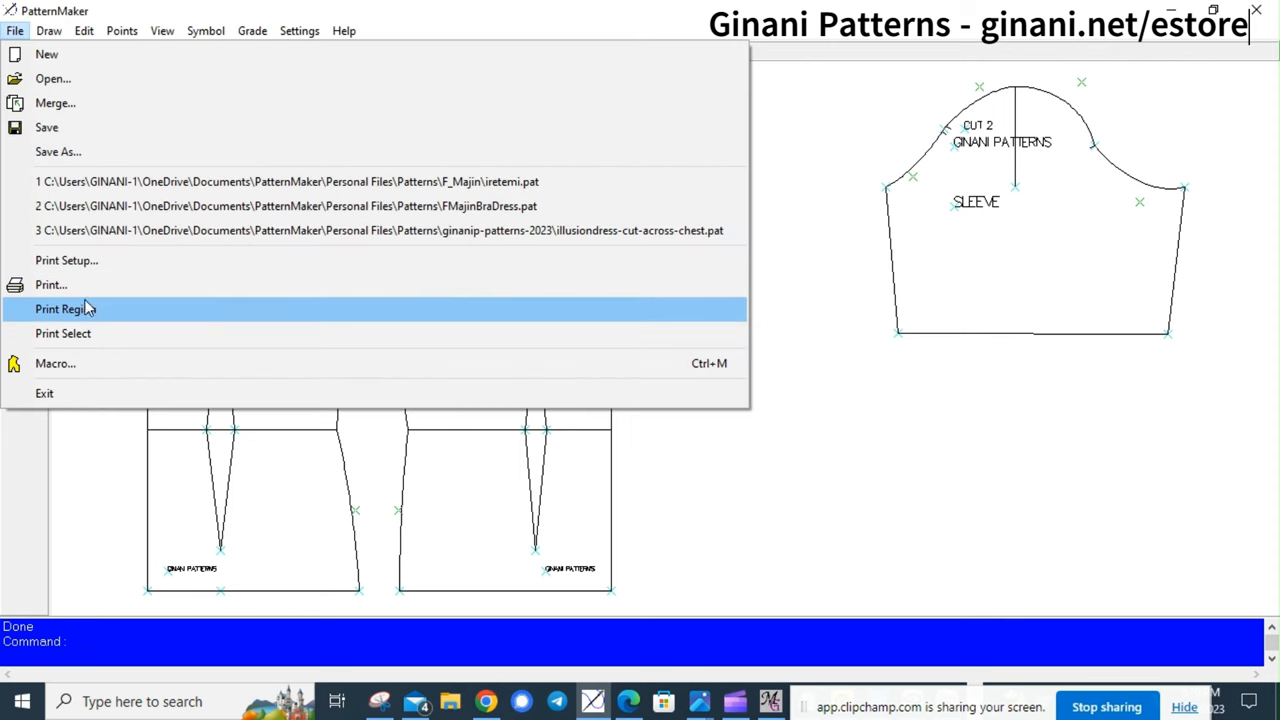
{"action": "left_click", "coordinate": [64, 332]}
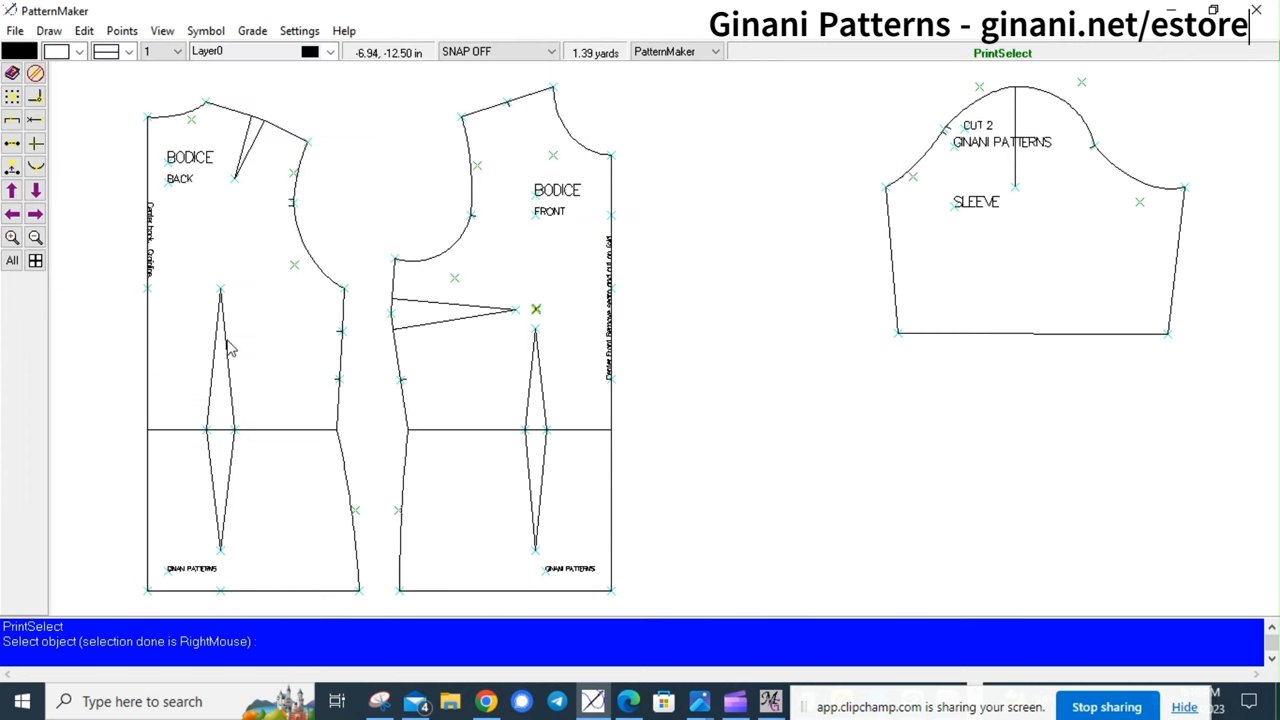
{"action": "mouse_move", "coordinate": [1048, 54]}
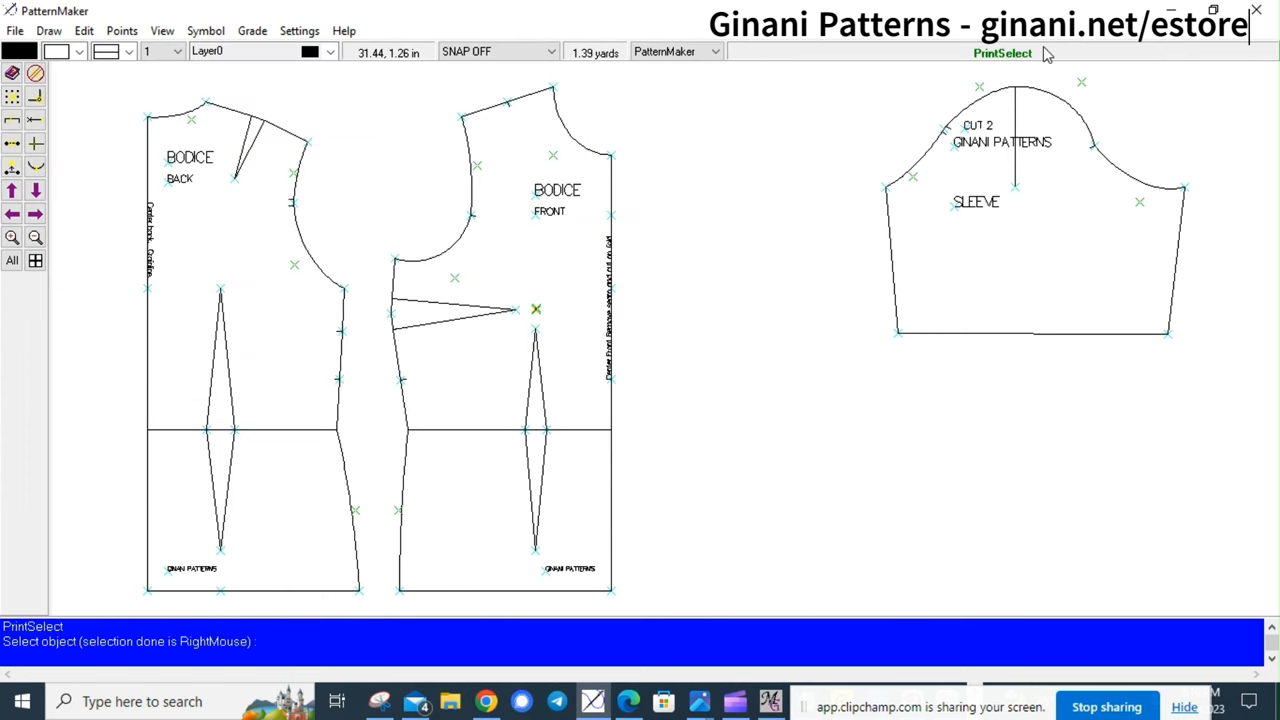
{"action": "left_click", "coordinate": [324, 148]}
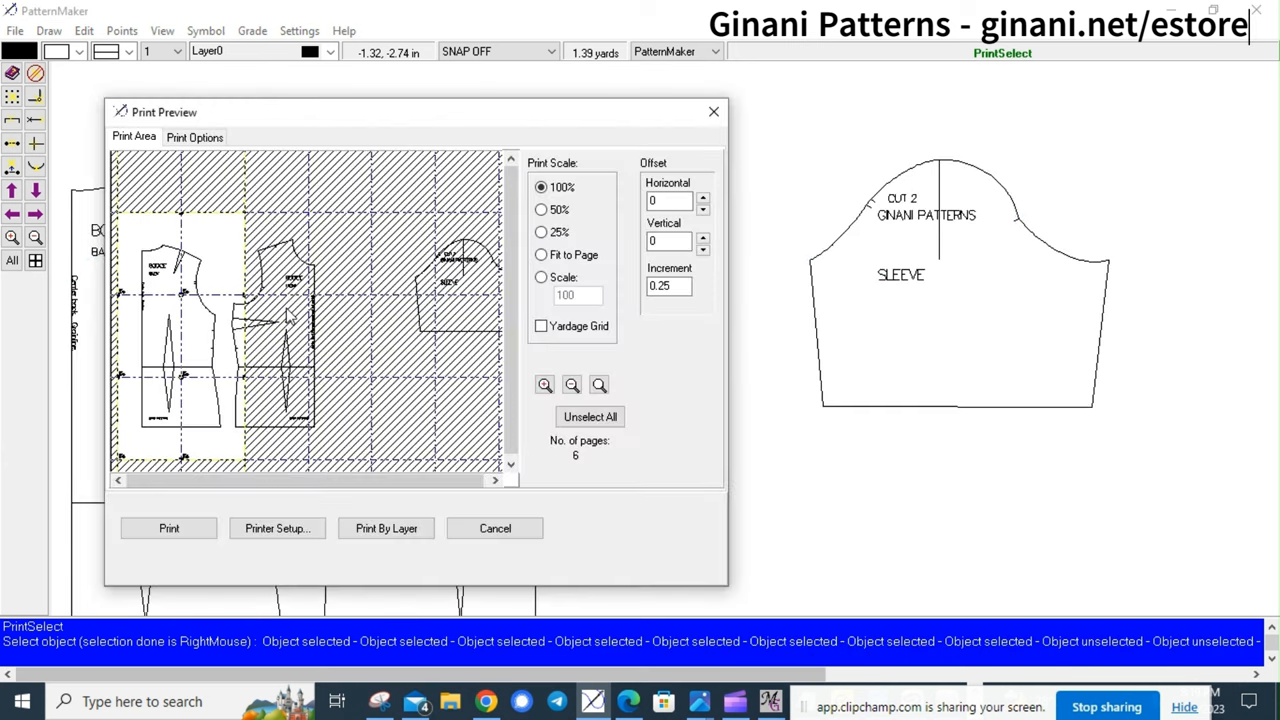
{"action": "mouse_move", "coordinate": [228, 400]}
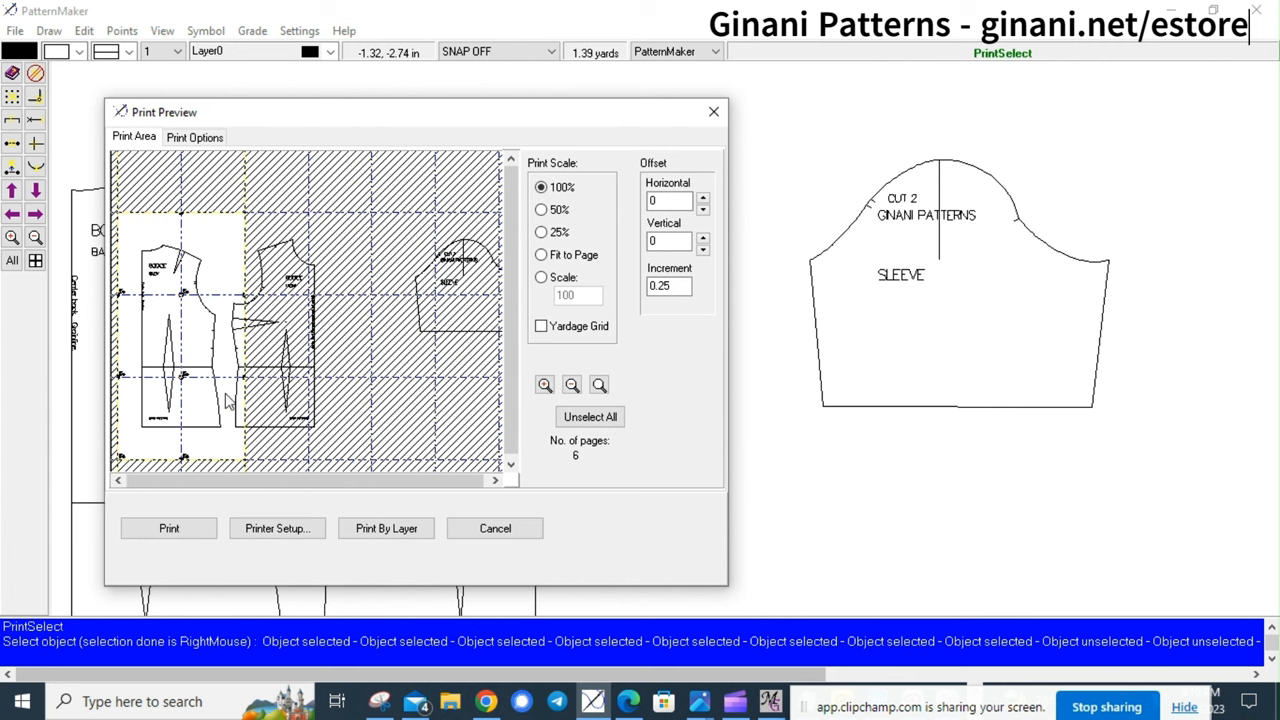
{"action": "mouse_move", "coordinate": [418, 456]}
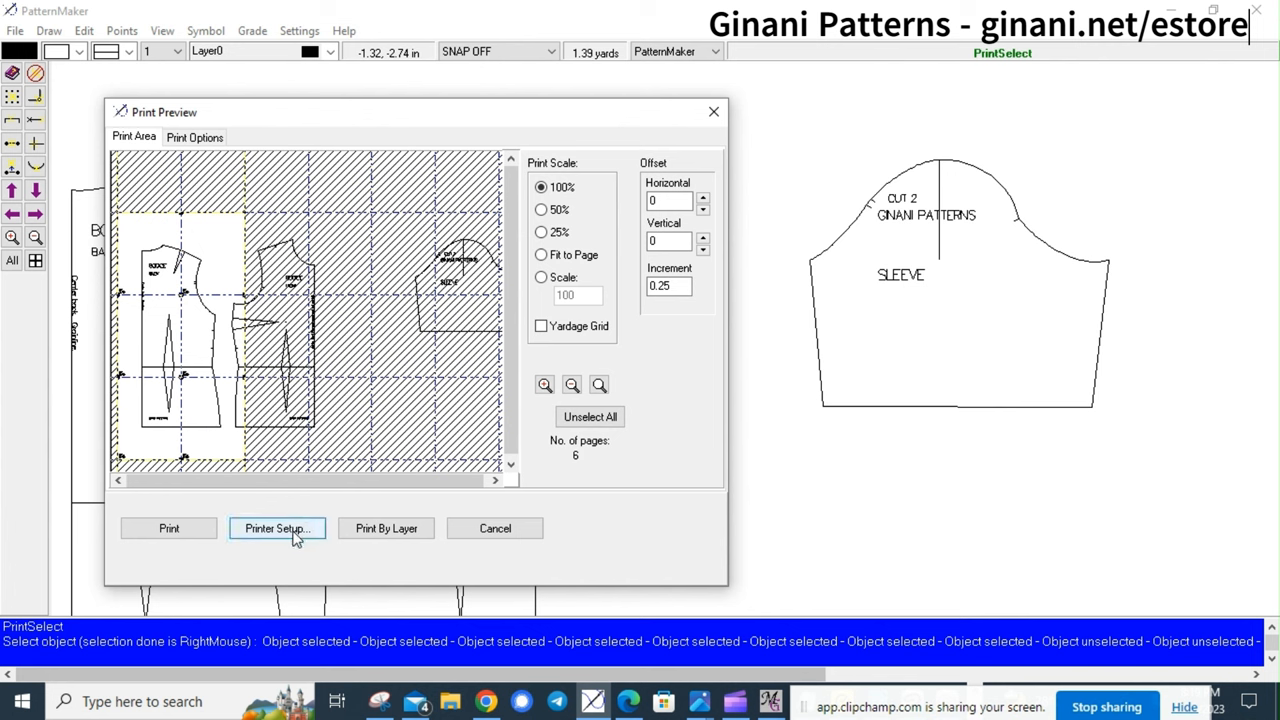
In Printer Setup choose A4 paper in landscape orientation and confirm
{"action": "left_click", "coordinate": [276, 528]}
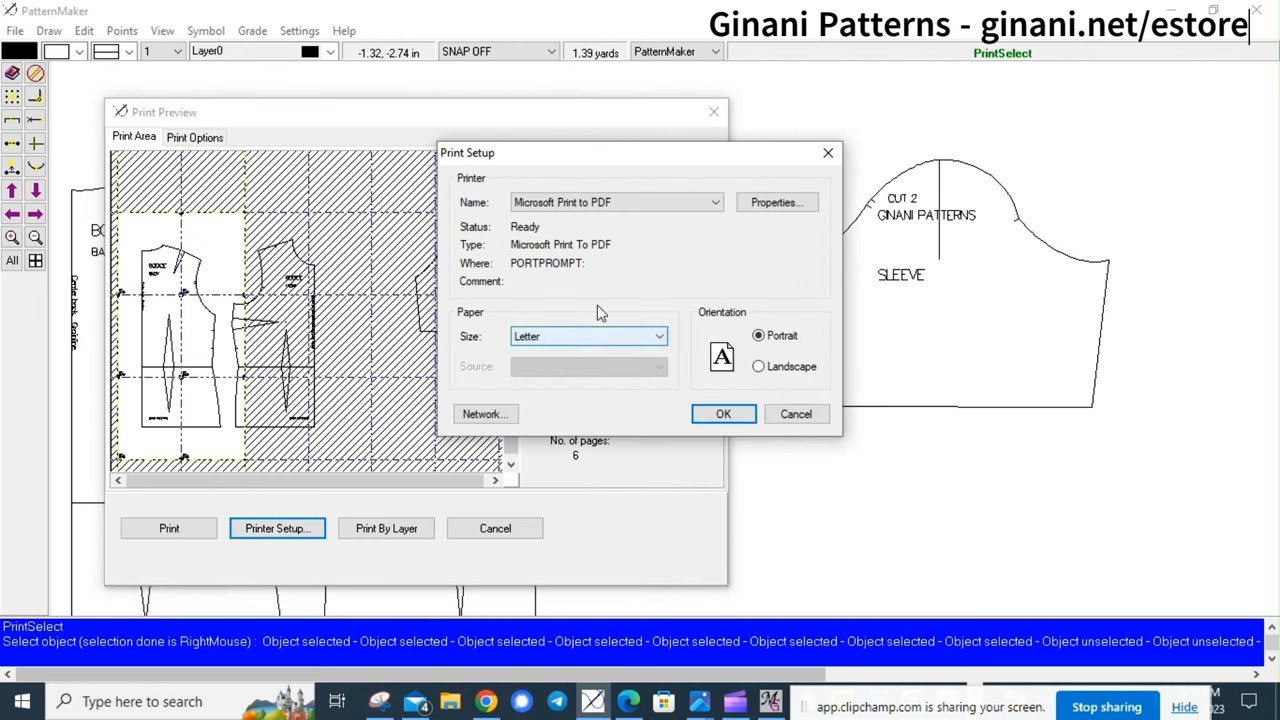
{"action": "left_click", "coordinate": [658, 336]}
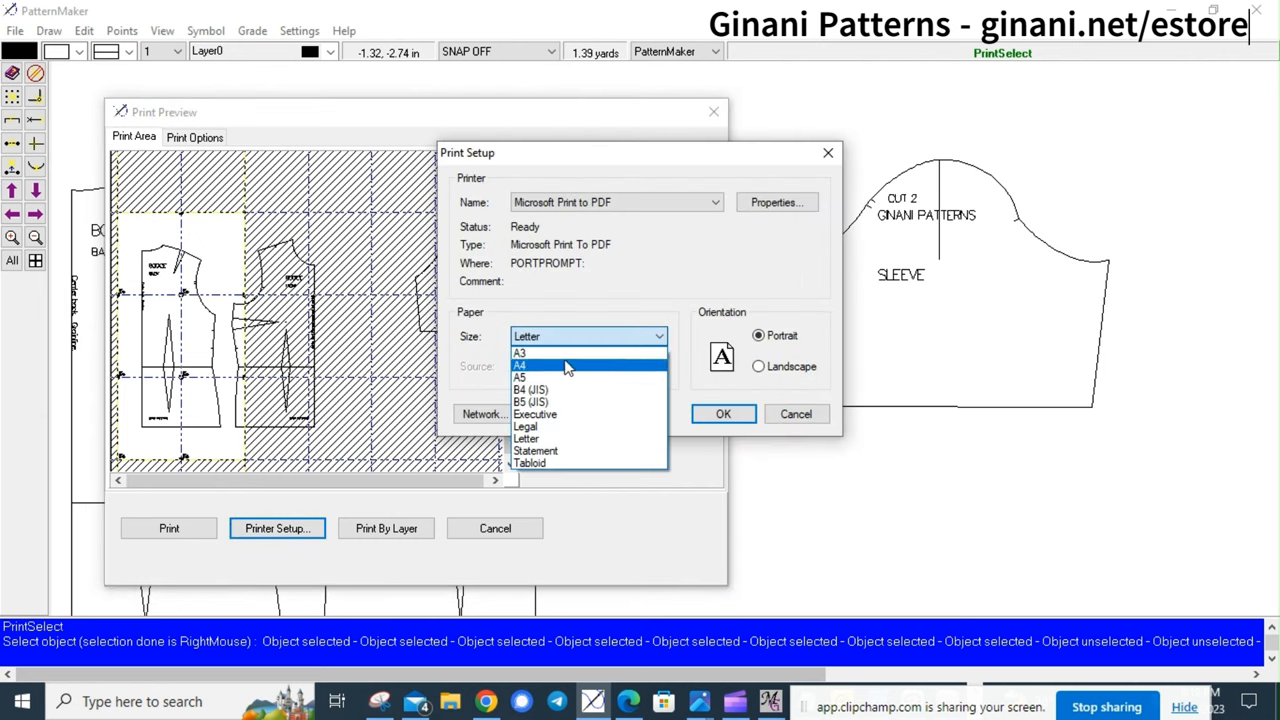
{"action": "left_click", "coordinate": [520, 364]}
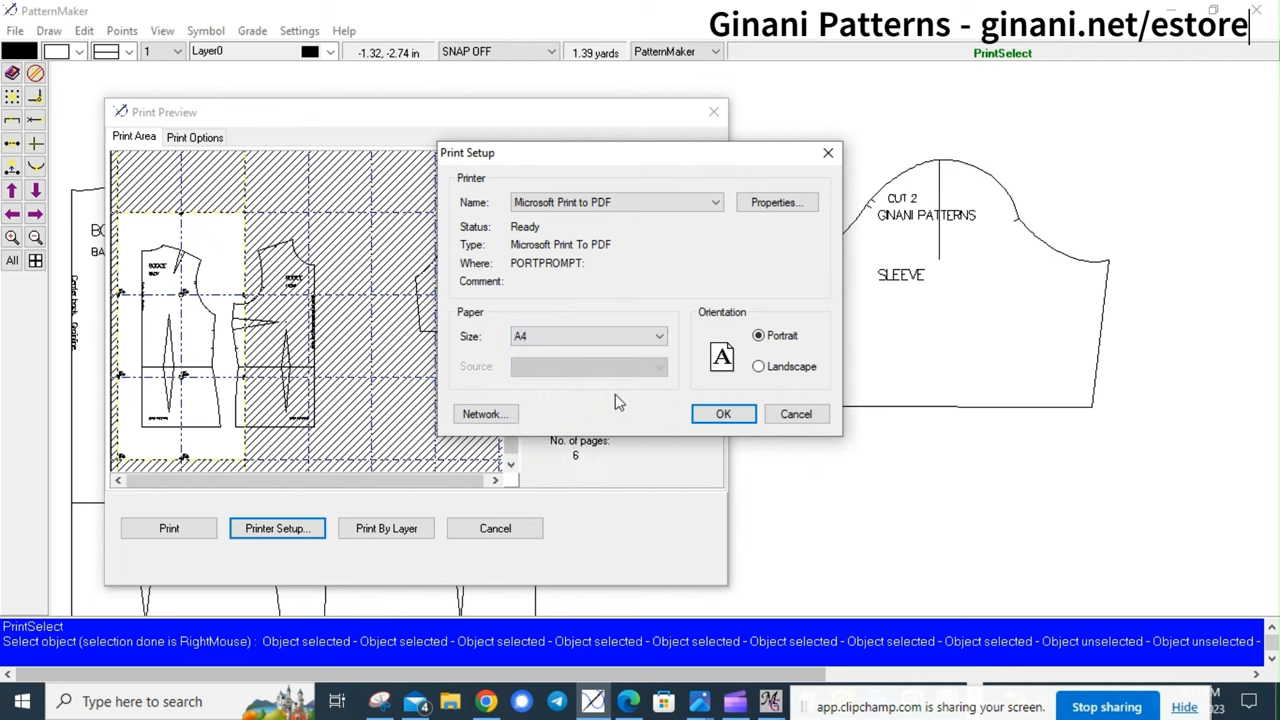
{"action": "left_click", "coordinate": [758, 366]}
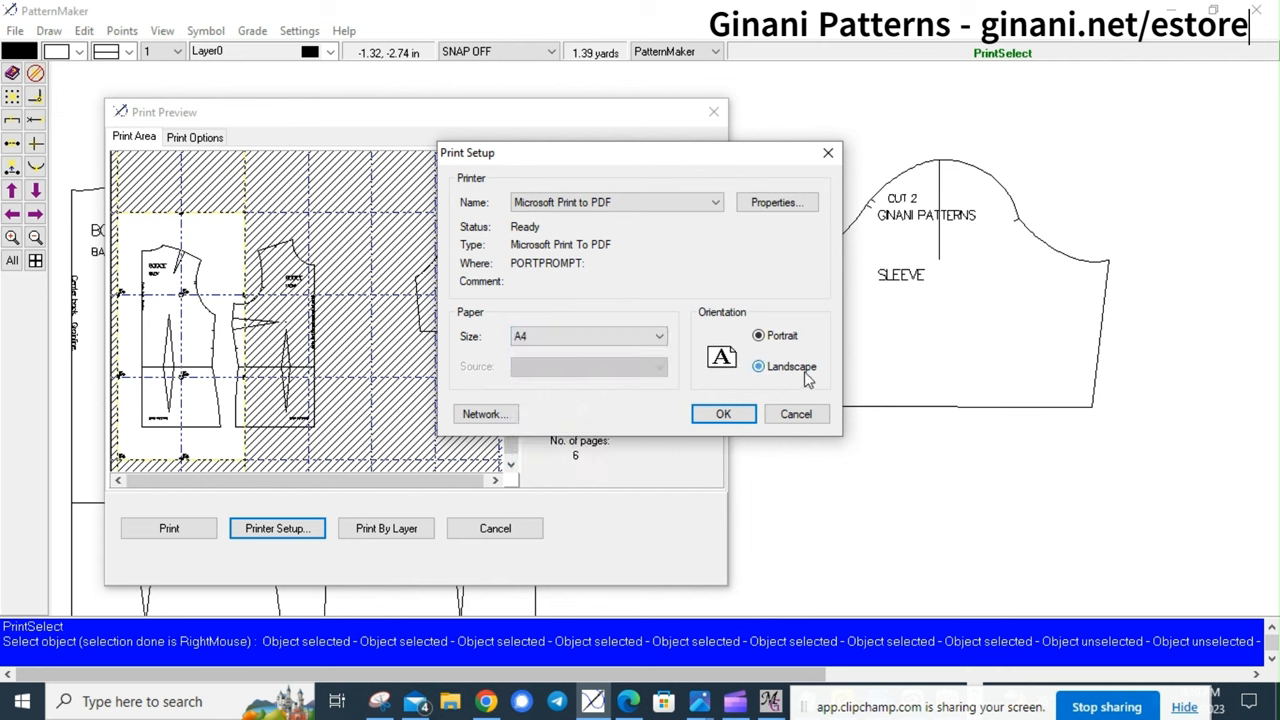
{"action": "left_click", "coordinate": [760, 366]}
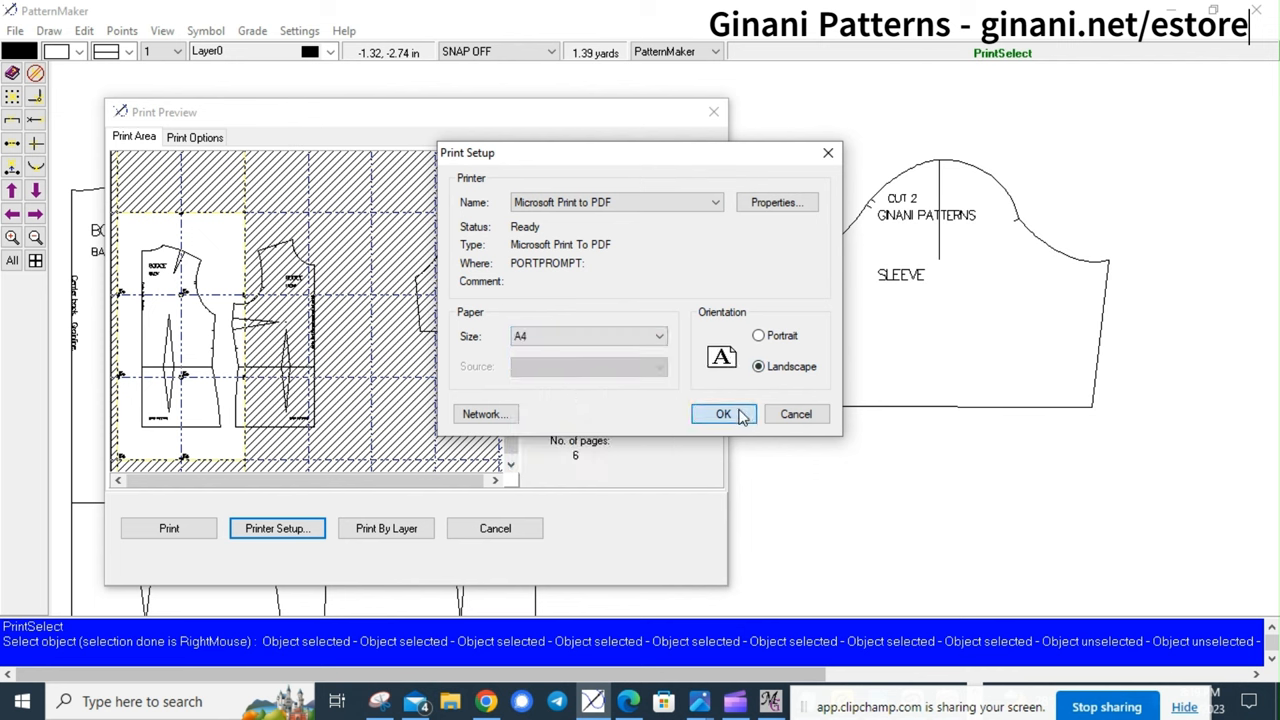
{"action": "left_click", "coordinate": [724, 414]}
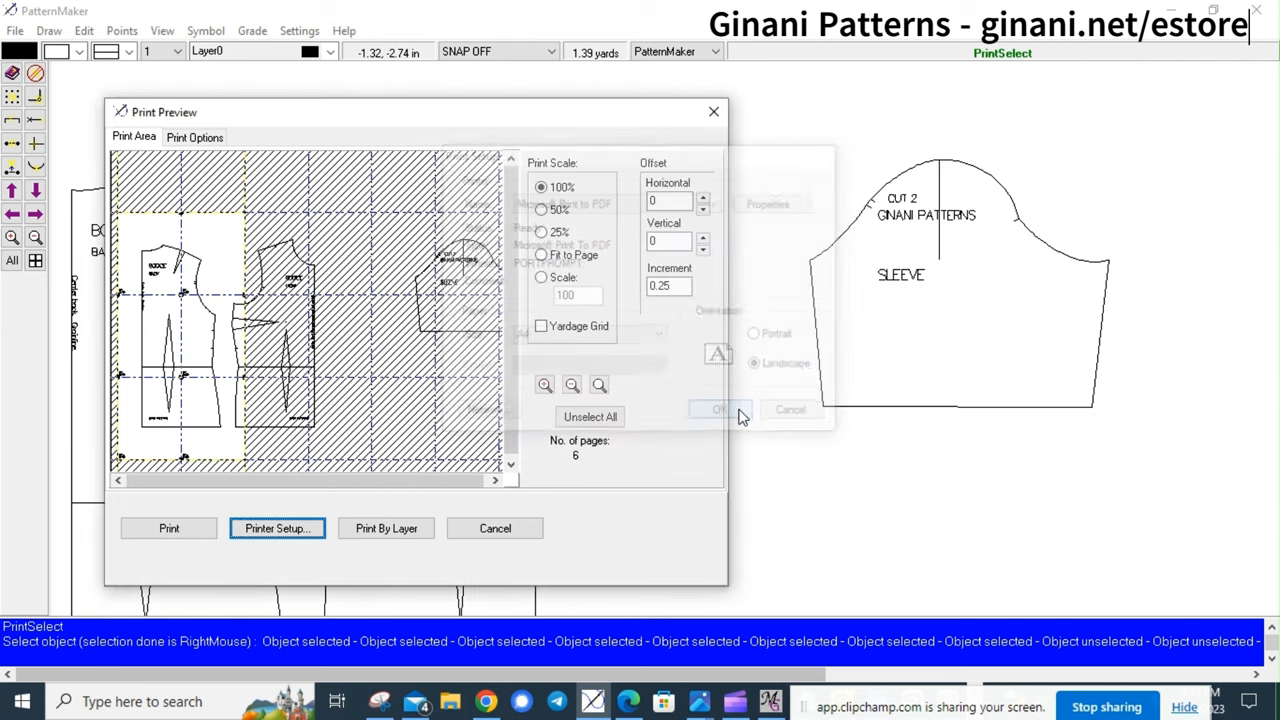
Position the bodice pieces over three pages, start printing to PDF, then cancel the save
{"action": "left_click", "coordinate": [718, 408]}
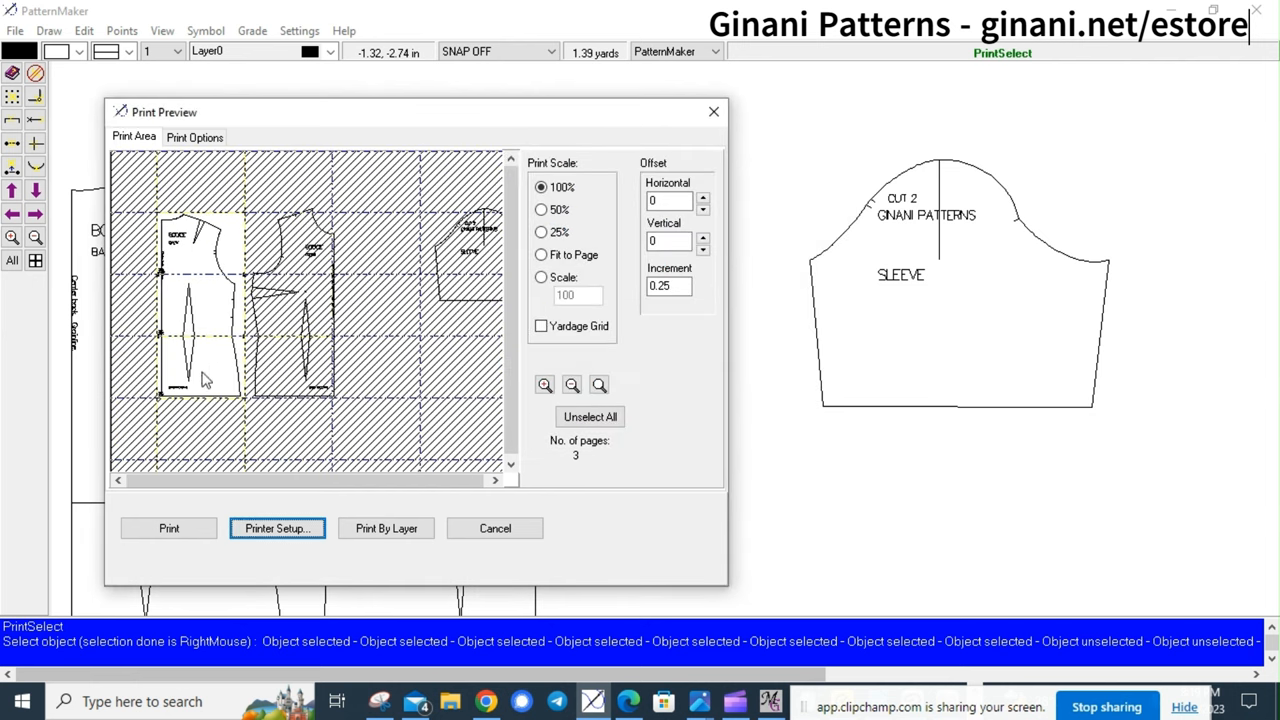
{"action": "mouse_move", "coordinate": [240, 492]}
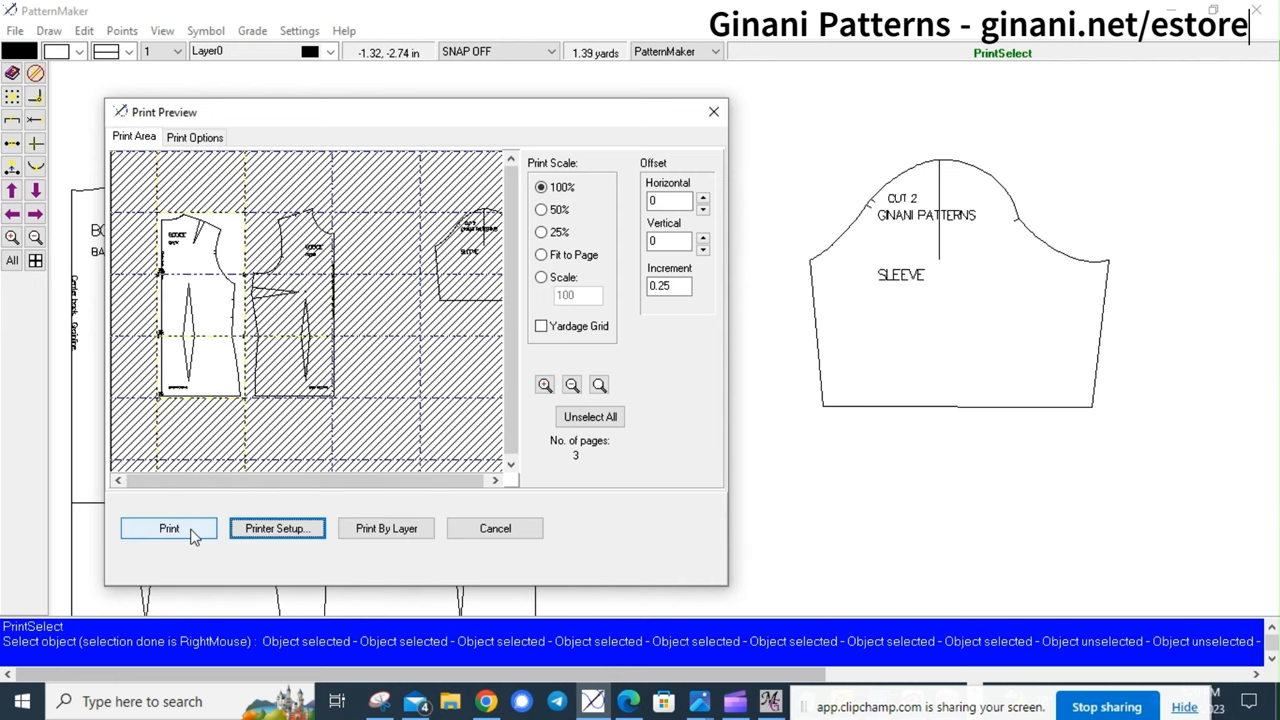
{"action": "left_click", "coordinate": [168, 528]}
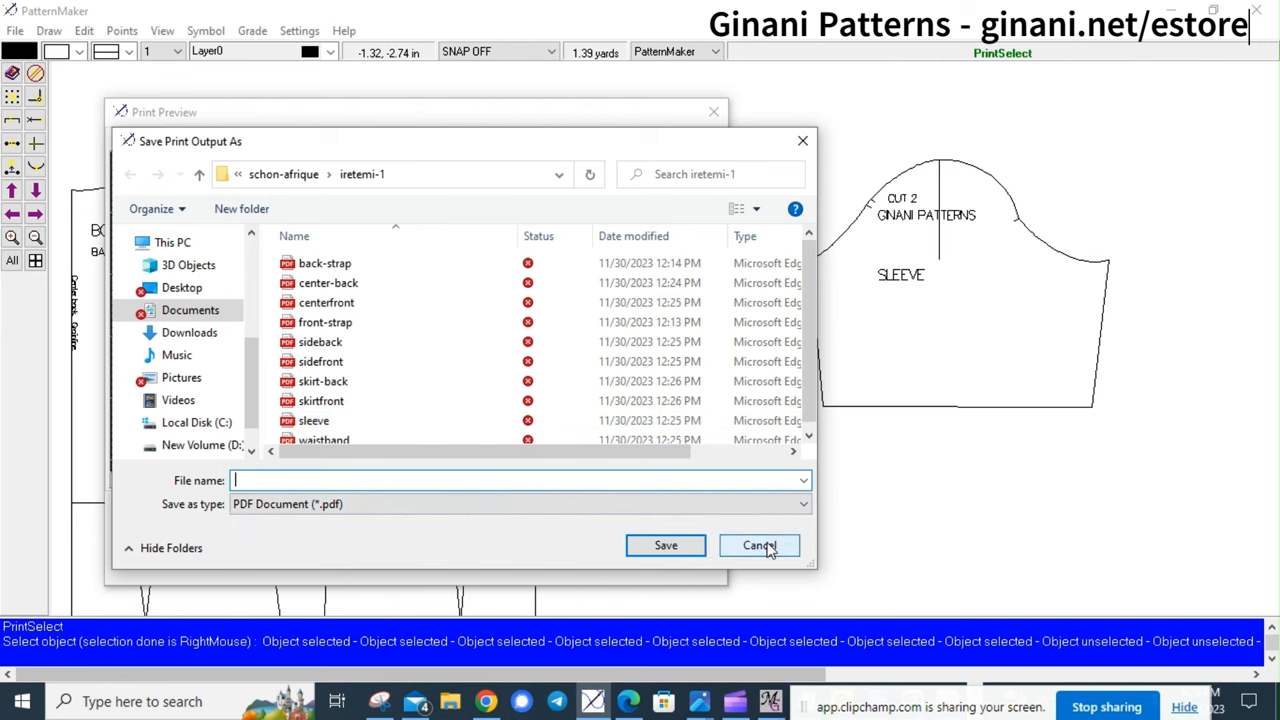
{"action": "left_click", "coordinate": [760, 544]}
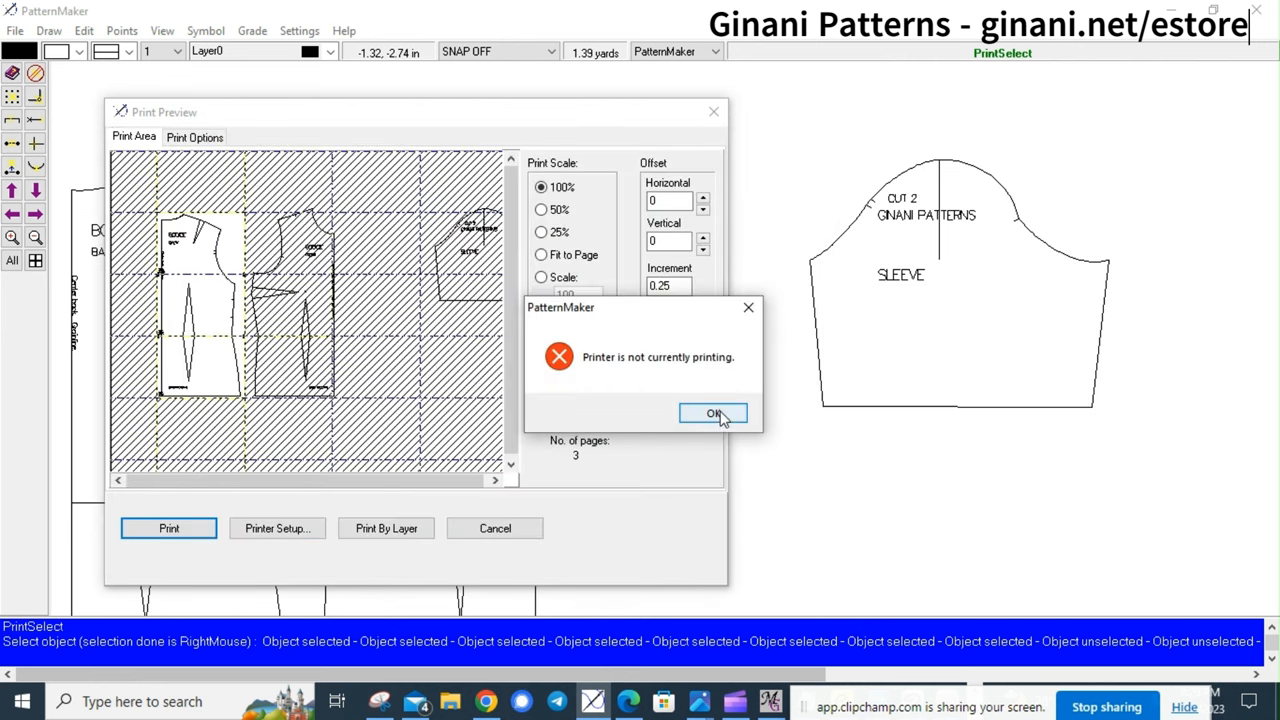
{"action": "left_click", "coordinate": [712, 412]}
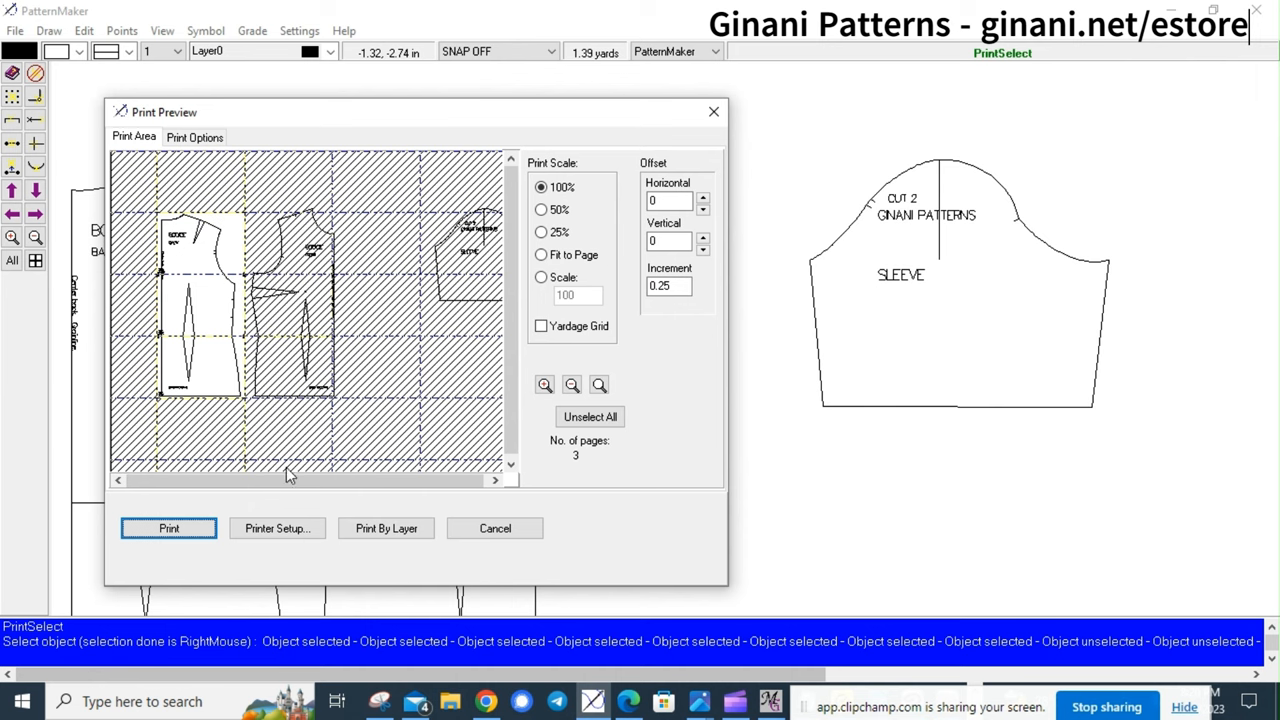
{"action": "mouse_move", "coordinate": [220, 540]}
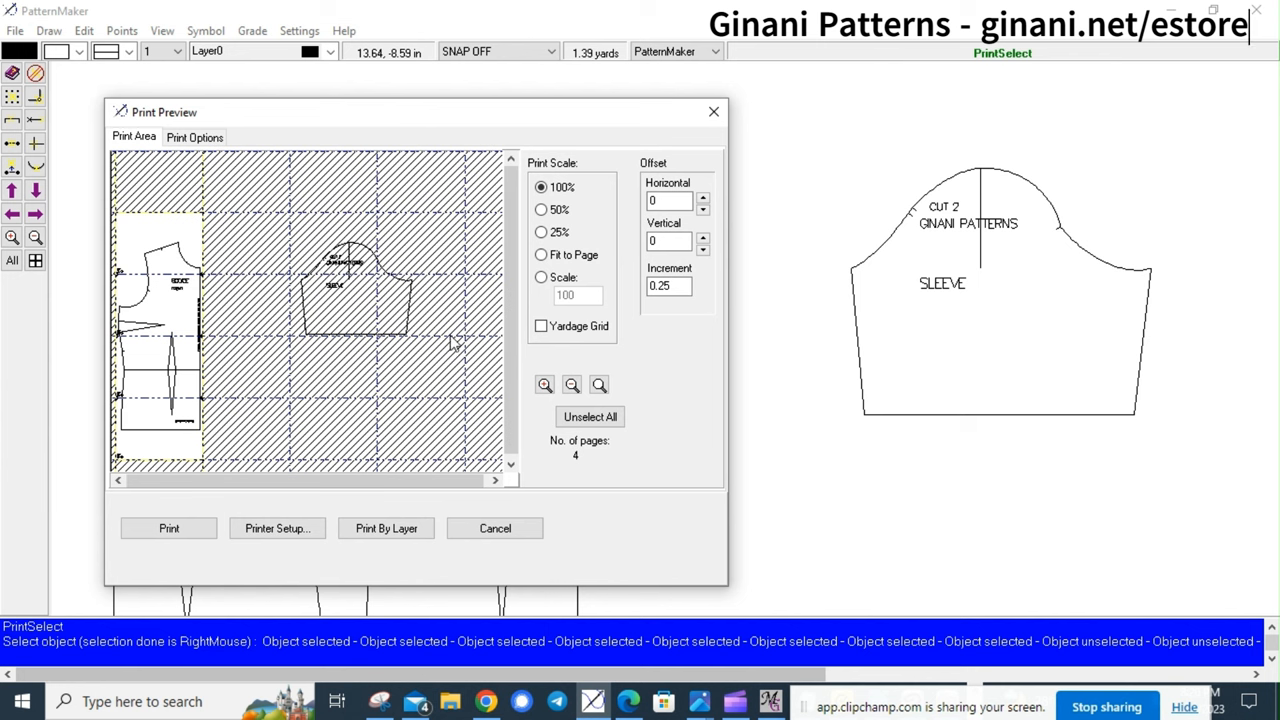
{"action": "mouse_move", "coordinate": [166, 450]}
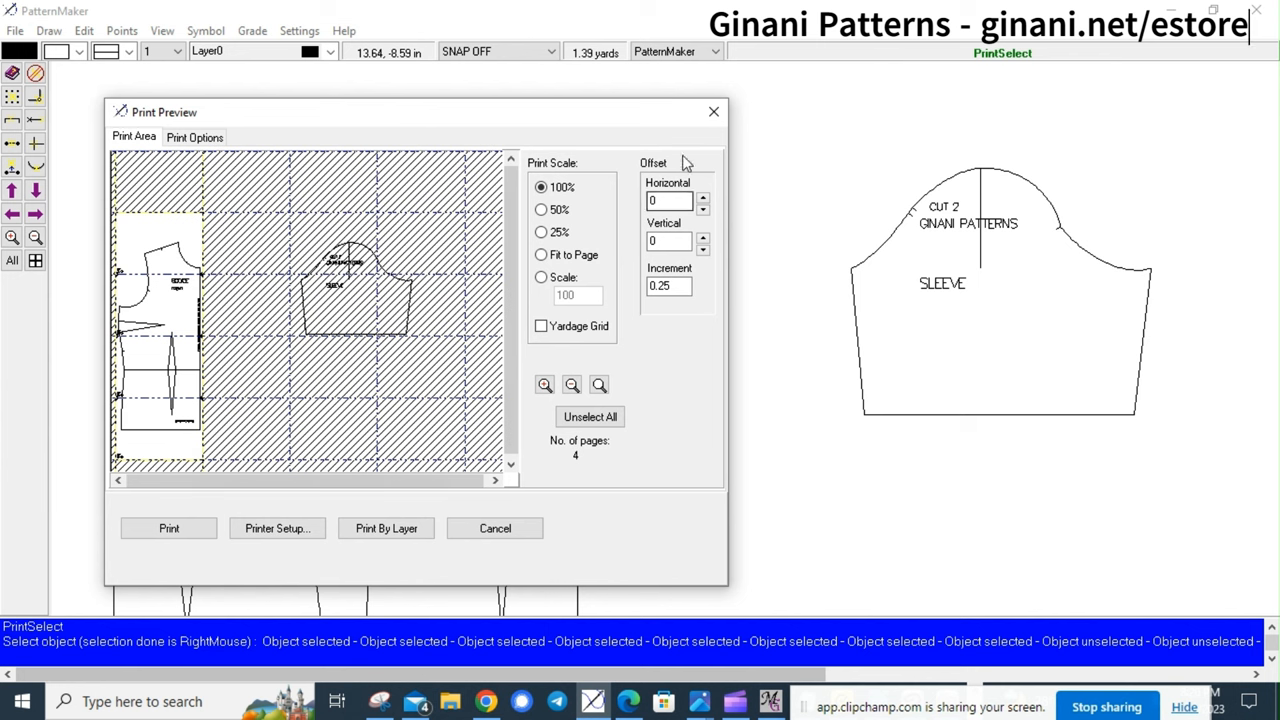
Close the print preview after laying the sleeve across four pages
{"action": "left_click", "coordinate": [496, 528]}
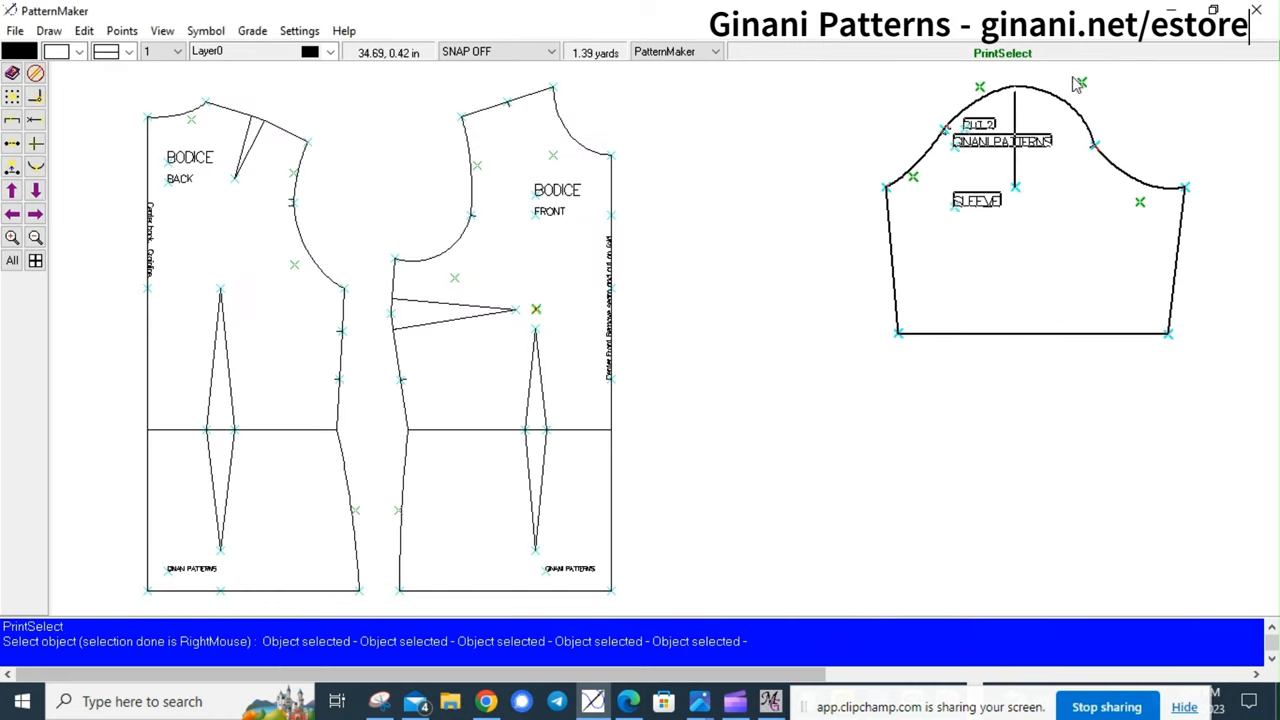
{"action": "mouse_move", "coordinate": [1048, 56]}
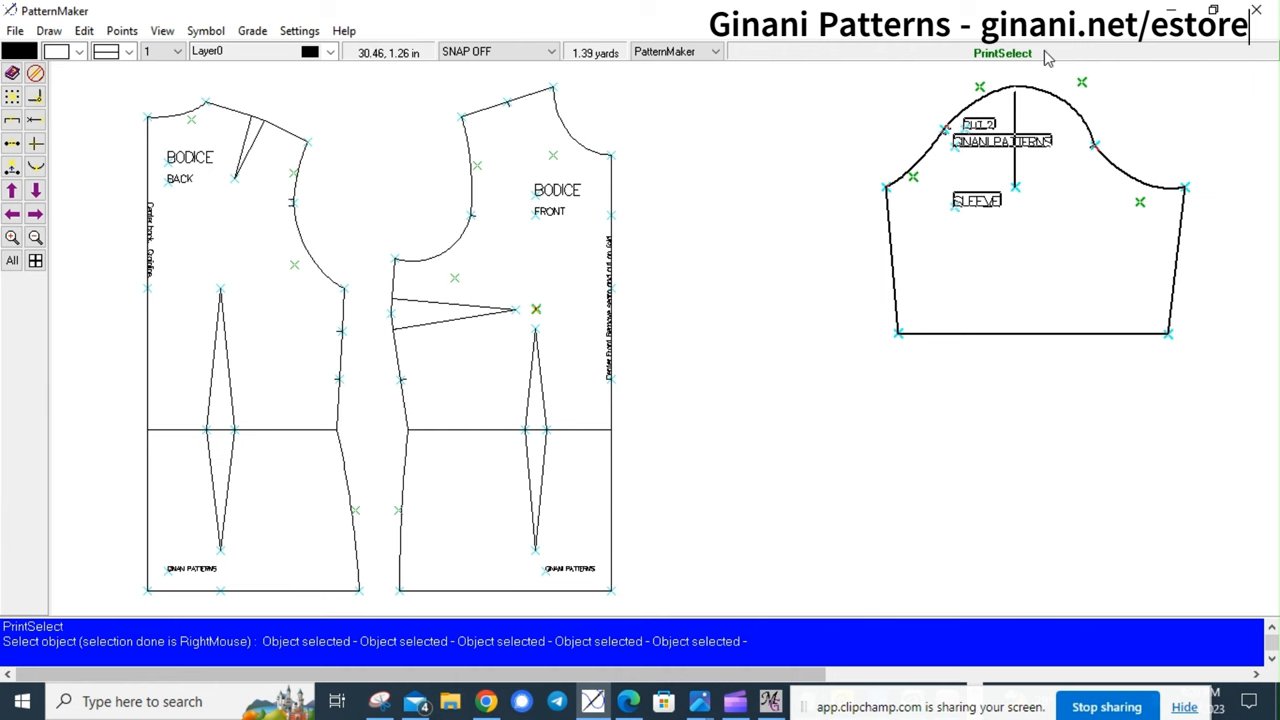
{"action": "mouse_move", "coordinate": [1088, 144]}
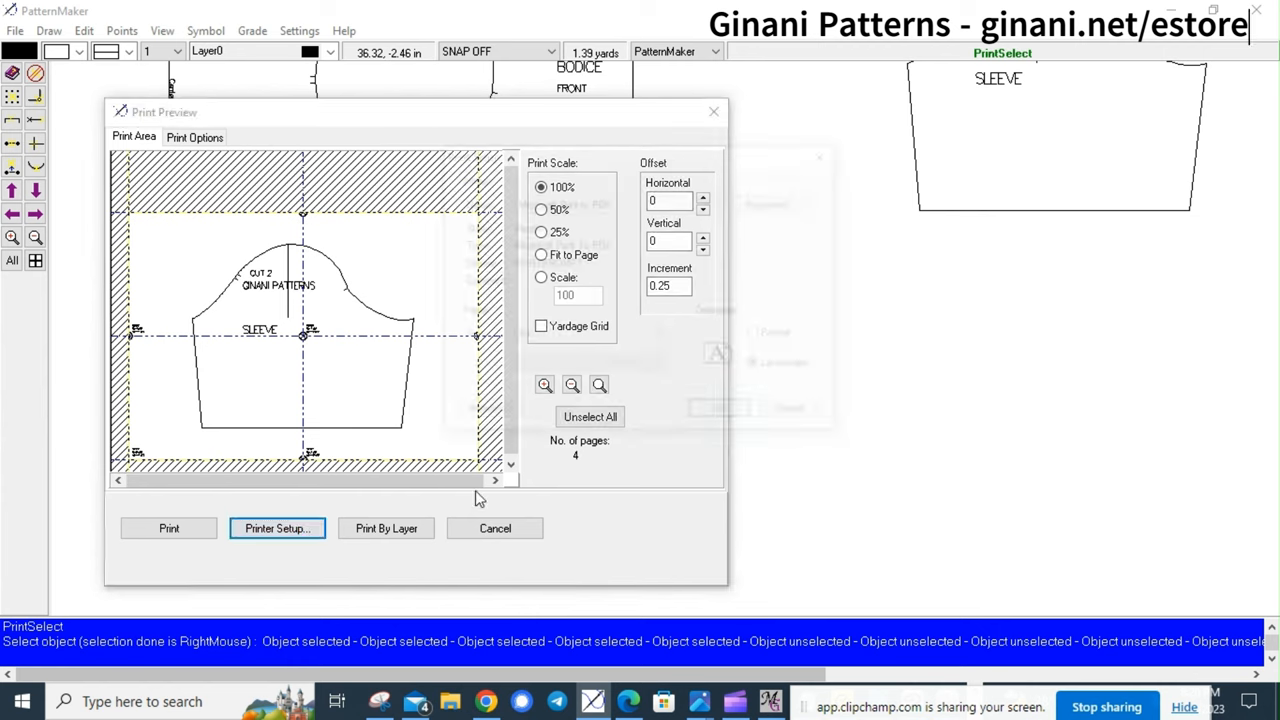
Reconfirm the PDF printer page as landscape A4, then cancel out of the print preview
{"action": "left_click", "coordinate": [276, 528]}
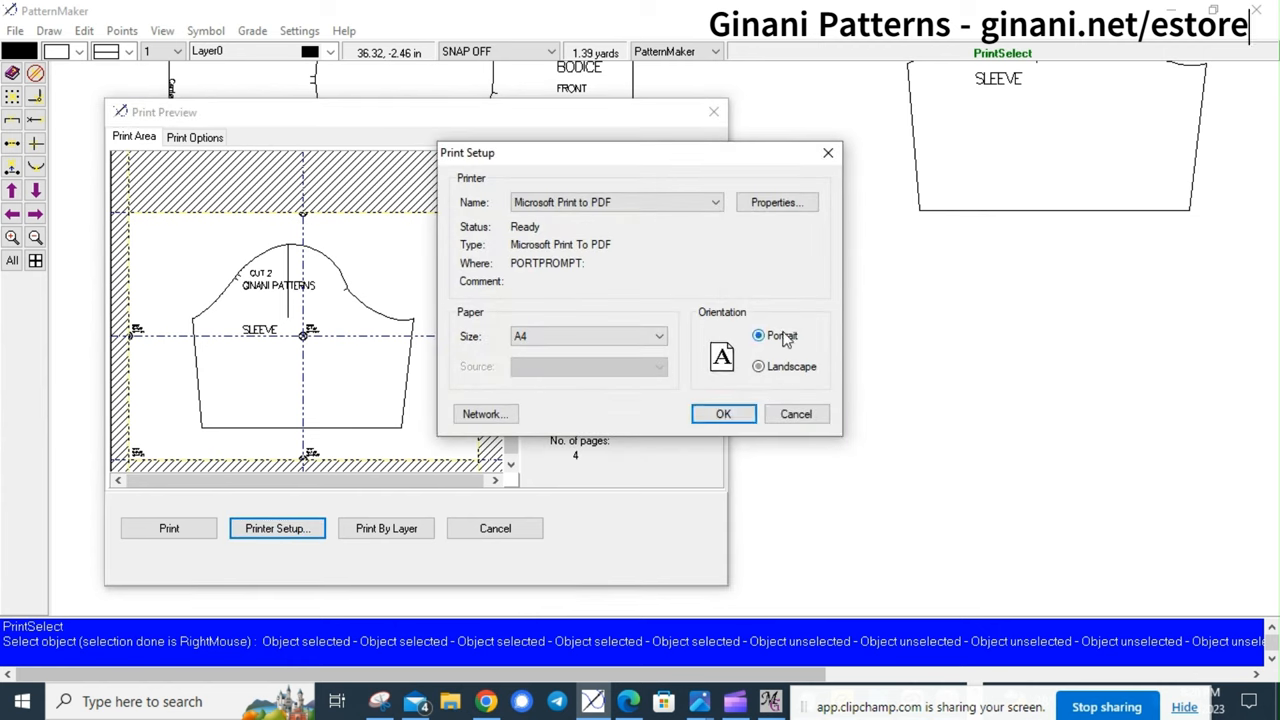
{"action": "left_click", "coordinate": [724, 414]}
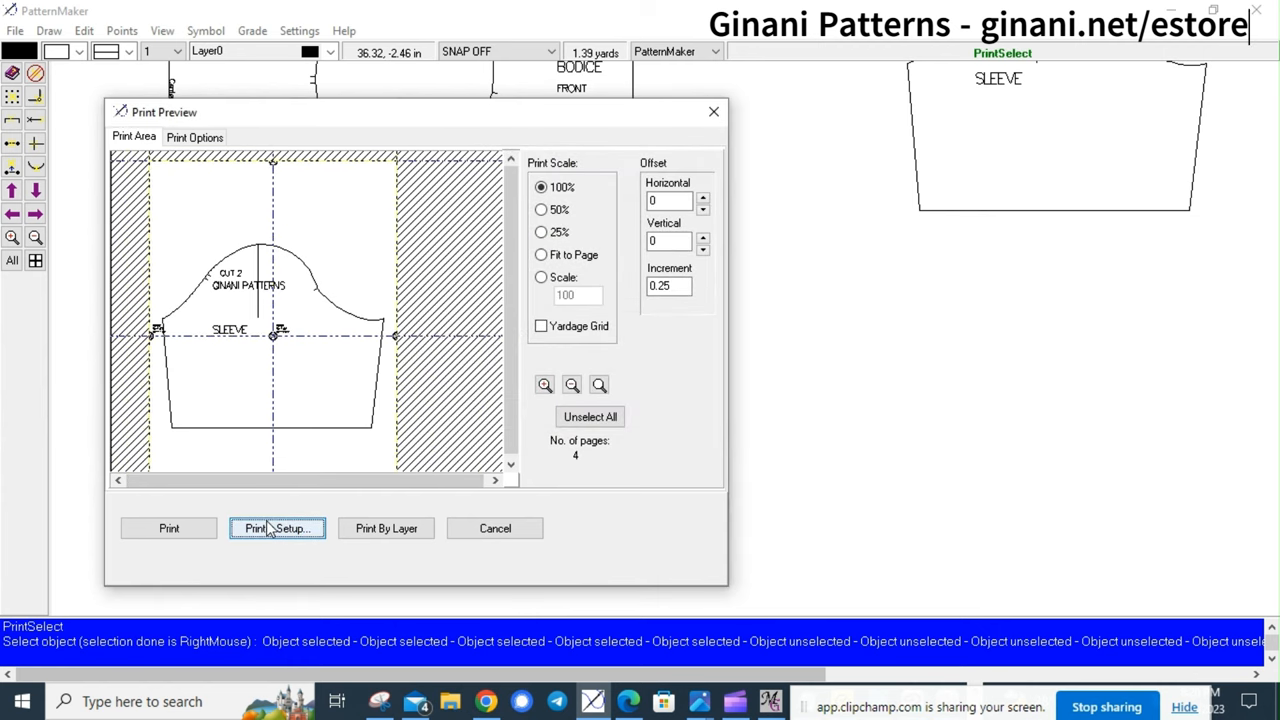
{"action": "left_click", "coordinate": [276, 528]}
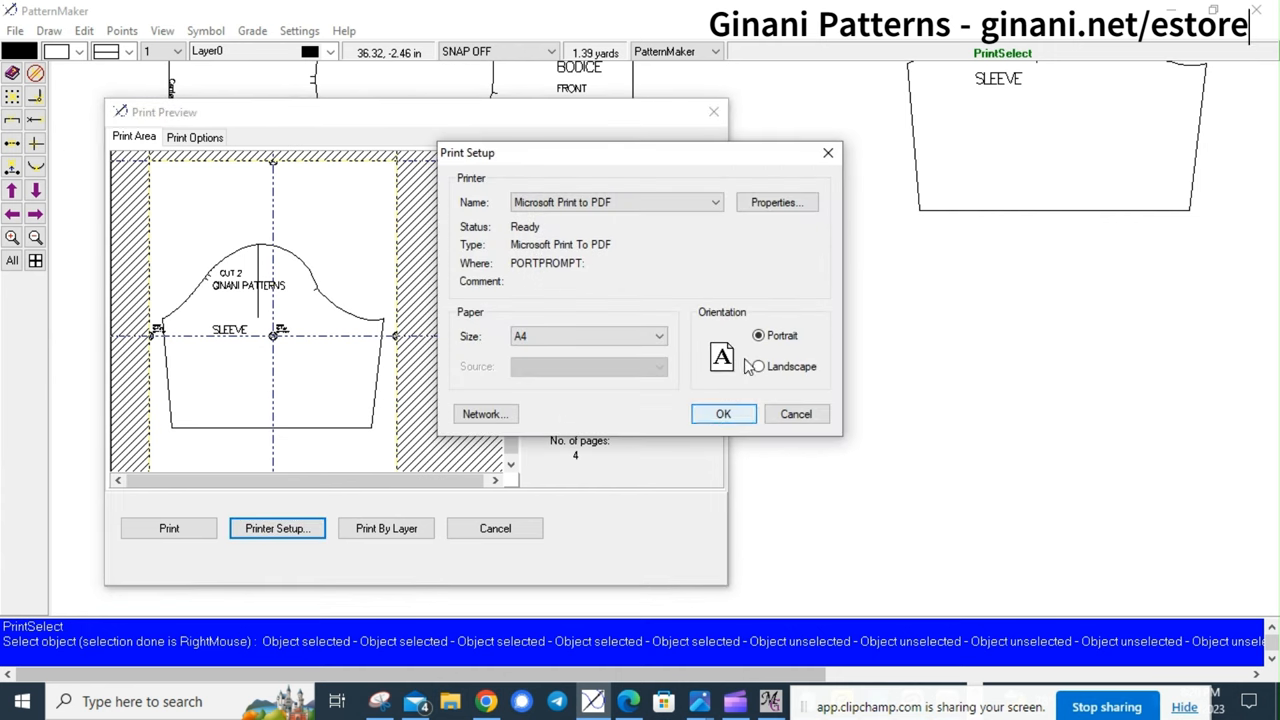
{"action": "left_click", "coordinate": [758, 366]}
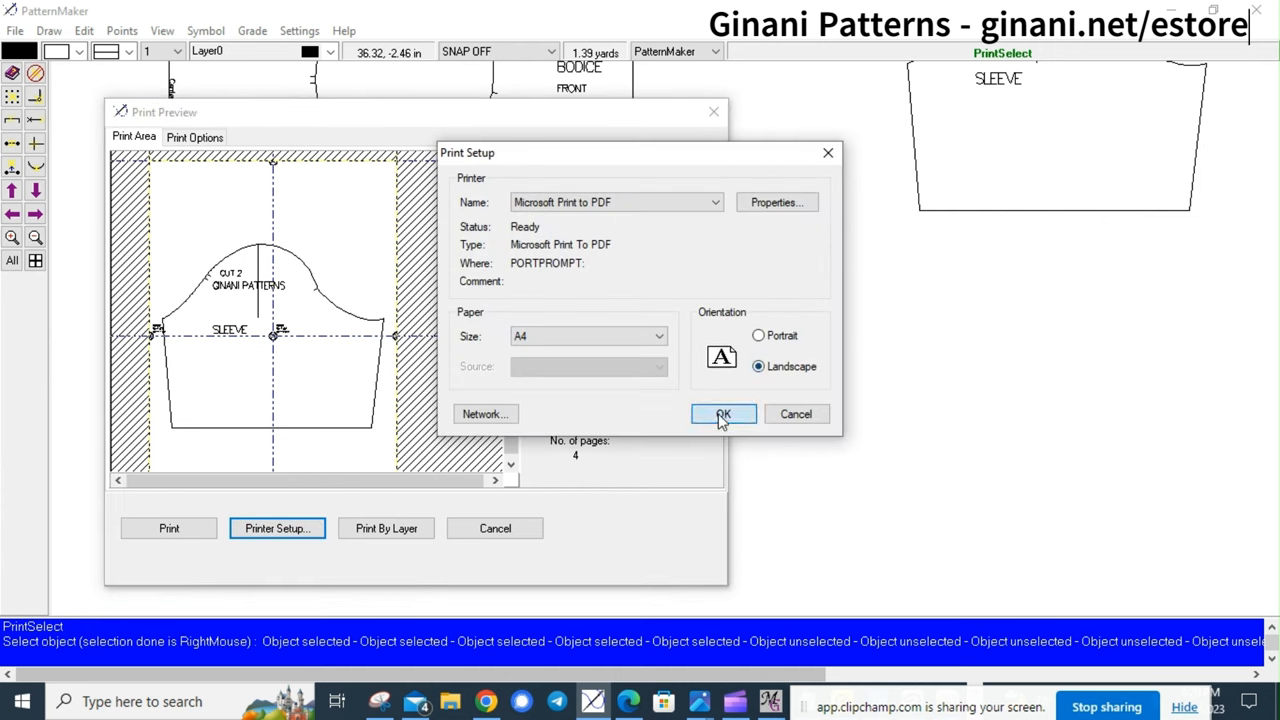
{"action": "left_click", "coordinate": [724, 414]}
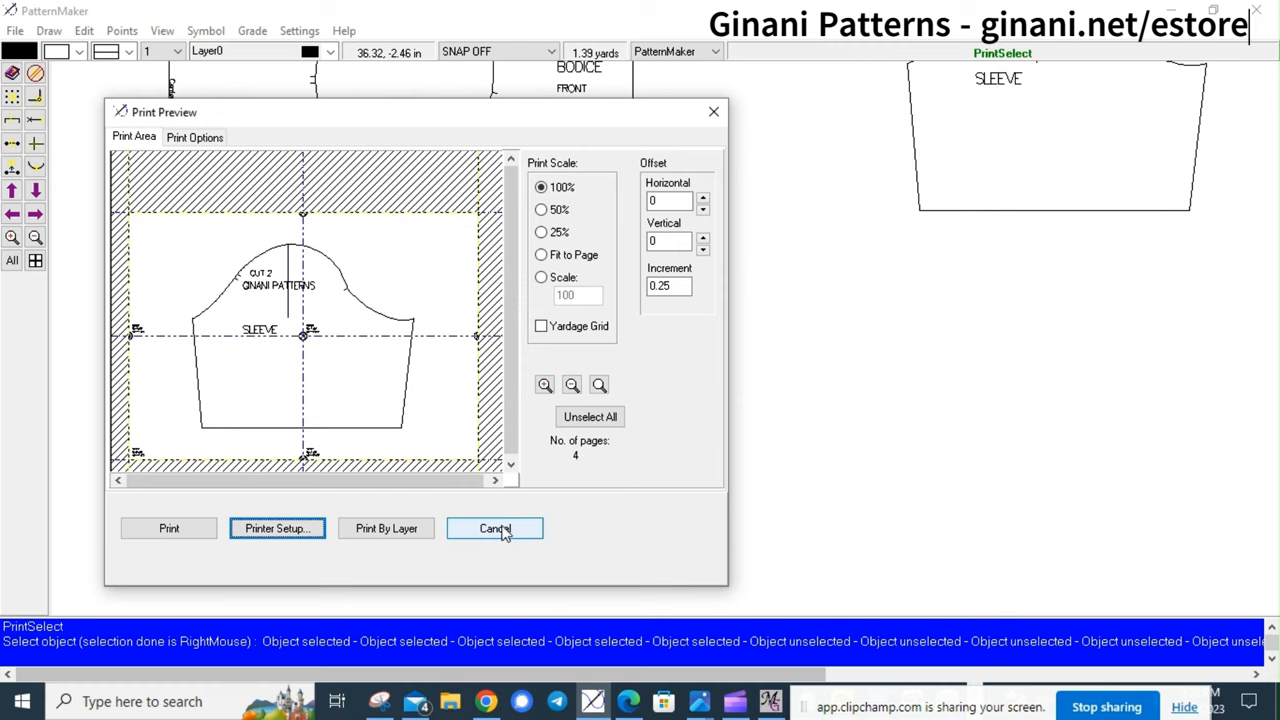
{"action": "left_click", "coordinate": [494, 528]}
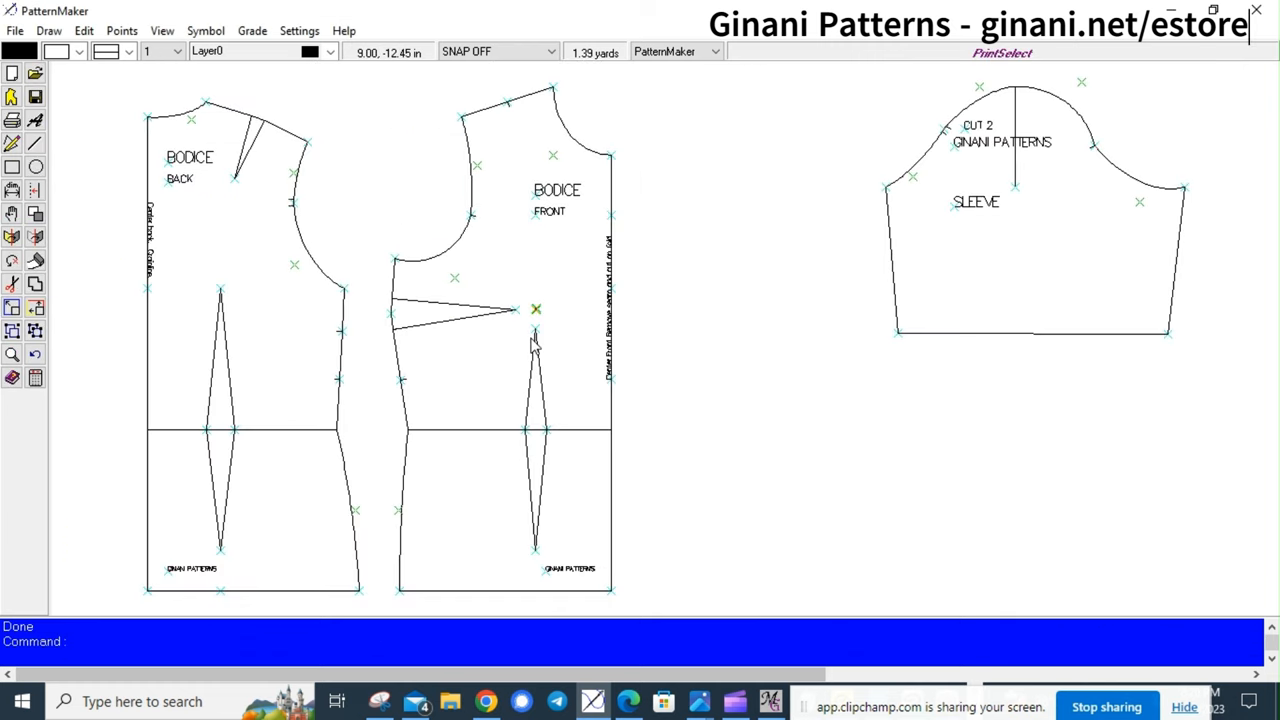
{"action": "mouse_move", "coordinate": [288, 102]}
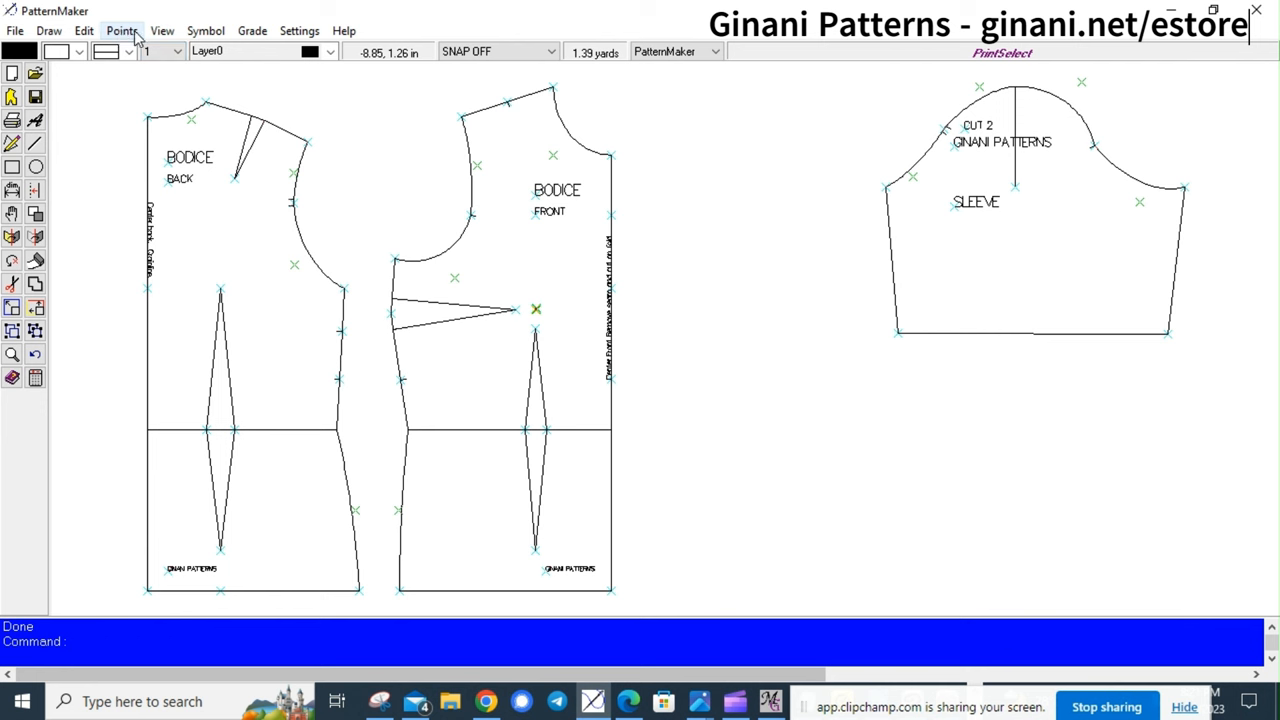
{"action": "mouse_move", "coordinate": [300, 30]}
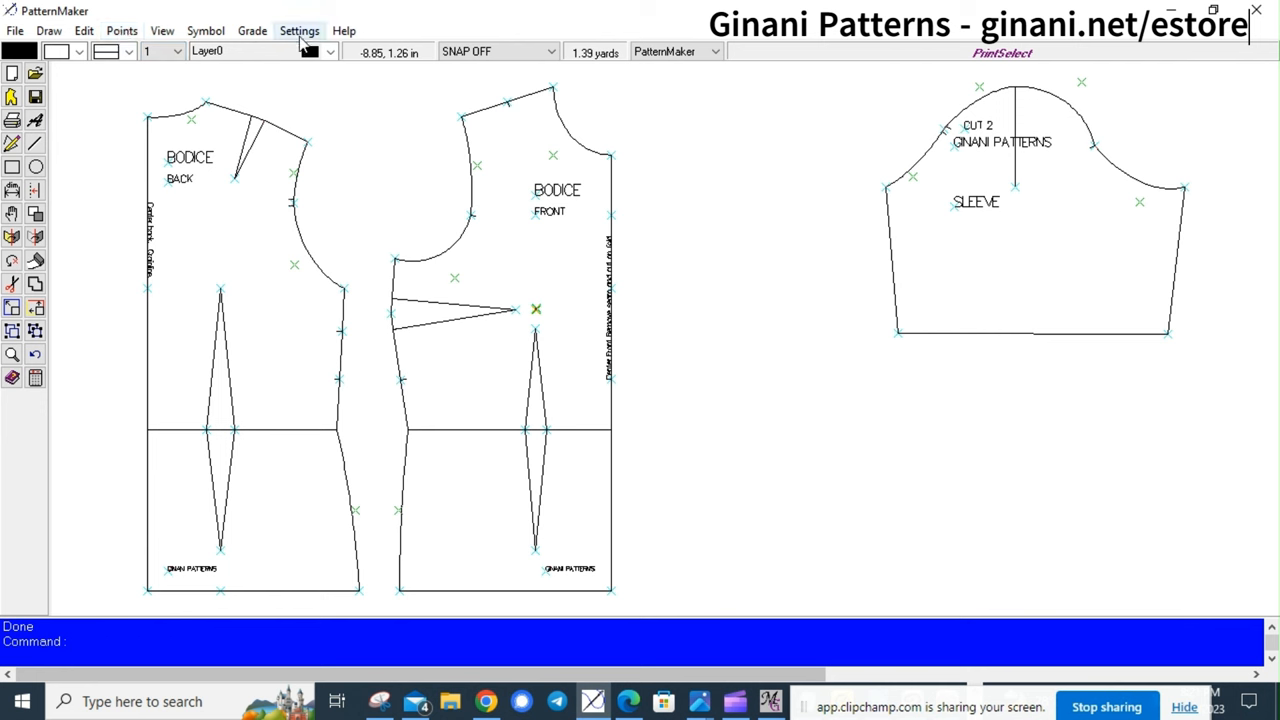
Start Create Measurements from Settings and open the GINANI.mmt master table
{"action": "left_click", "coordinate": [300, 30]}
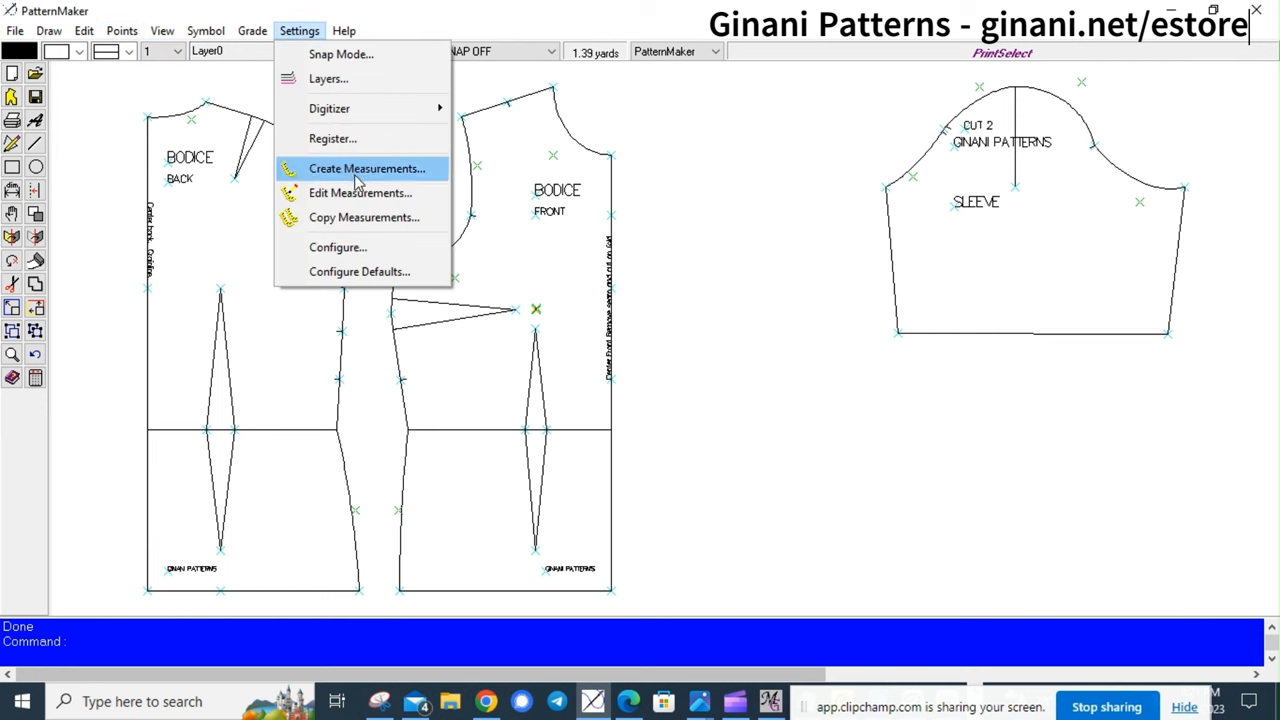
{"action": "left_click", "coordinate": [364, 168]}
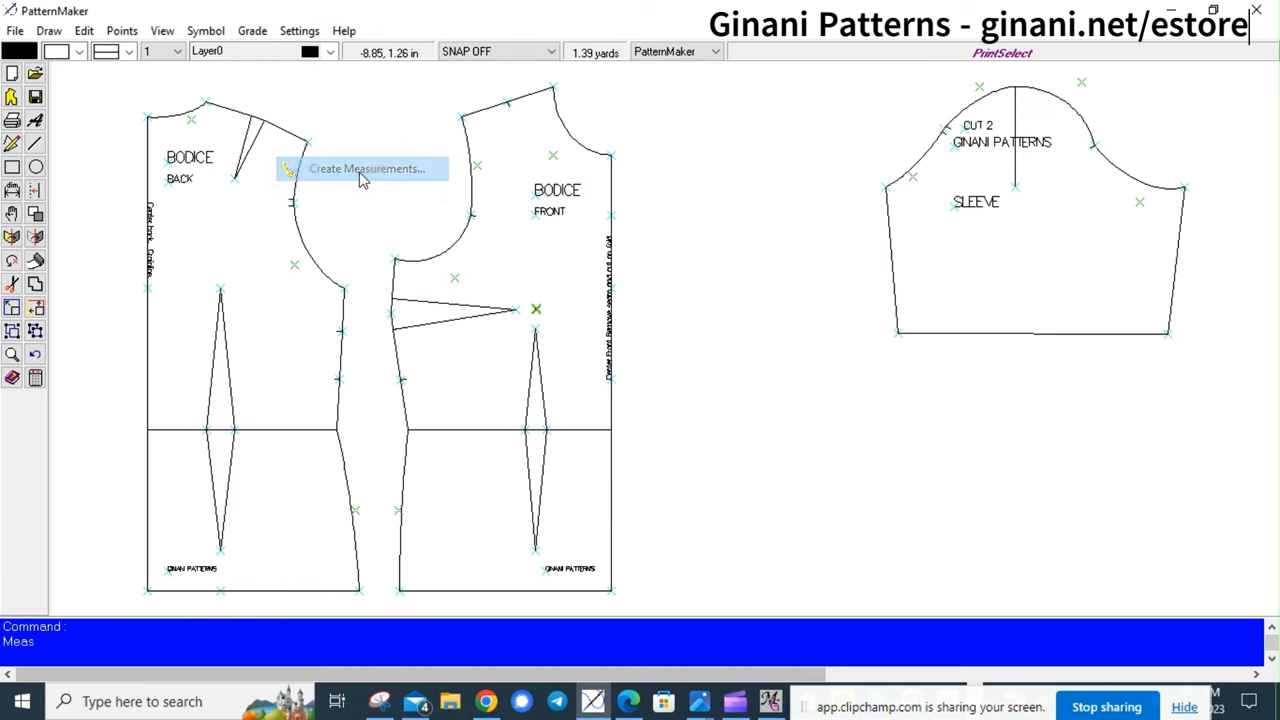
{"action": "left_click", "coordinate": [364, 168]}
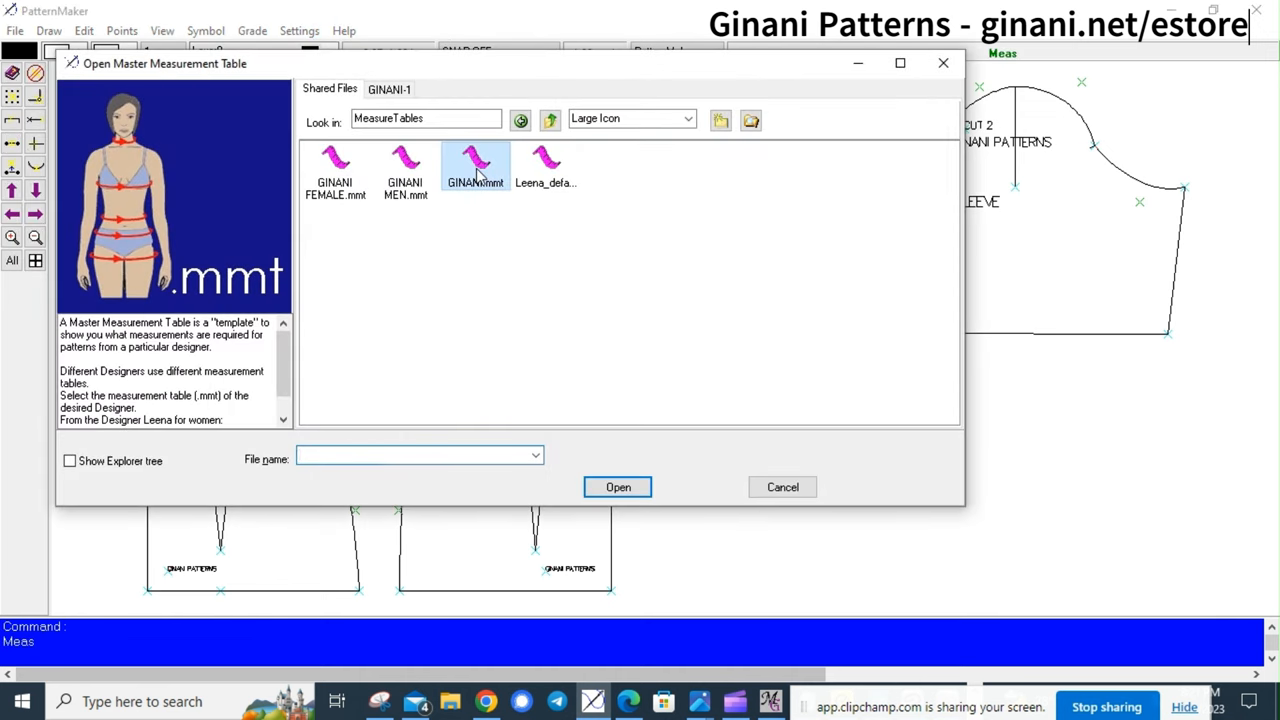
{"action": "left_click", "coordinate": [476, 164]}
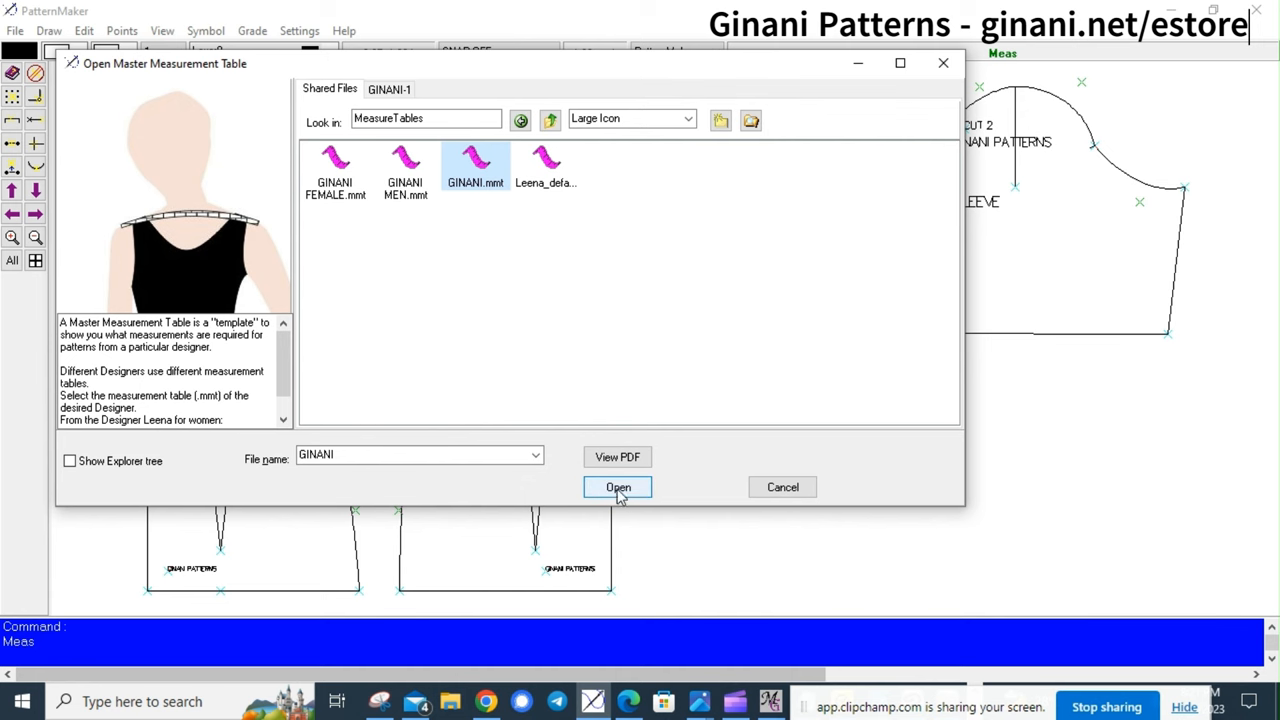
{"action": "left_click", "coordinate": [616, 488]}
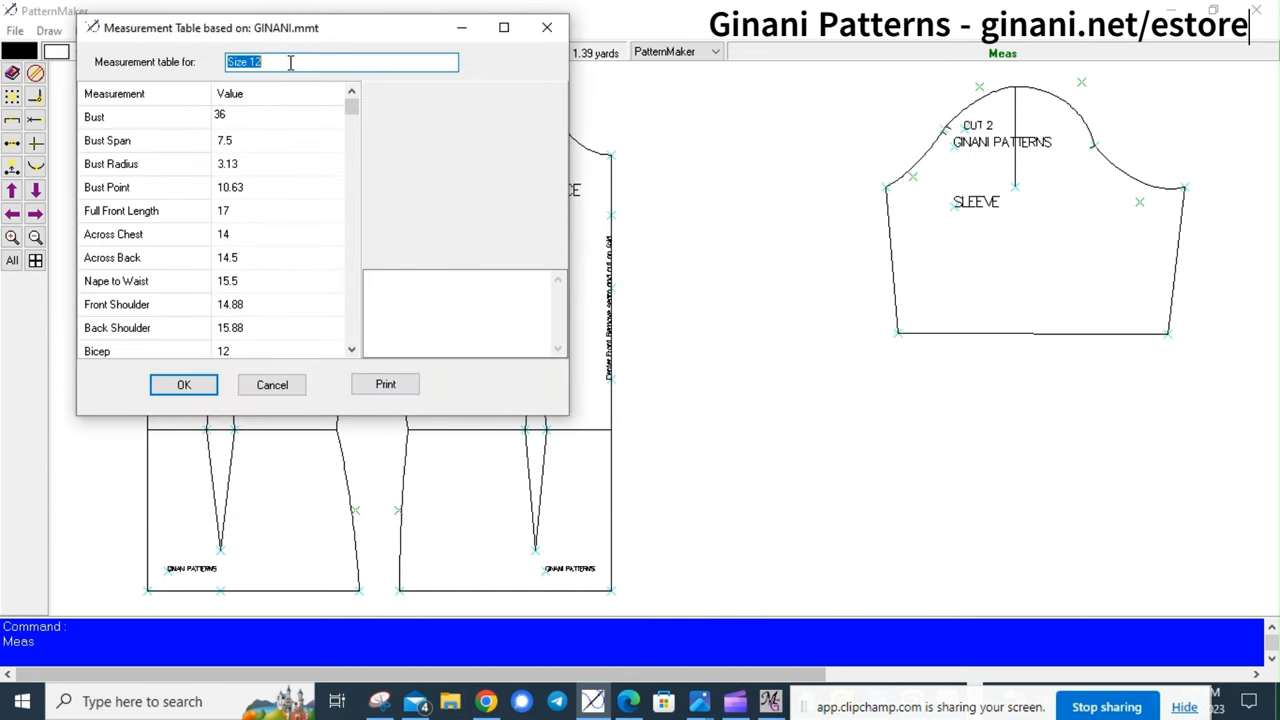
Name the table Eunice, select the Bust value, and accept to reach the Save Measurement Table dialog
{"action": "type", "text": "Euri"}
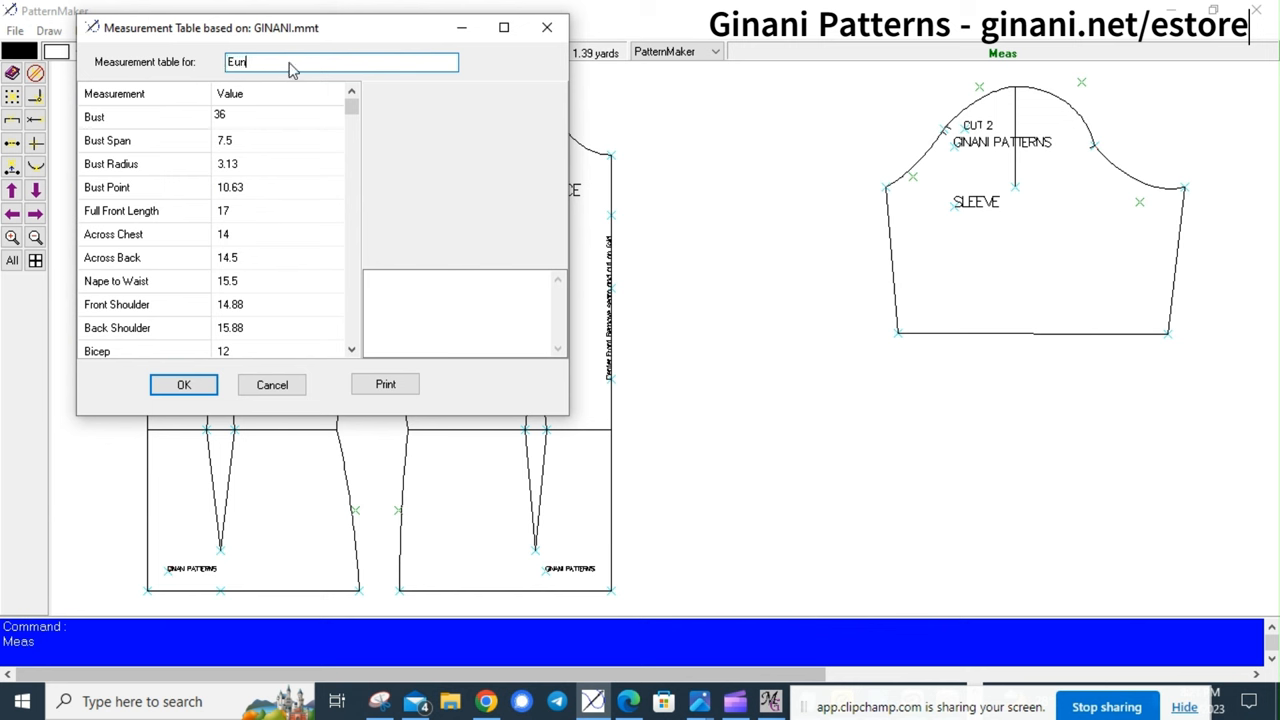
{"action": "type", "text": "ice"}
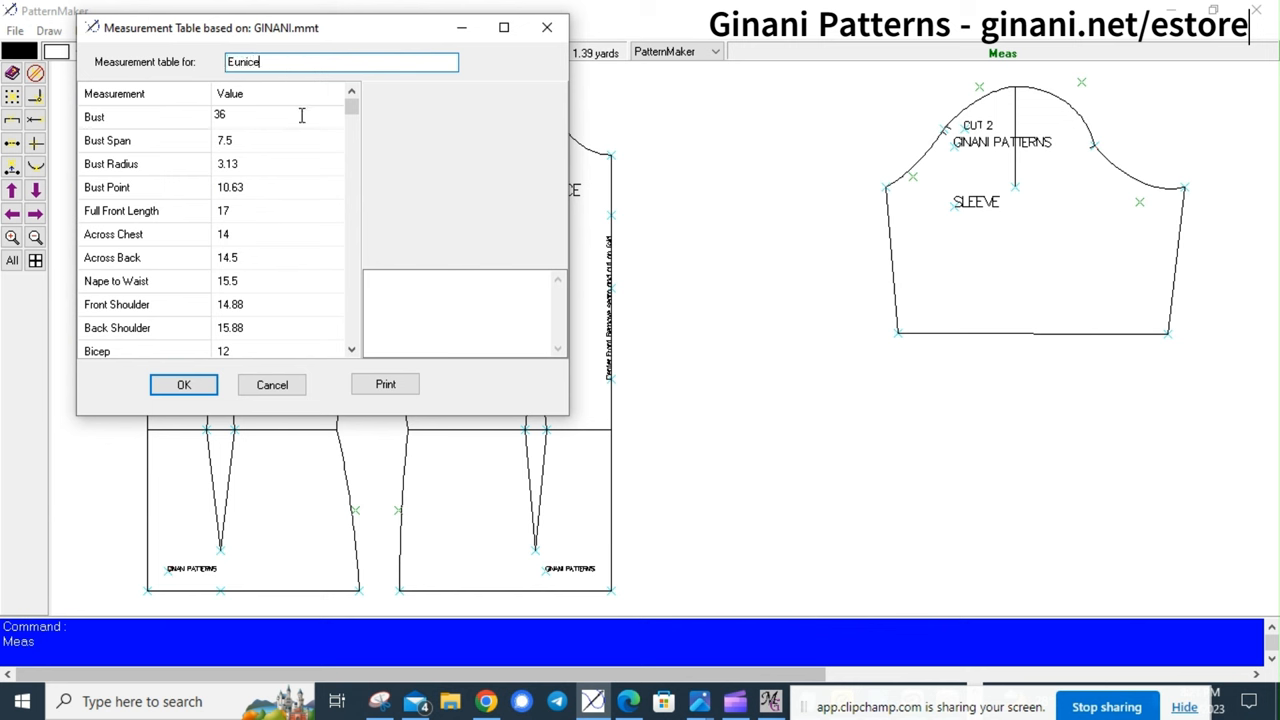
{"action": "double_click", "coordinate": [220, 114]}
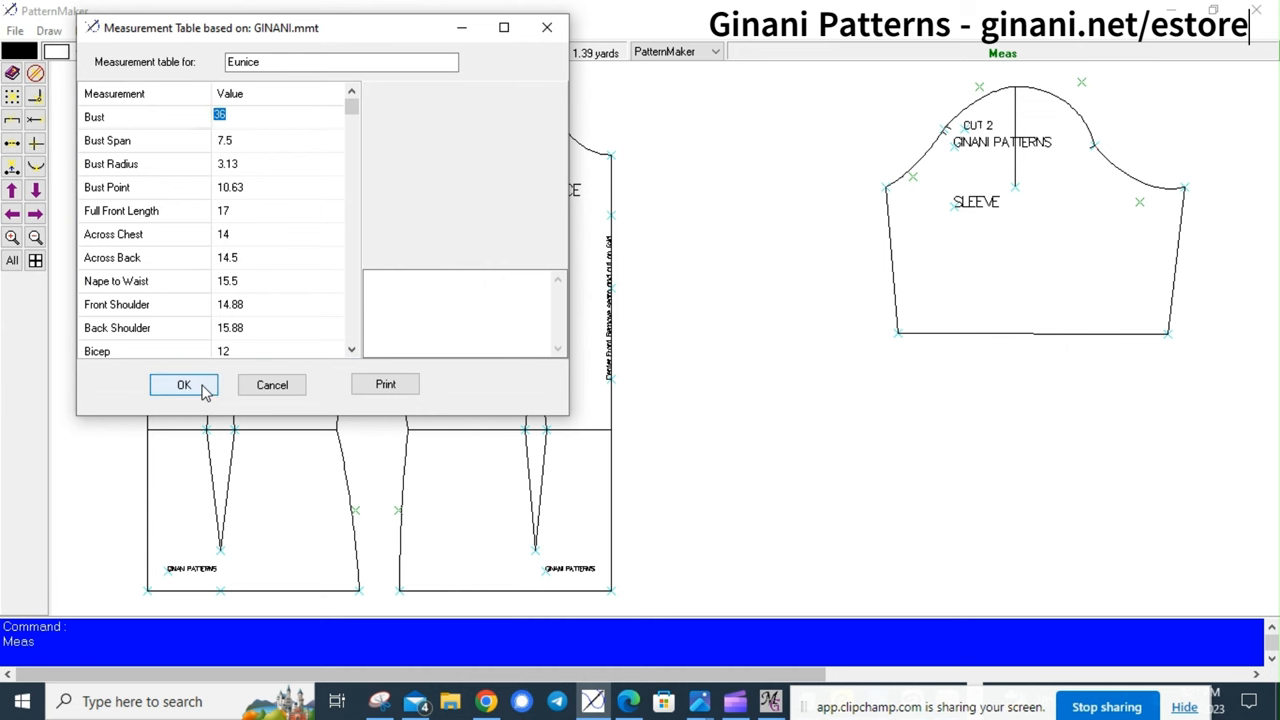
{"action": "left_click", "coordinate": [184, 384]}
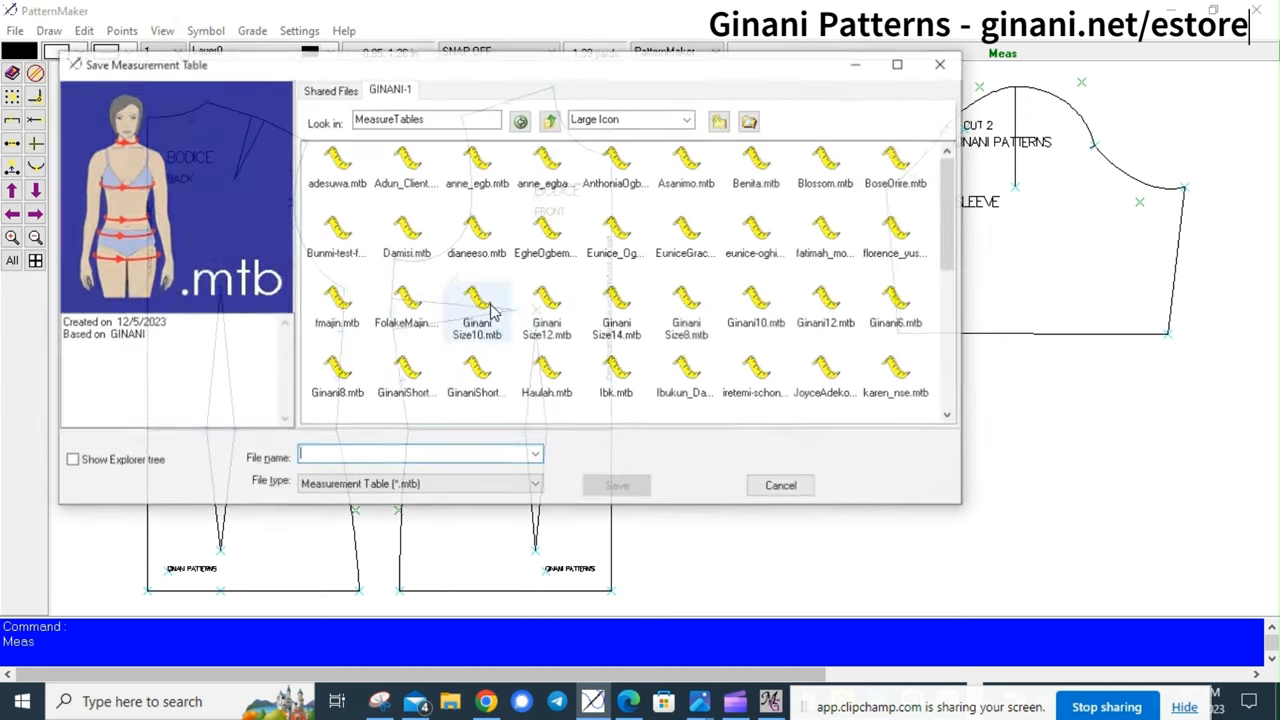